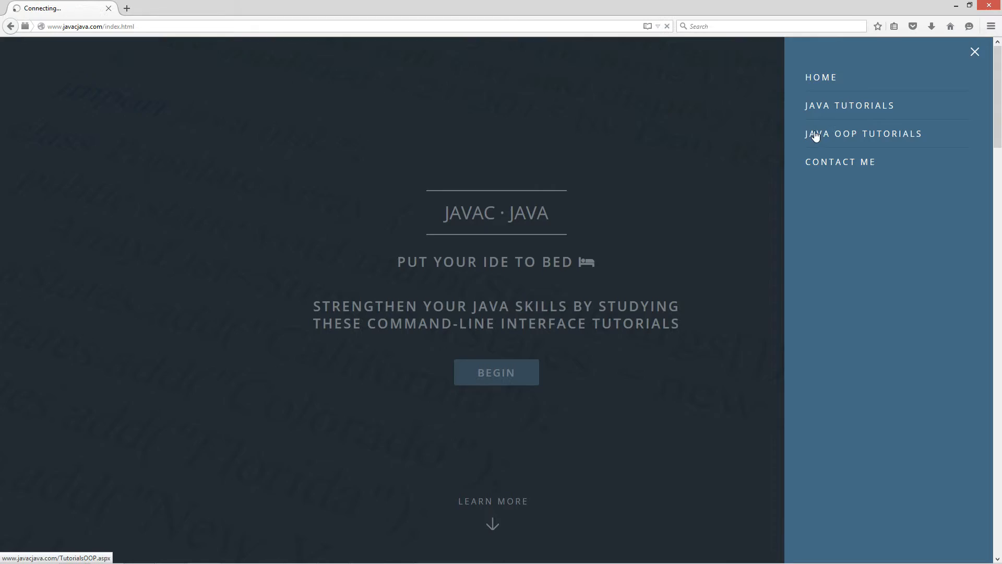
Reach the Instance Block Part 1 tutorial through the Java OOP tutorials list.
left_click(862, 134)
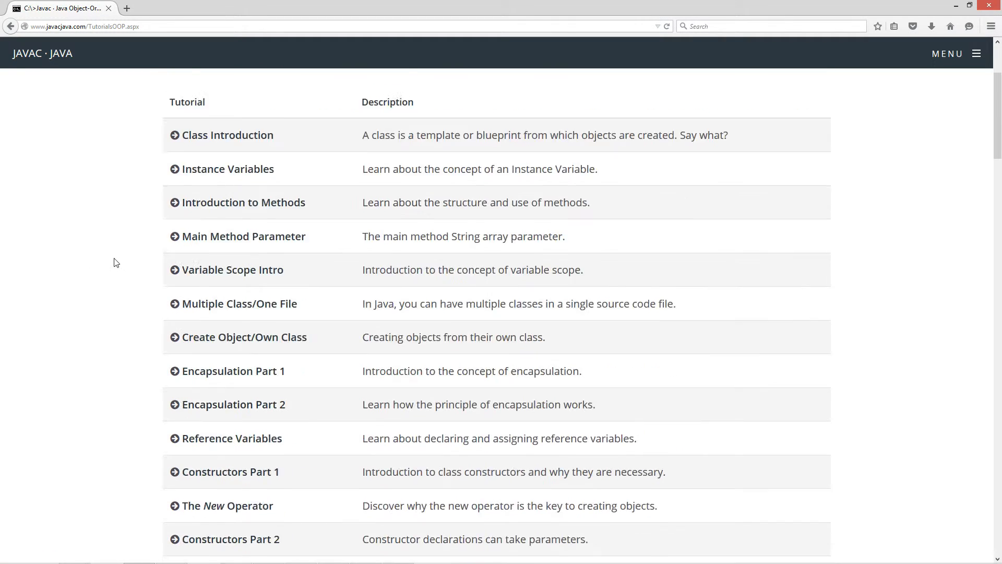
scroll("down", 3)
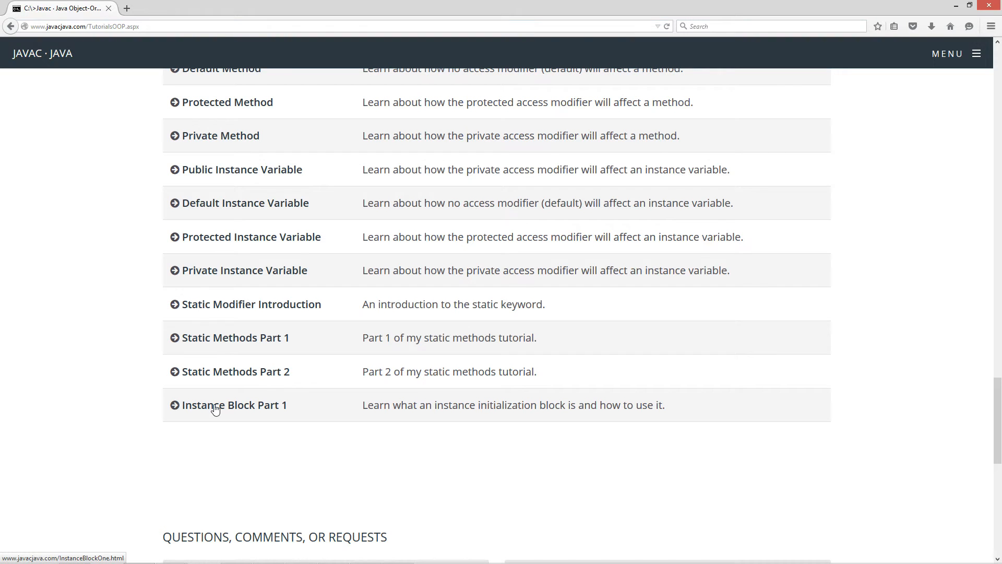
left_click(234, 405)
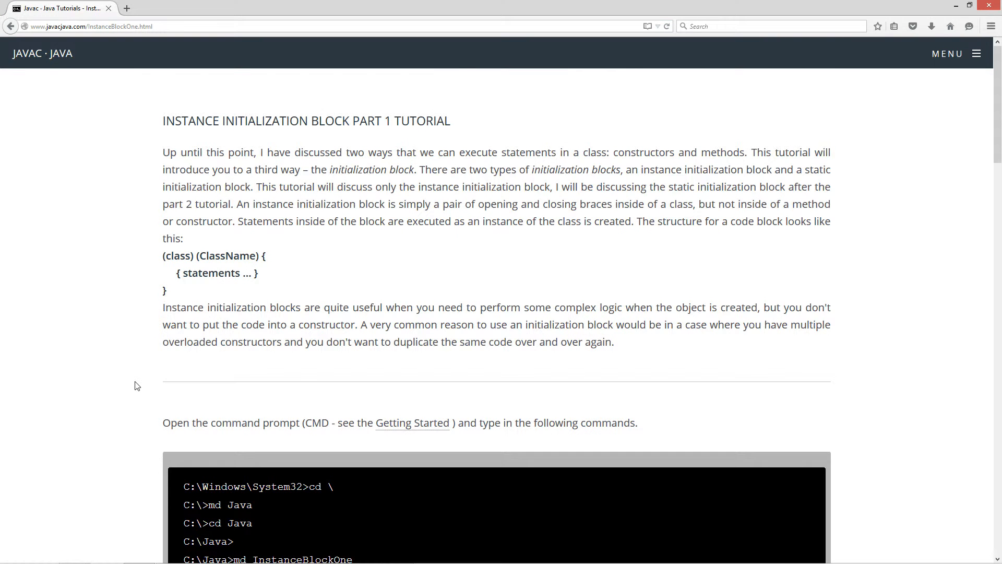
mouse_move(187, 126)
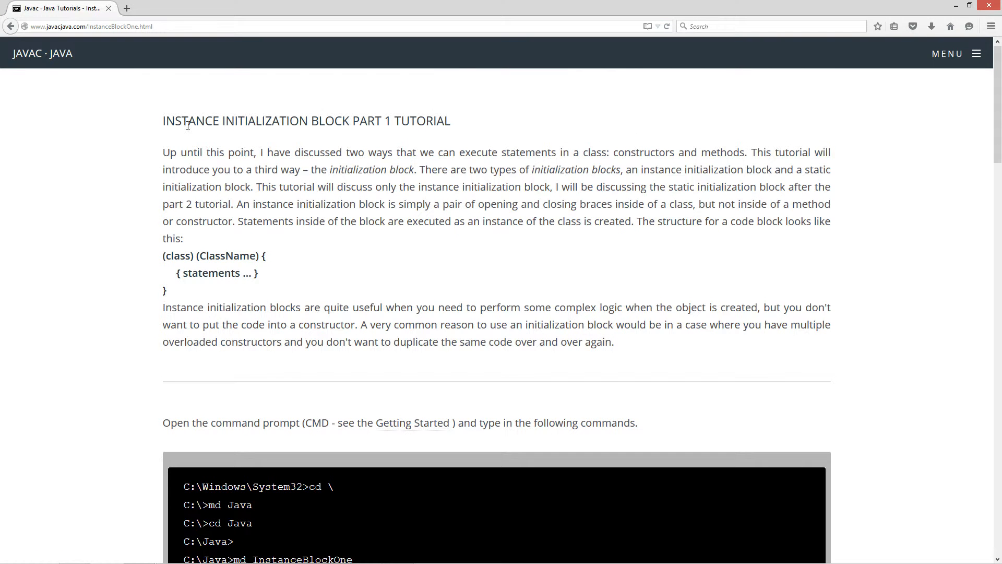
mouse_move(355, 204)
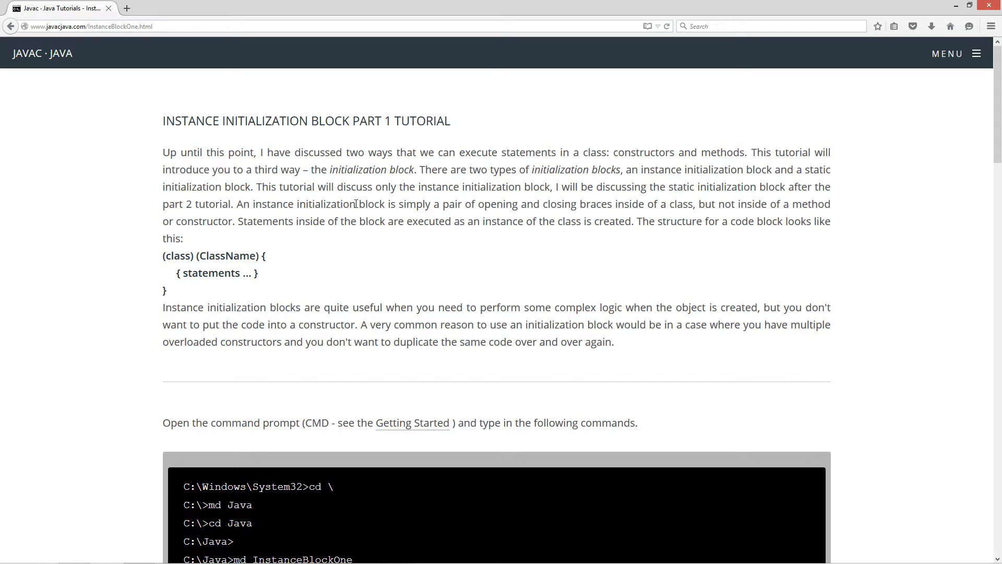
mouse_move(389, 165)
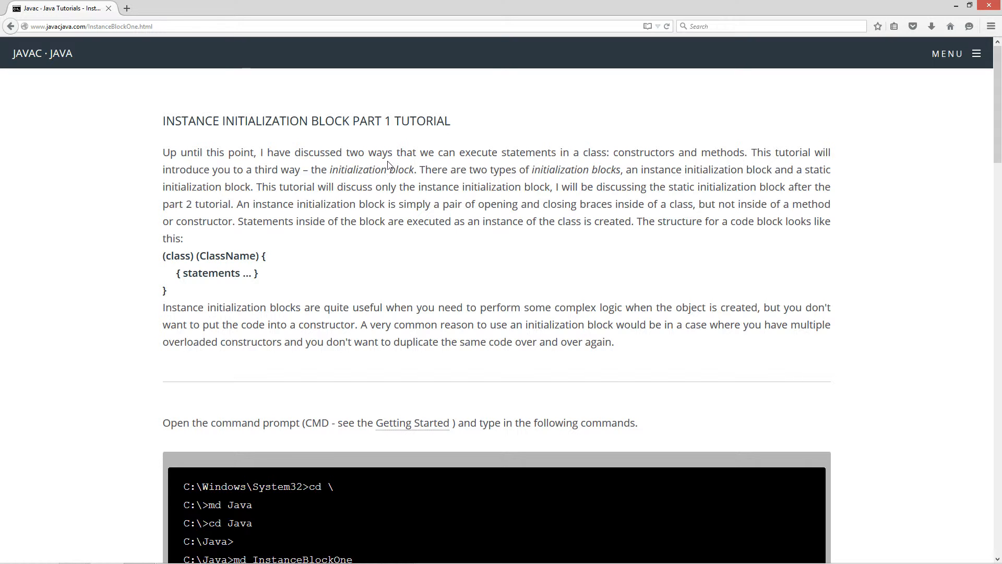
mouse_move(608, 165)
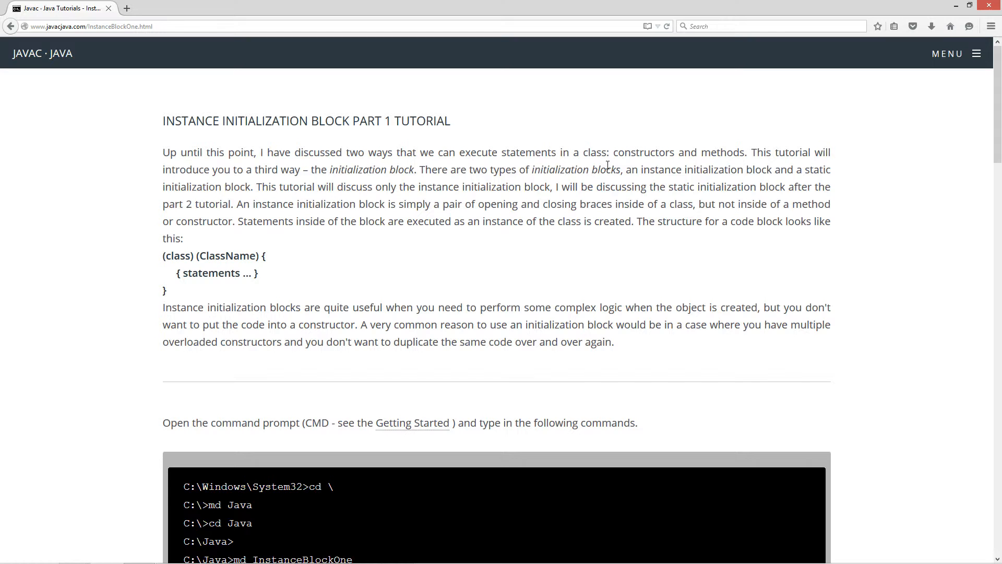
mouse_move(746, 162)
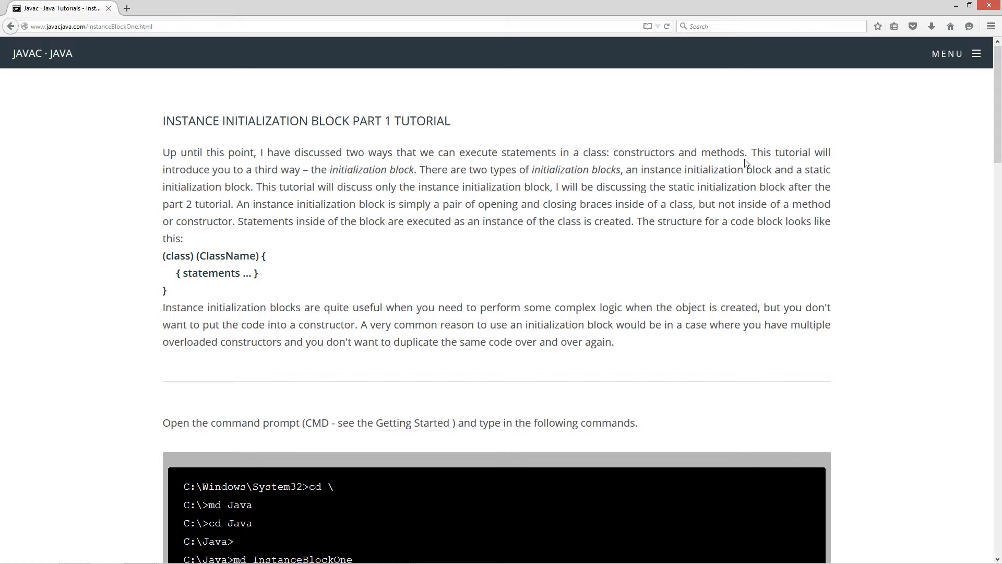
mouse_move(265, 182)
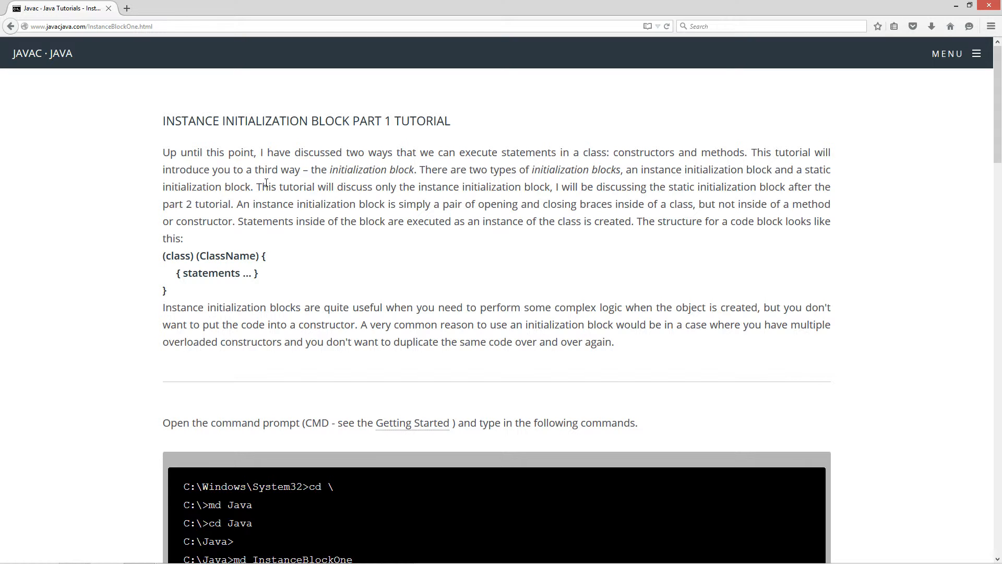
mouse_move(373, 181)
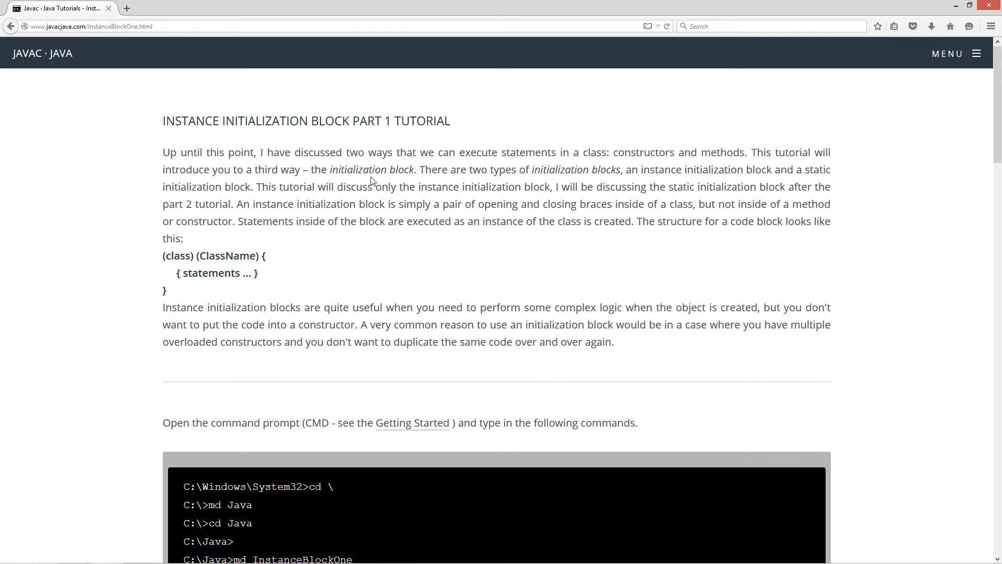
mouse_move(522, 187)
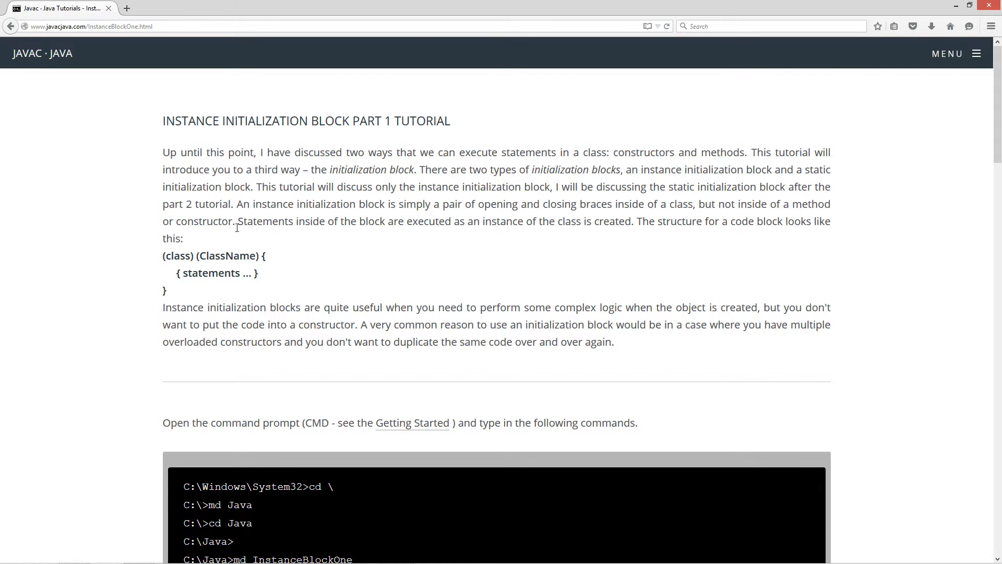
mouse_move(289, 237)
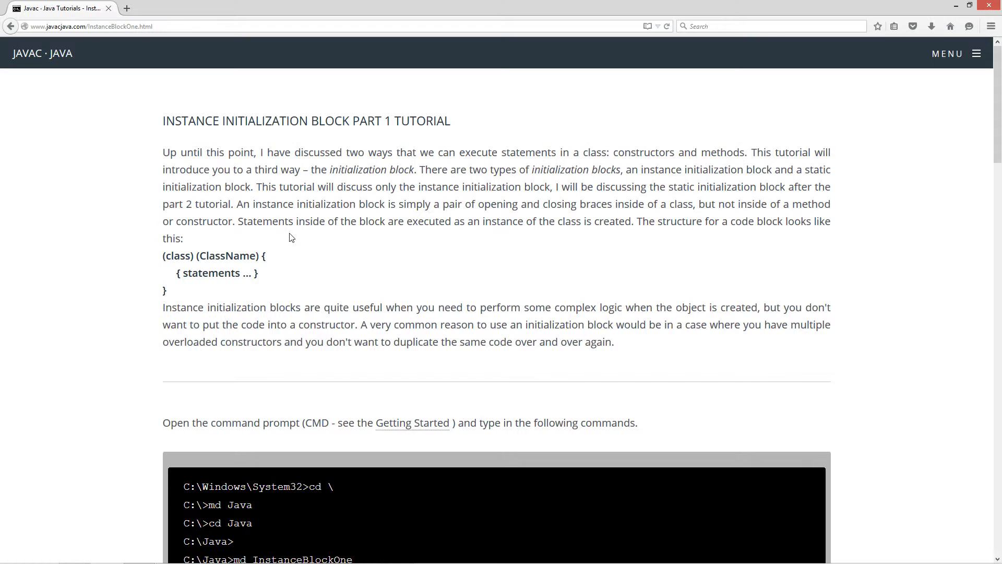
mouse_move(581, 237)
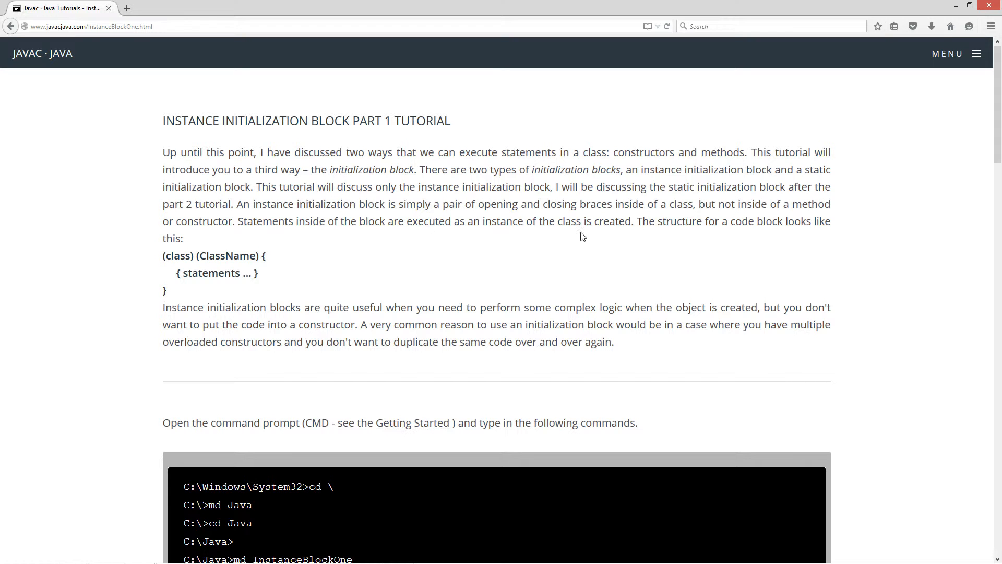
mouse_move(597, 246)
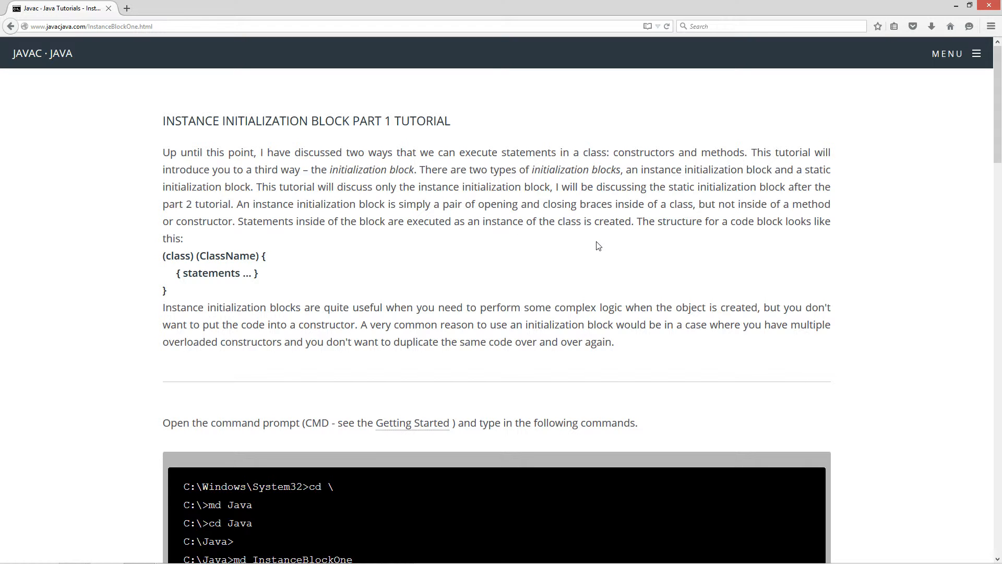
mouse_move(254, 268)
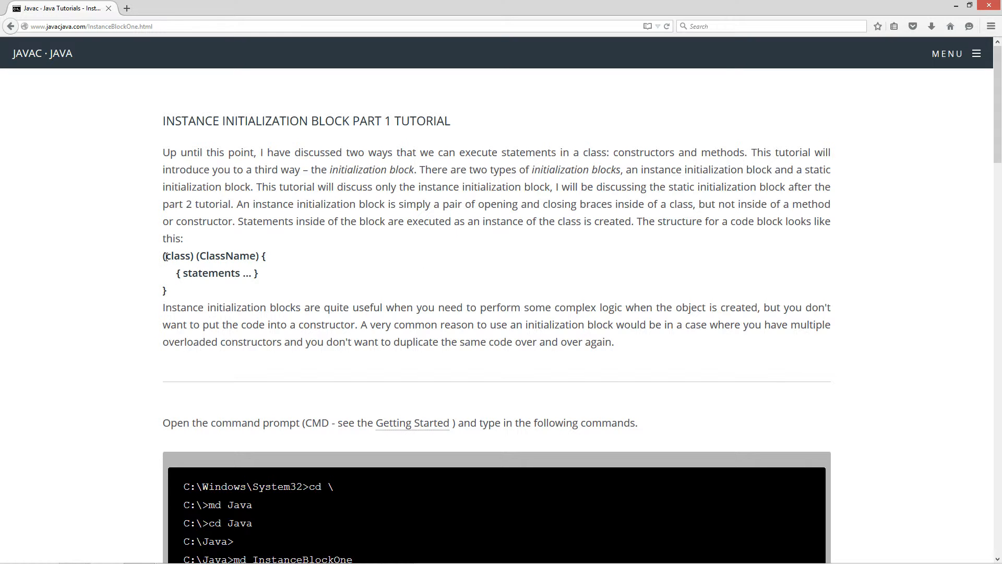
double_click(174, 256)
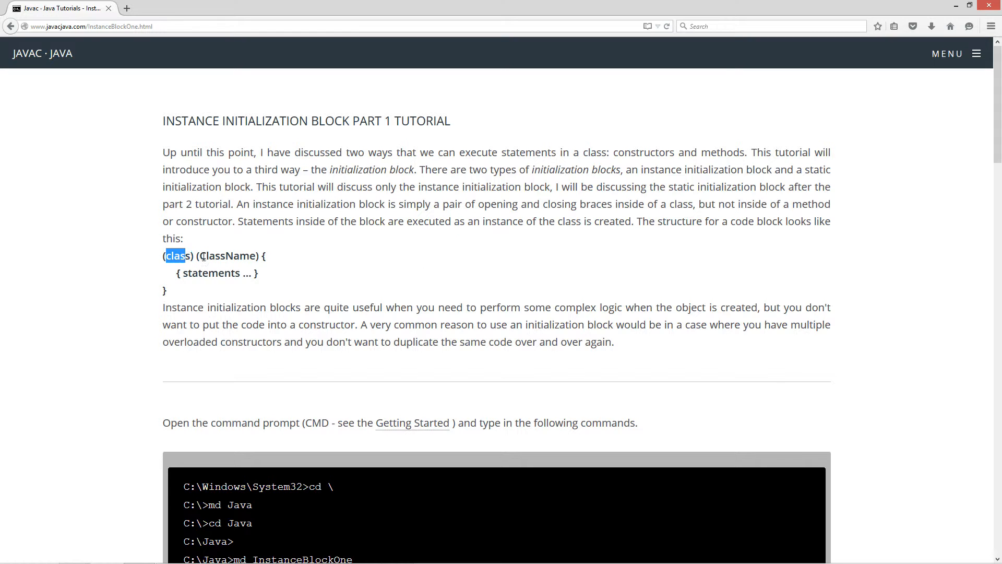
left_click(264, 255)
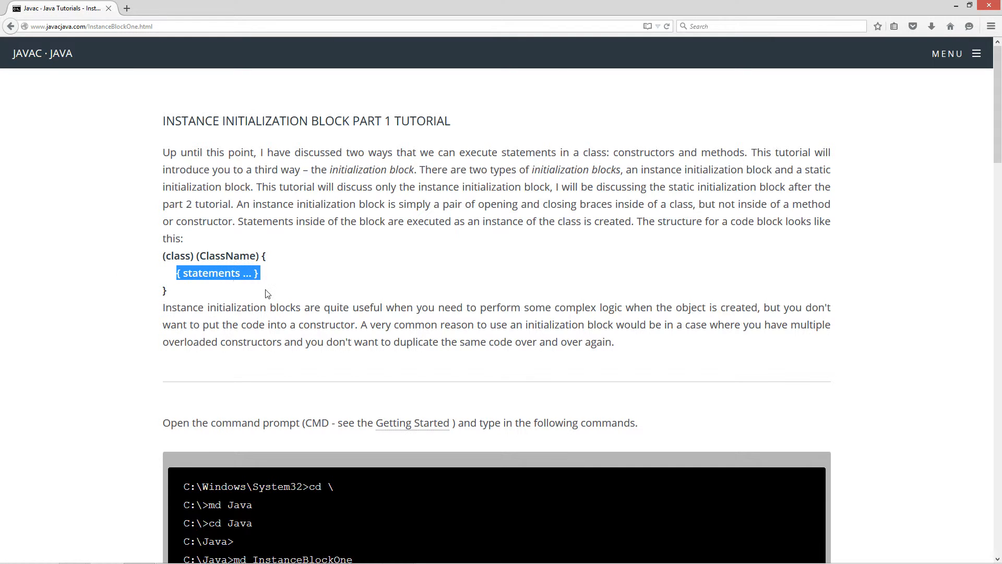
mouse_move(246, 300)
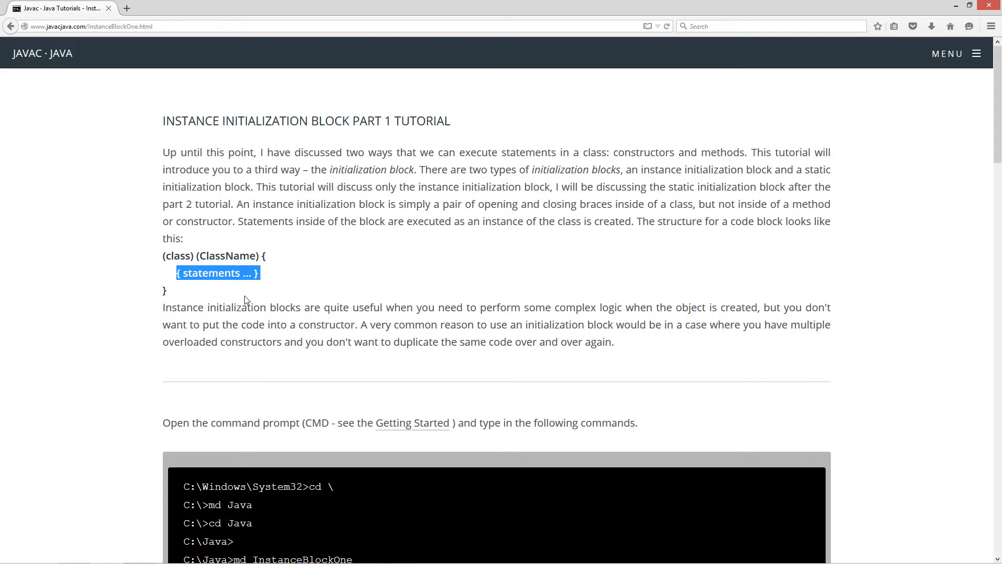
mouse_move(200, 306)
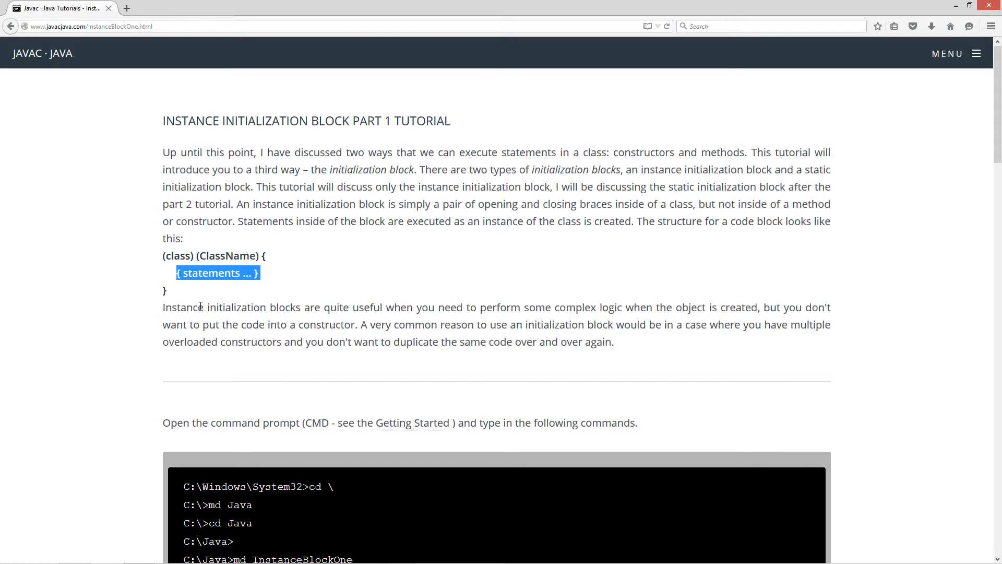
mouse_move(410, 320)
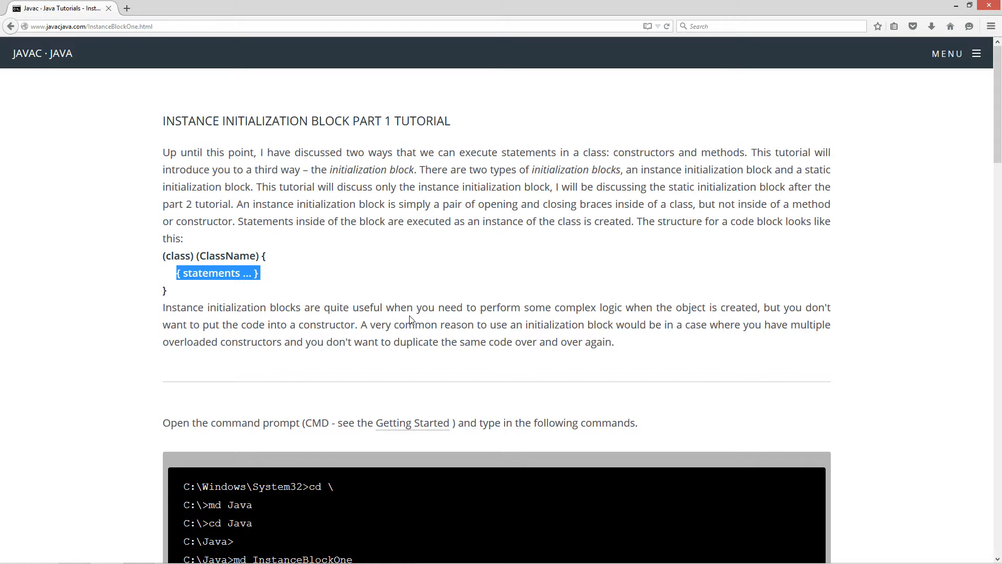
mouse_move(714, 312)
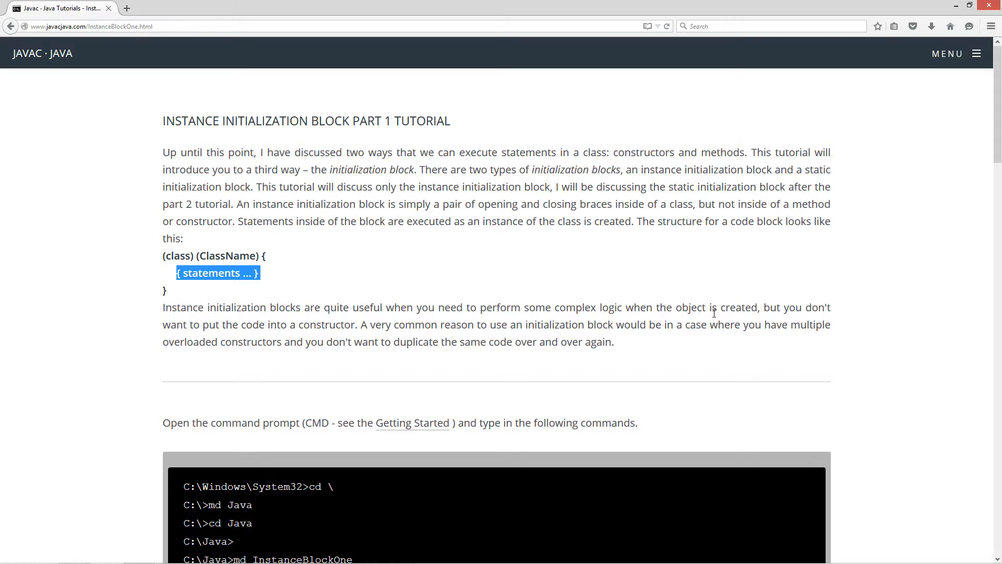
mouse_move(193, 338)
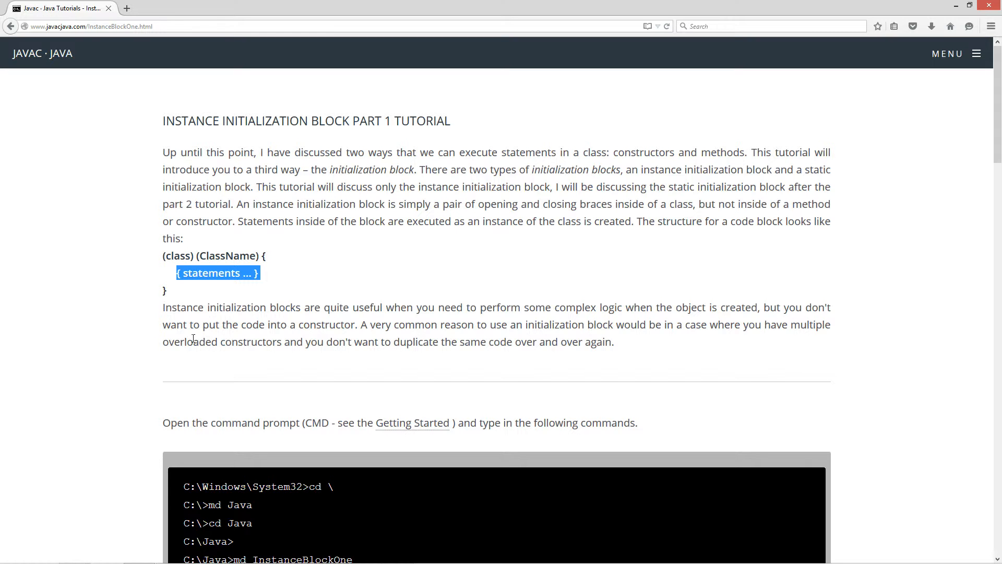
left_click(349, 325)
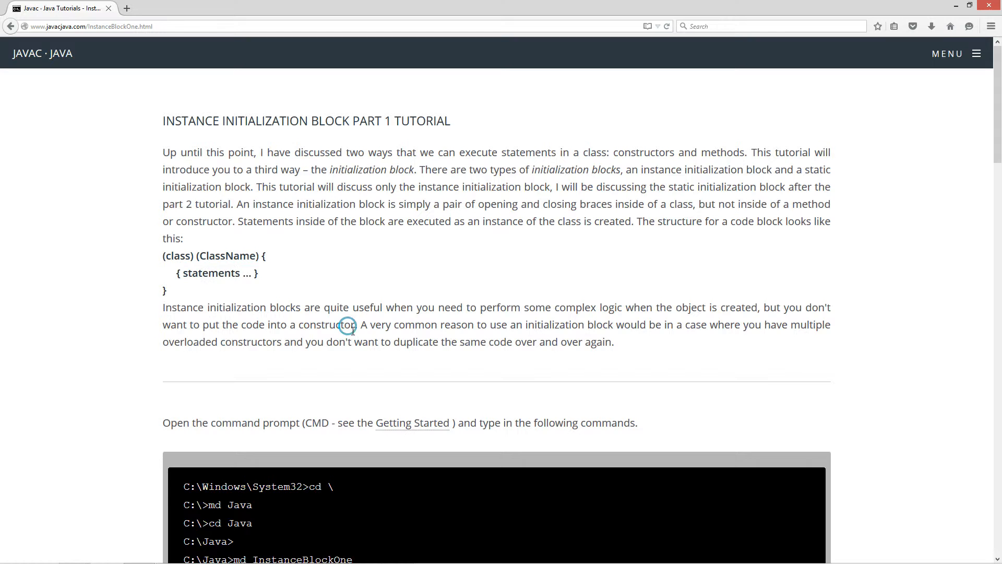
mouse_move(591, 328)
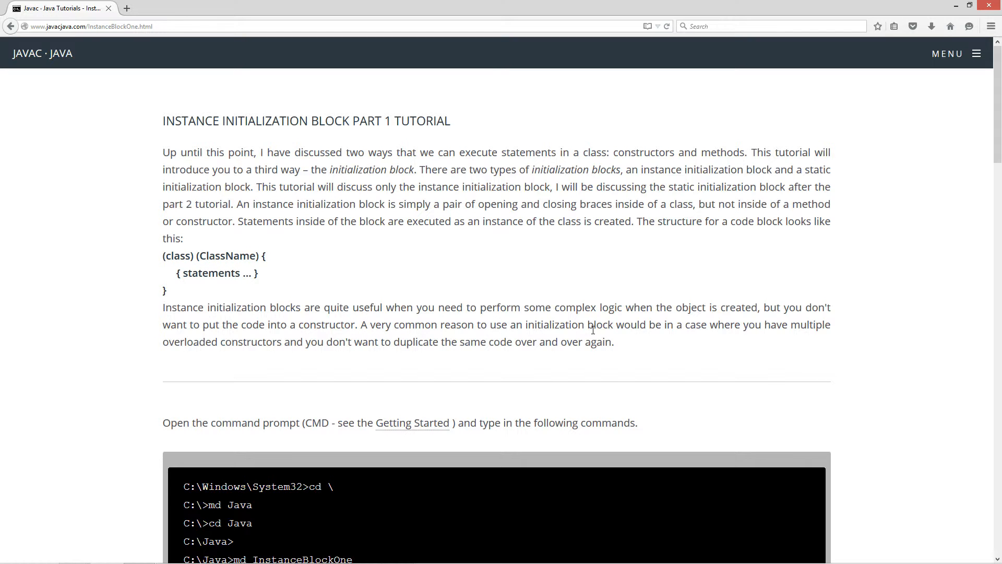
mouse_move(660, 337)
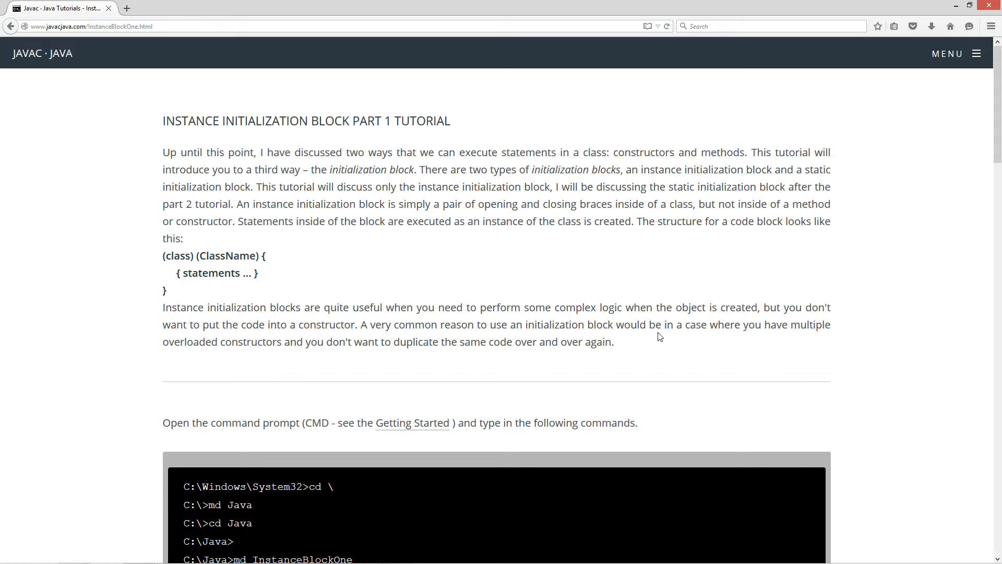
mouse_move(529, 346)
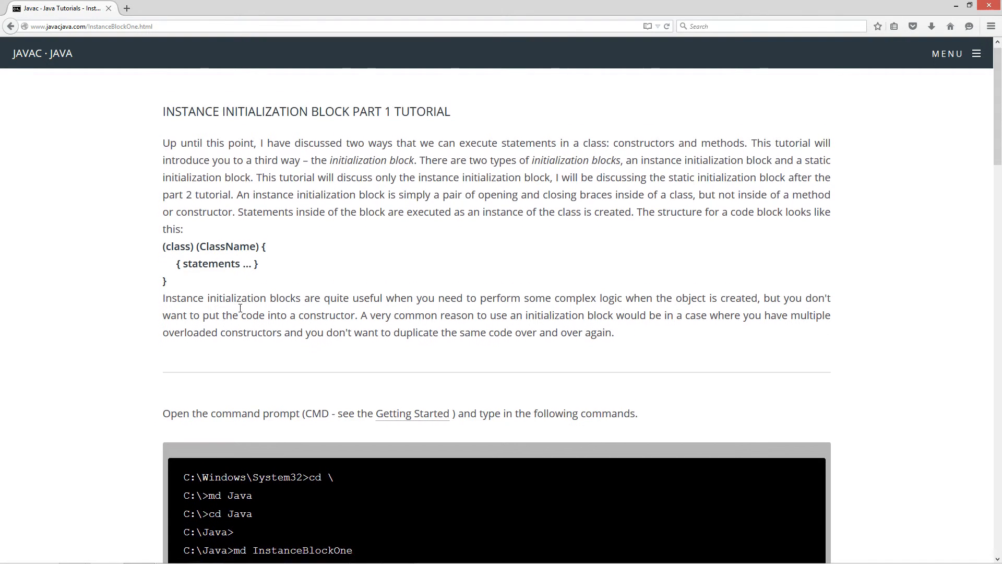
Scroll to the InstanceBlockOne code listing and note the JDK 1.8 version comment.
scroll("down", 3)
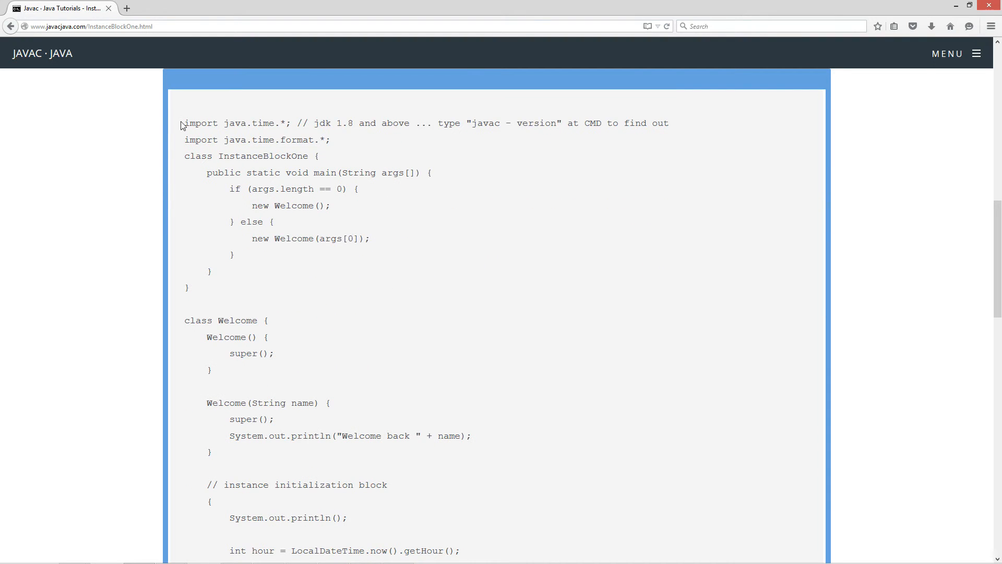
scroll("down", 3)
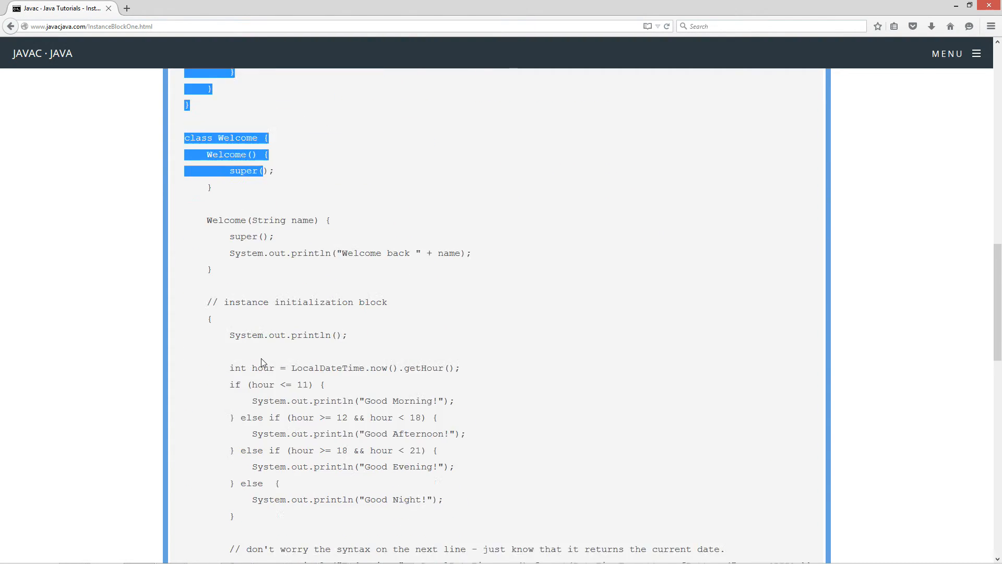
scroll("down", 3)
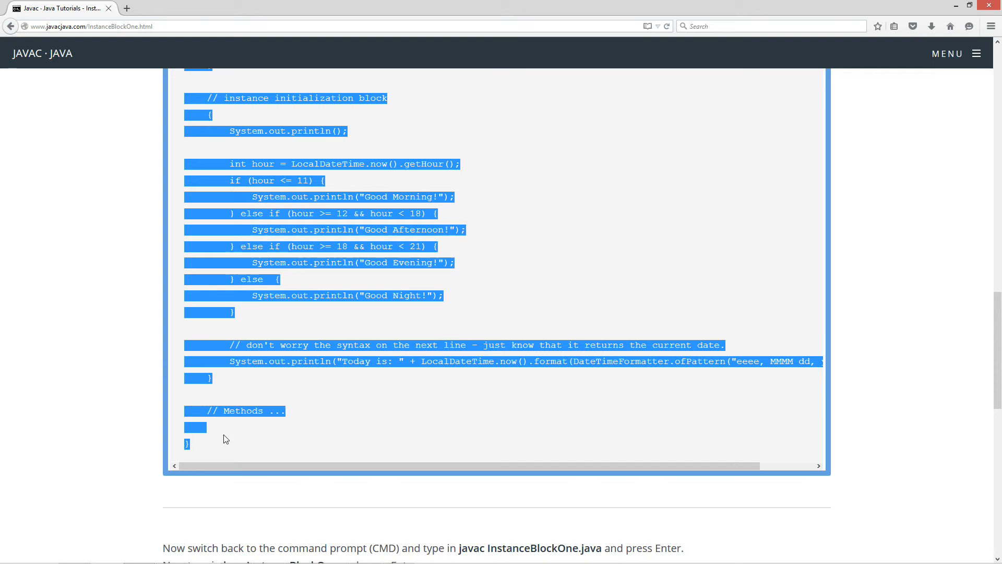
scroll("up", 3)
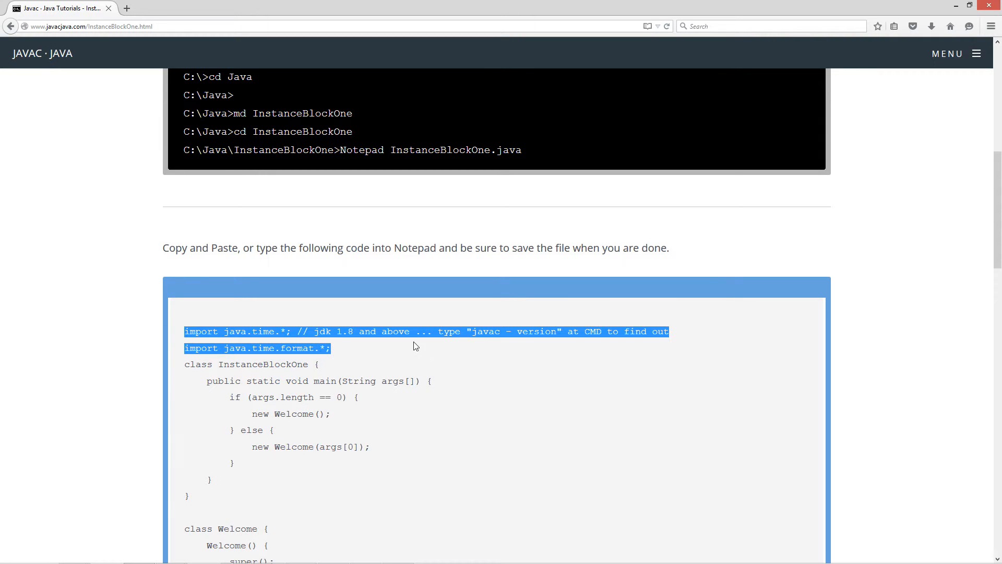
double_click(346, 331)
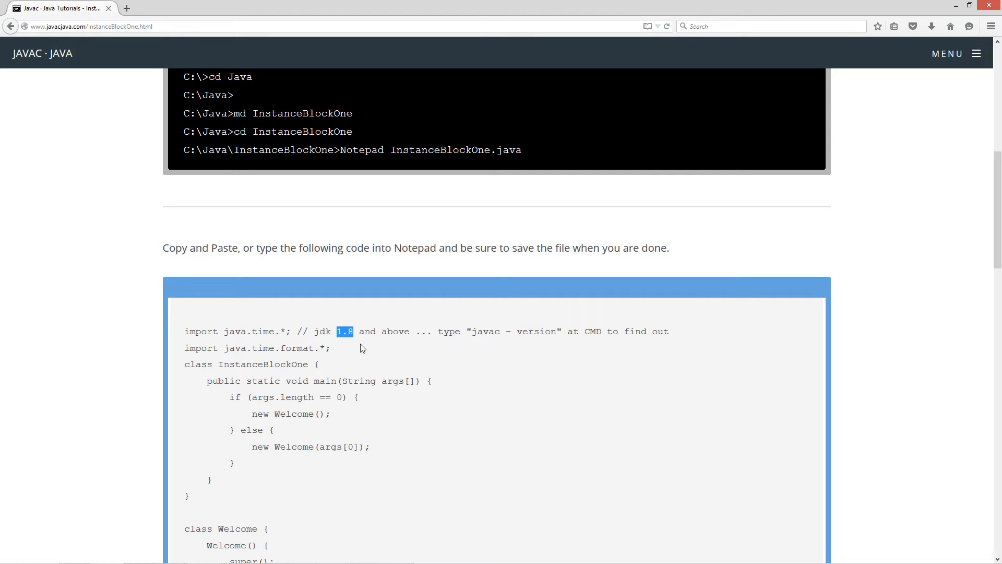
left_click(533, 347)
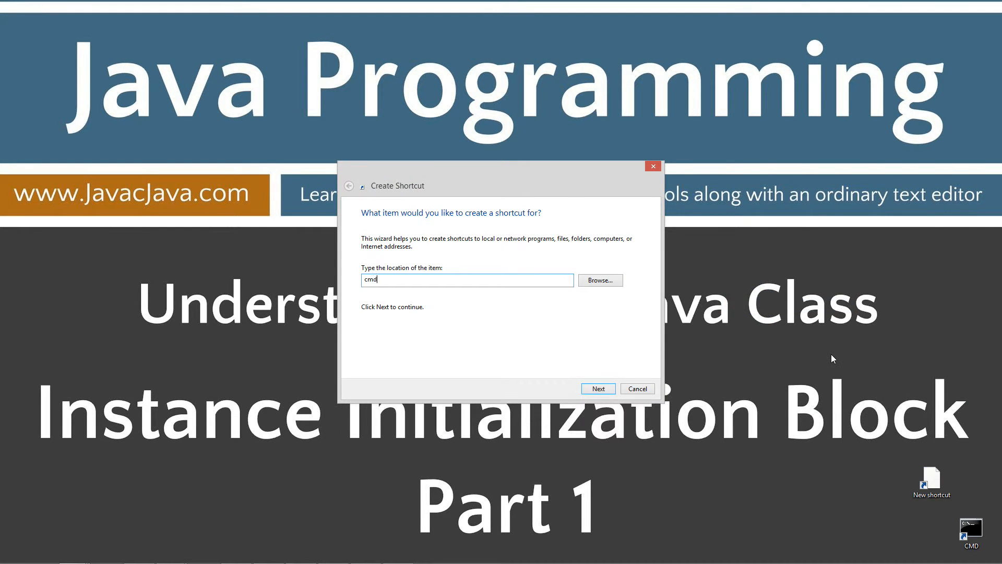
Run javac -version in a new CMD window, reporting javac 1.8.0_45.
left_click(597, 388)
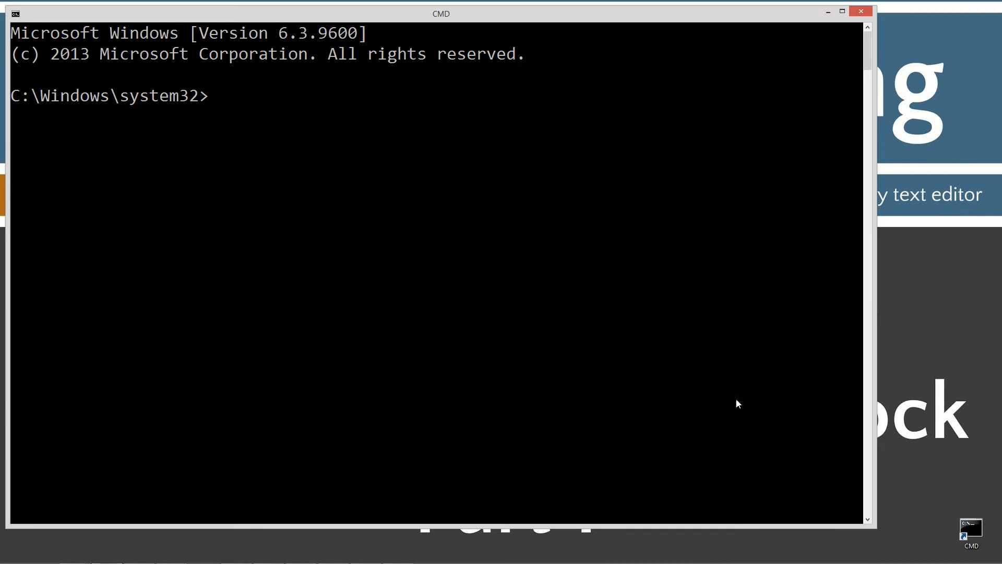
type("javac")
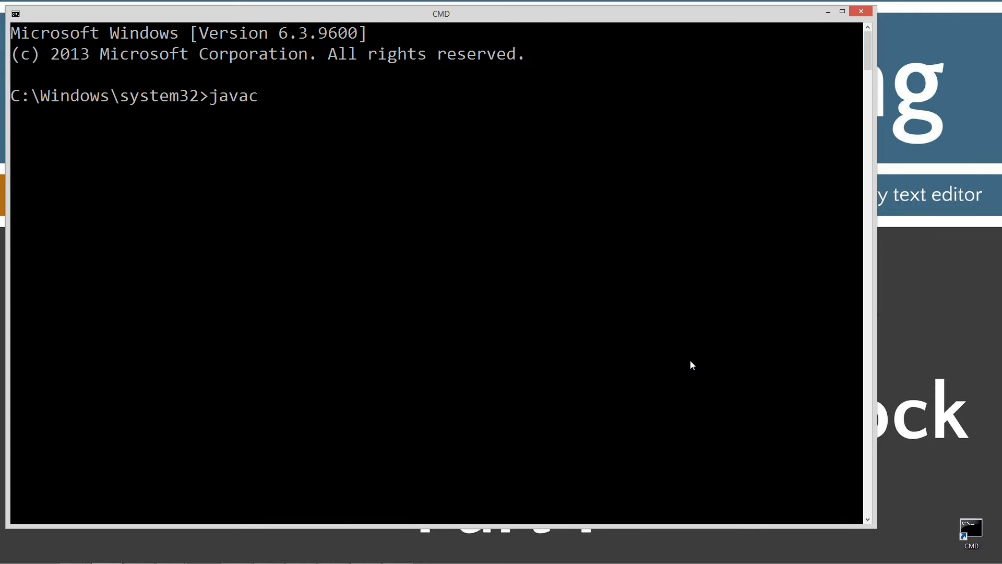
type("-ver")
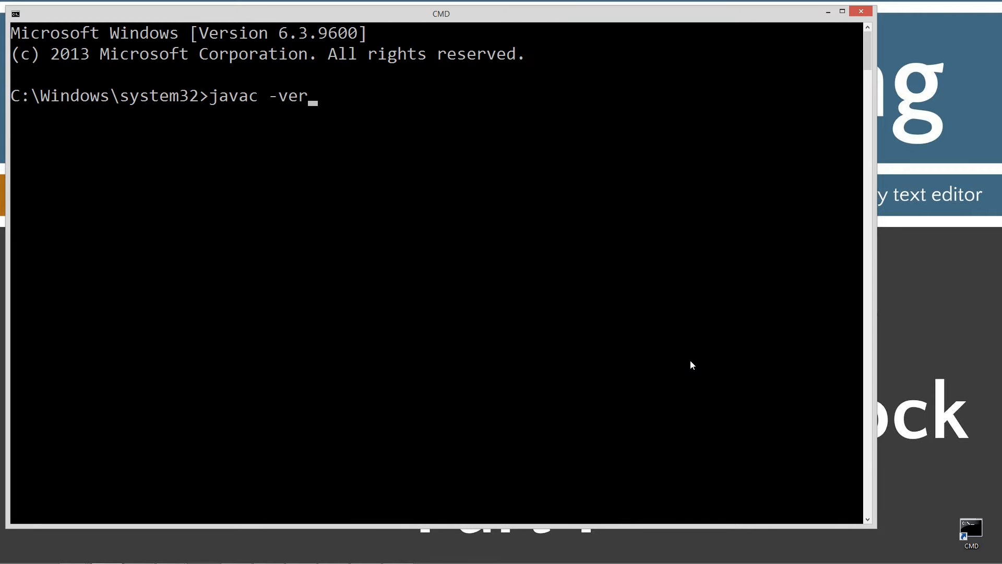
type("sion")
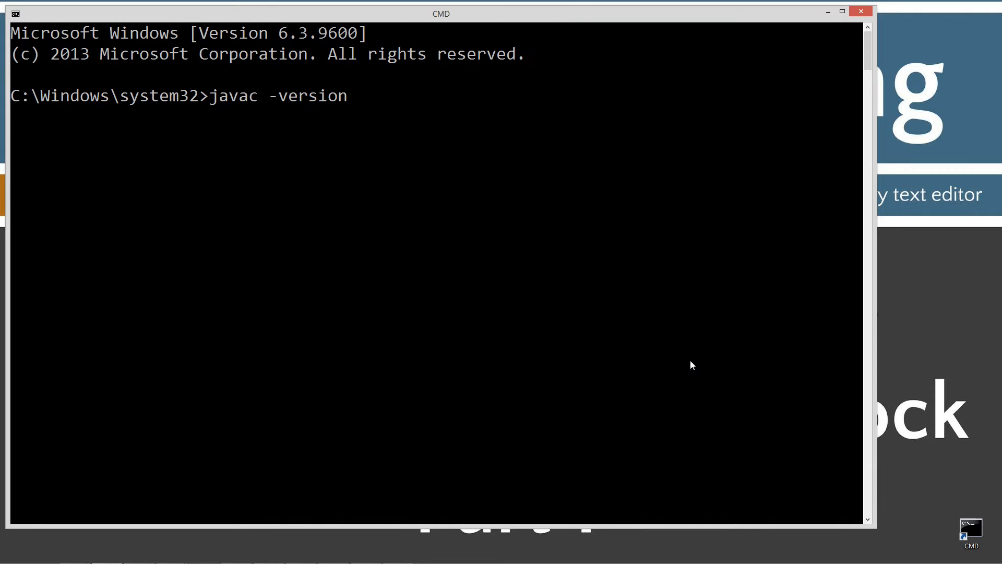
key("Return")
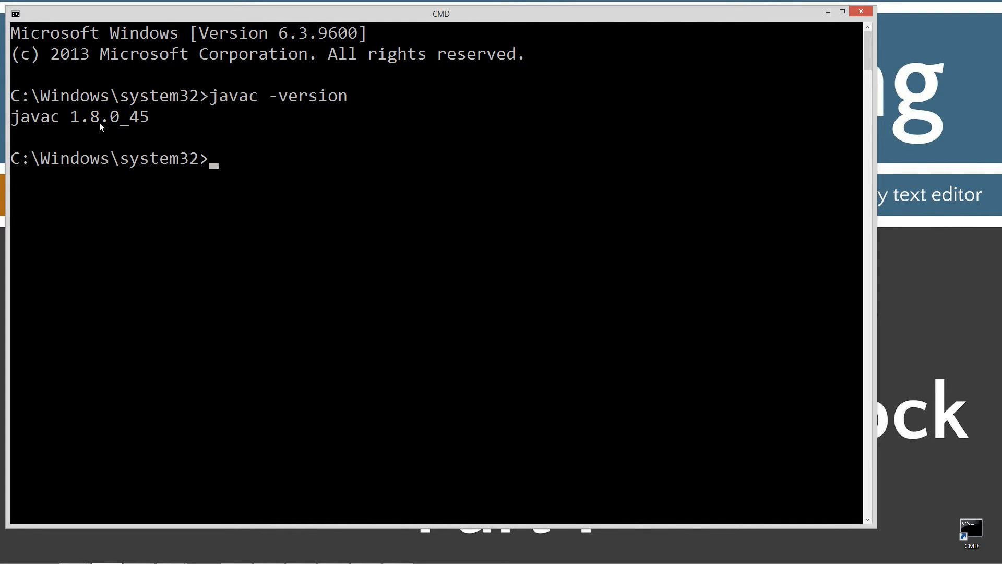
mouse_move(301, 190)
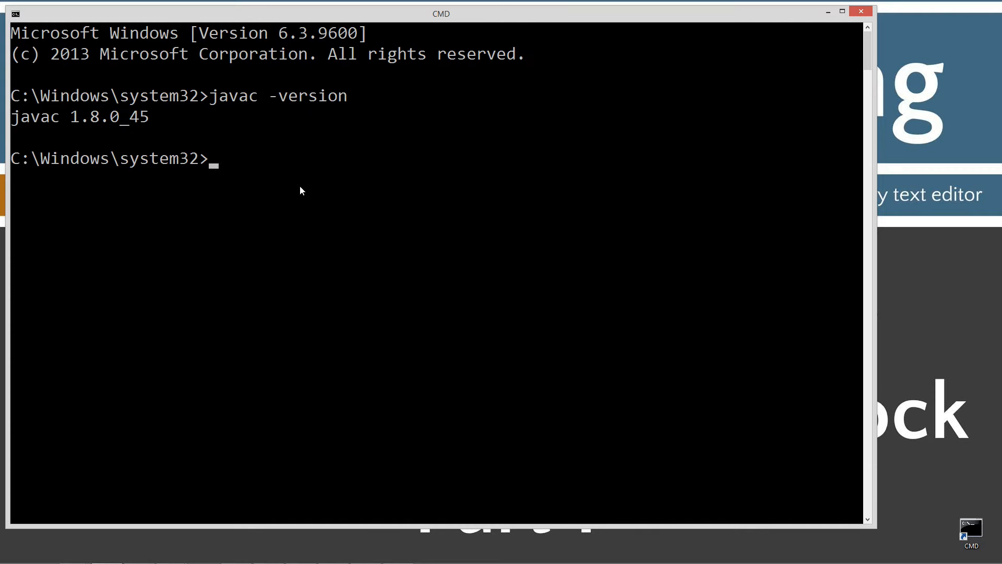
mouse_move(201, 221)
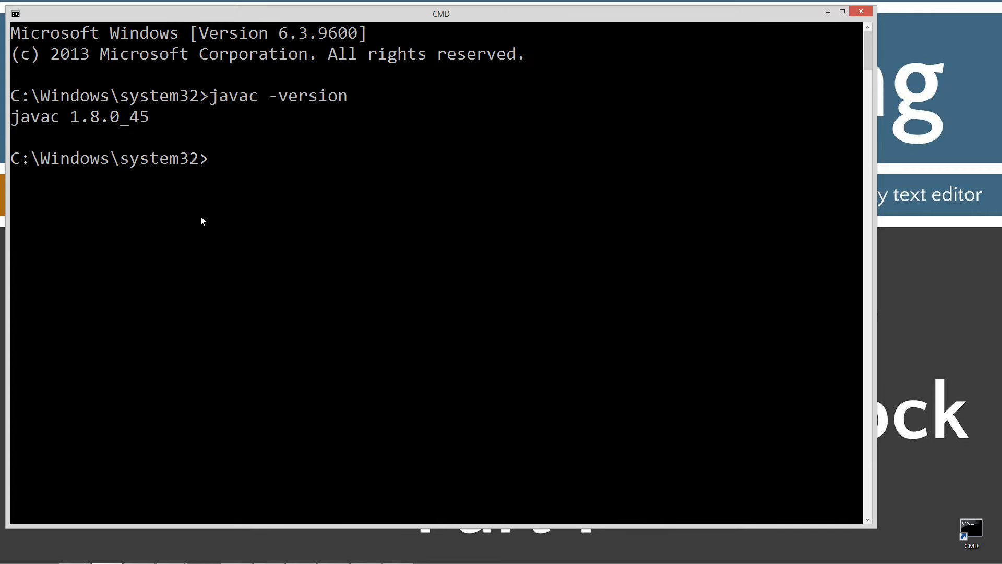
mouse_move(85, 122)
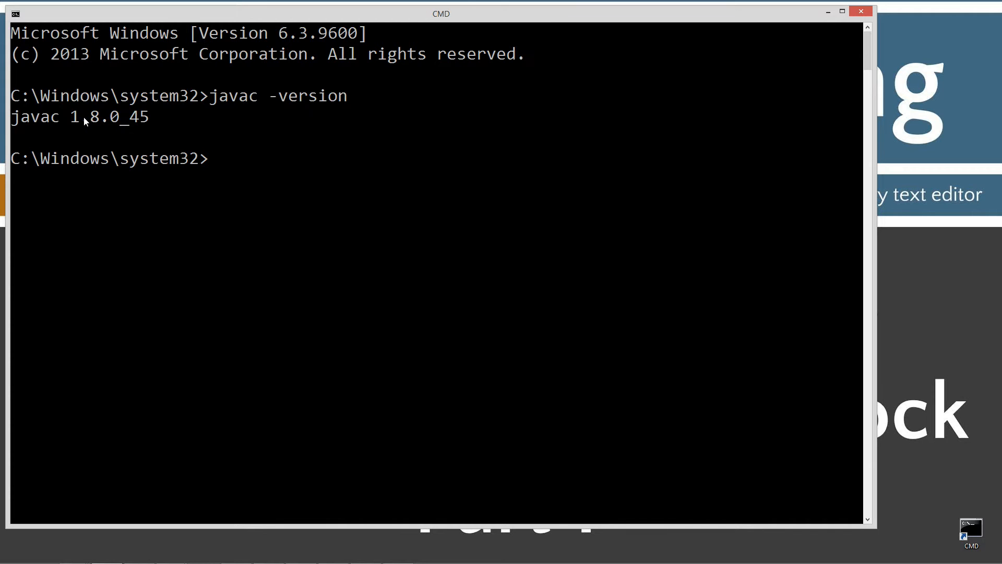
mouse_move(43, 123)
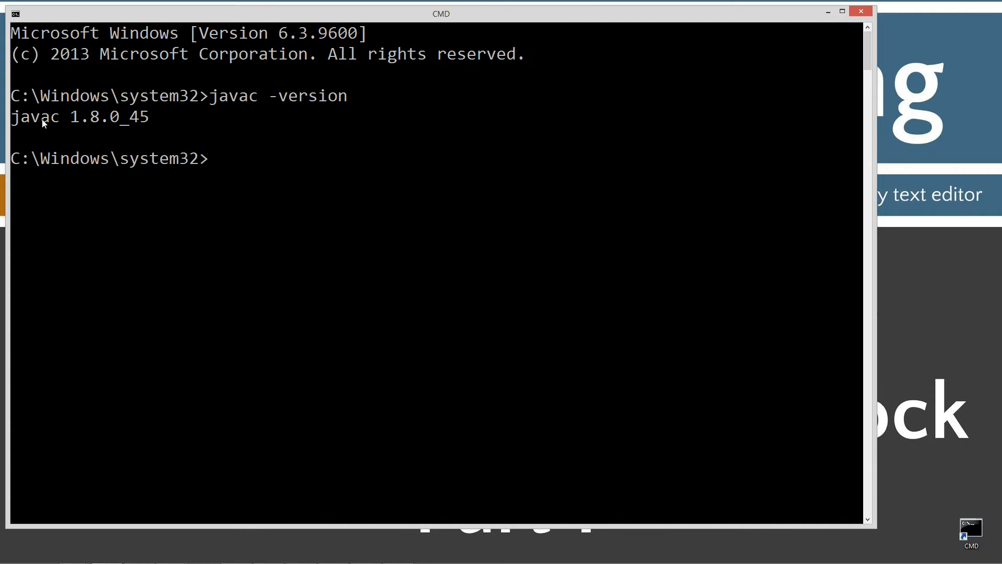
mouse_move(84, 127)
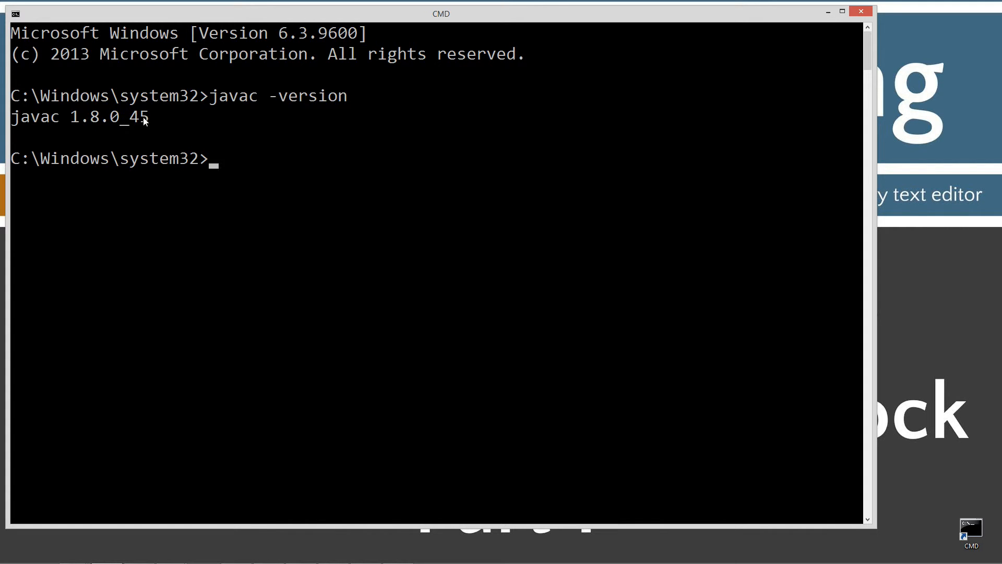
mouse_move(106, 124)
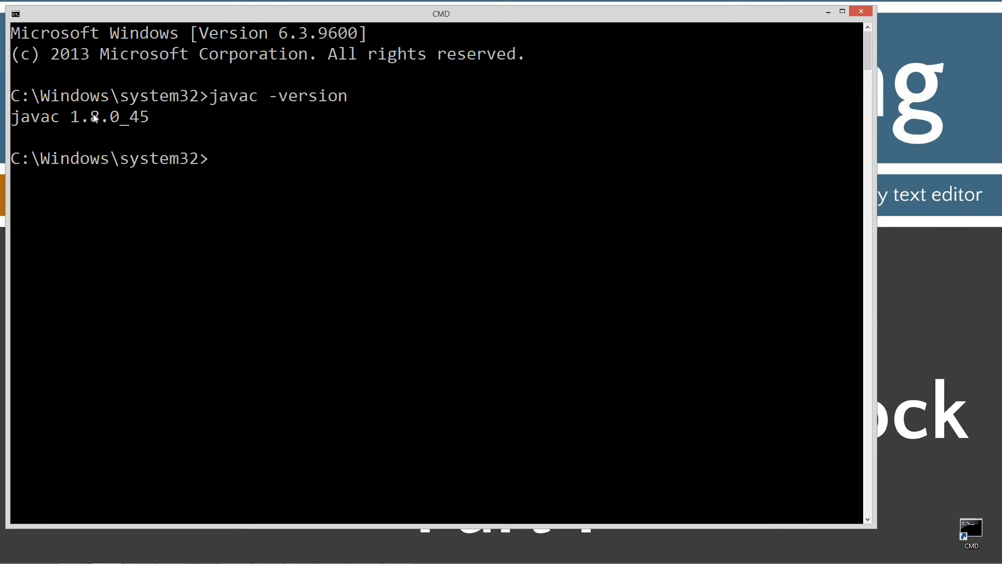
mouse_move(97, 135)
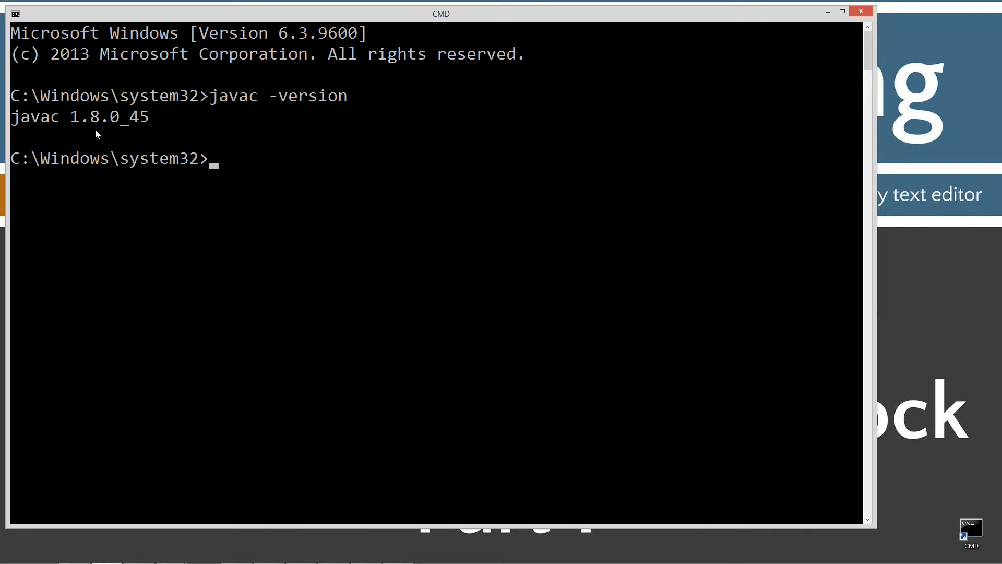
Create a Java folder at C:\ and change into it.
type("cd")
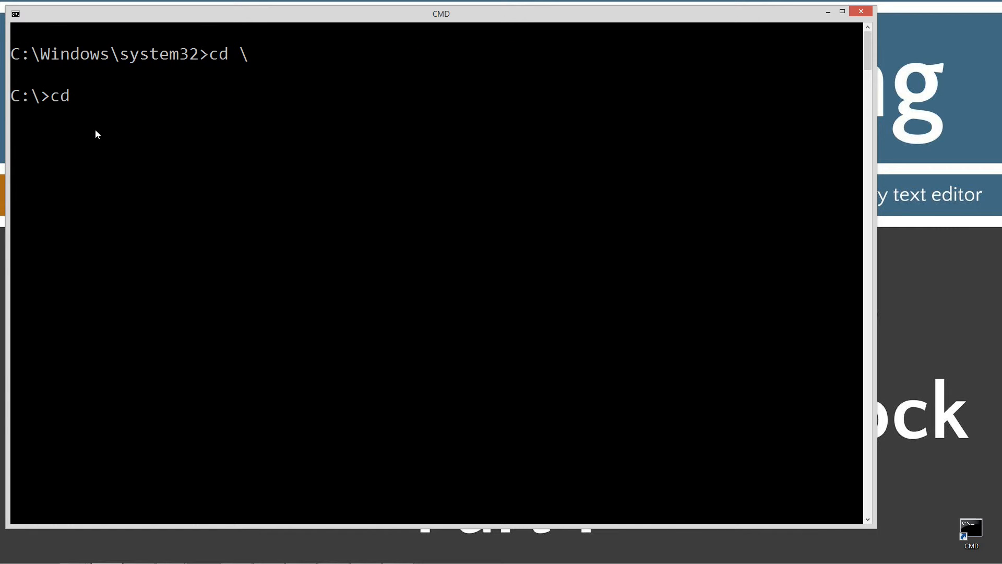
type("md")
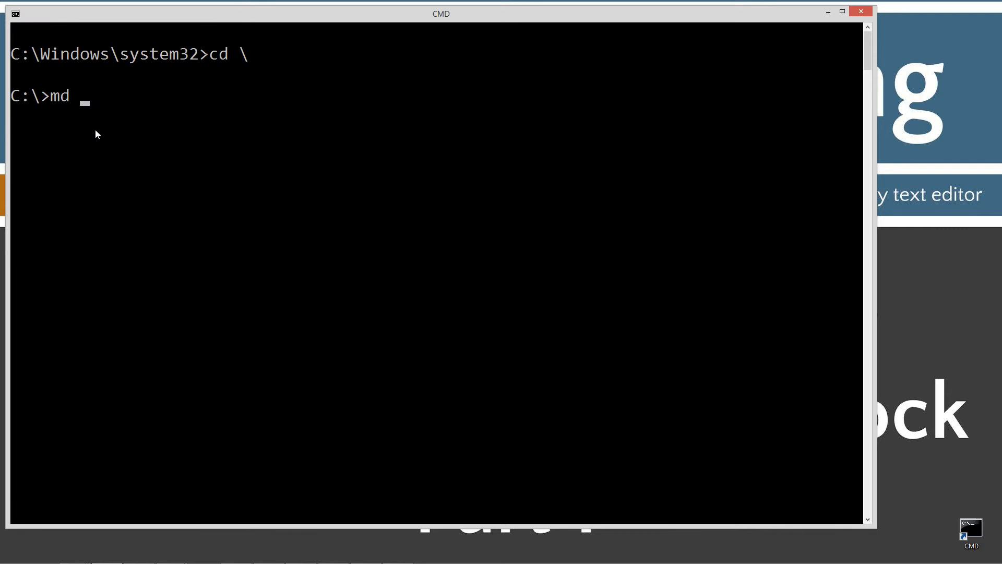
type("Java")
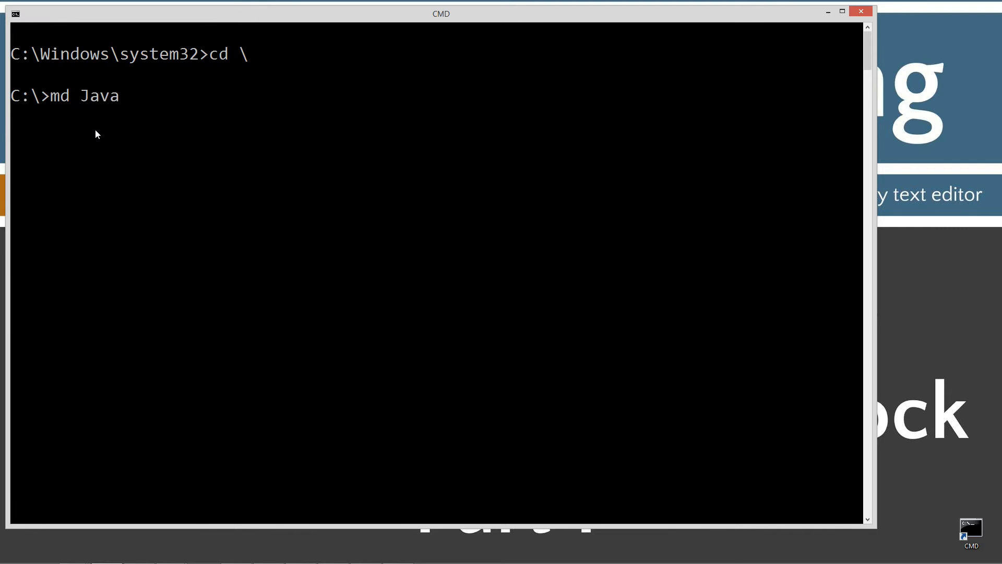
key("Return")
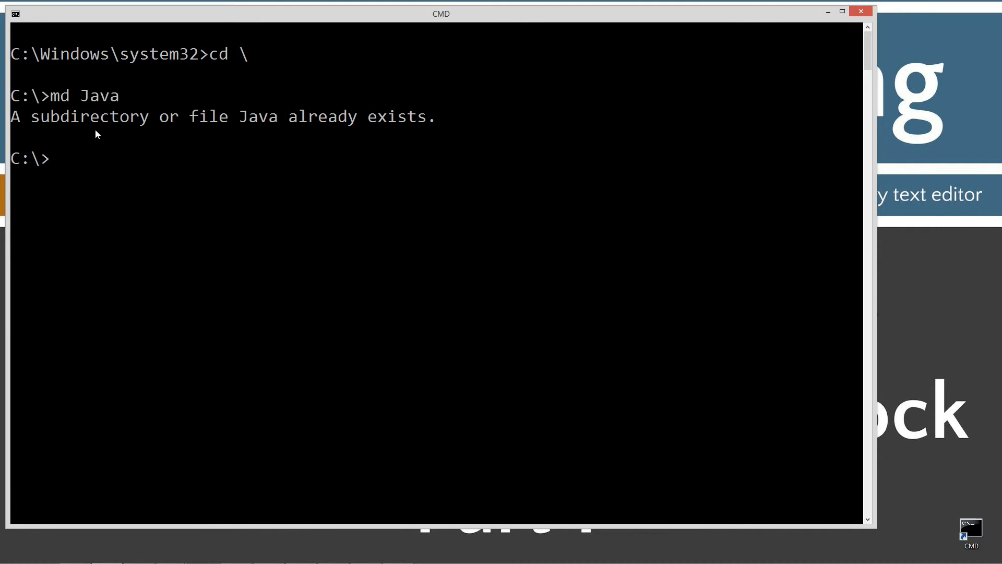
type("cd Java")
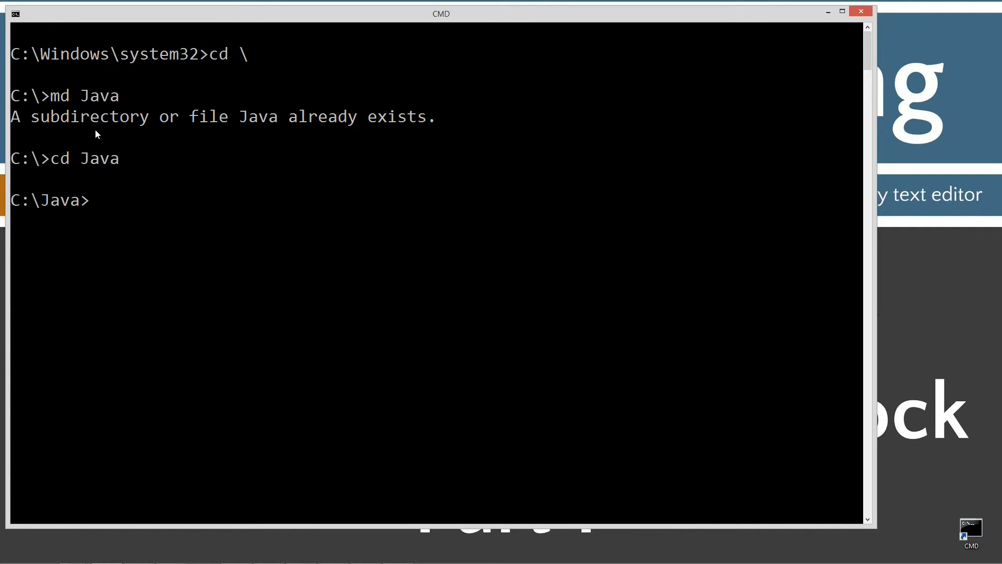
Create and enter the InstanceBlockOne folder, then prepare notepad InstanceBlockOne.java.
type("md")
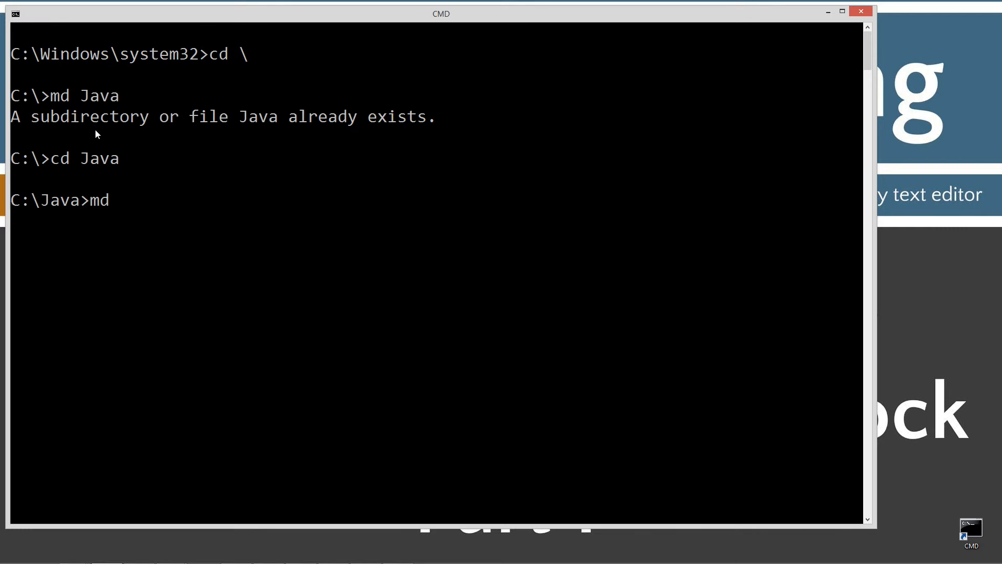
type("Instance")
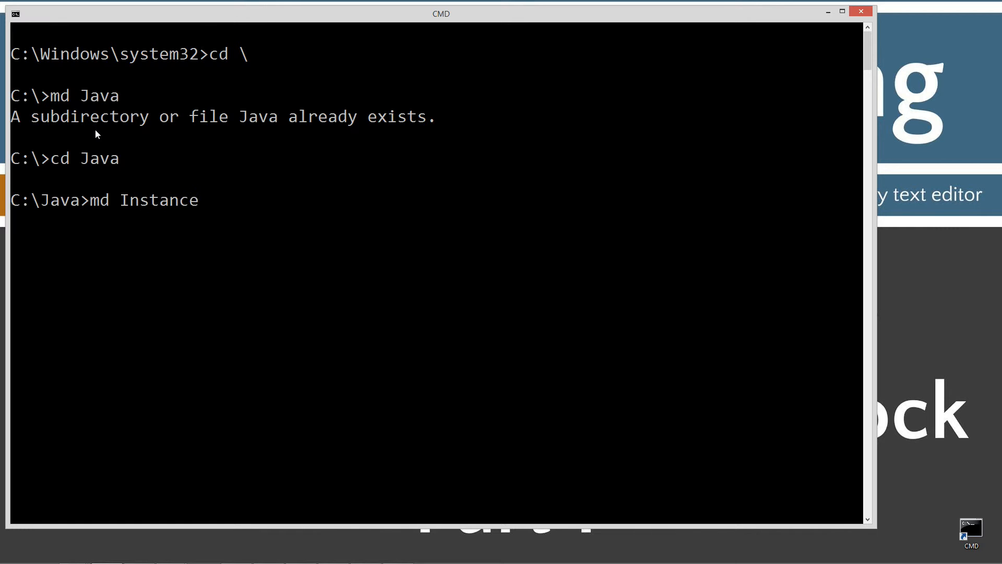
type("BlockOne")
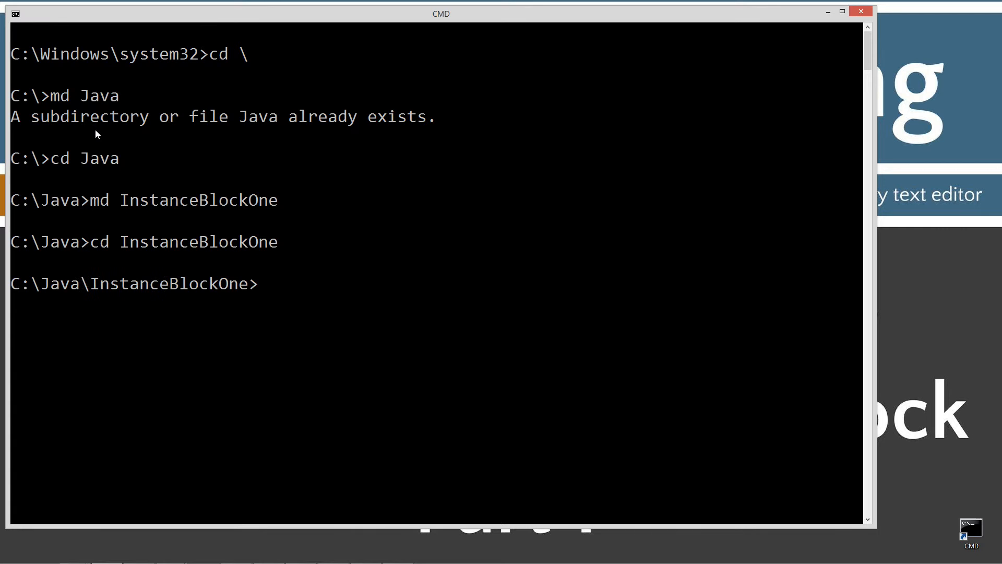
type("notepad InstanceBlockOne.ja")
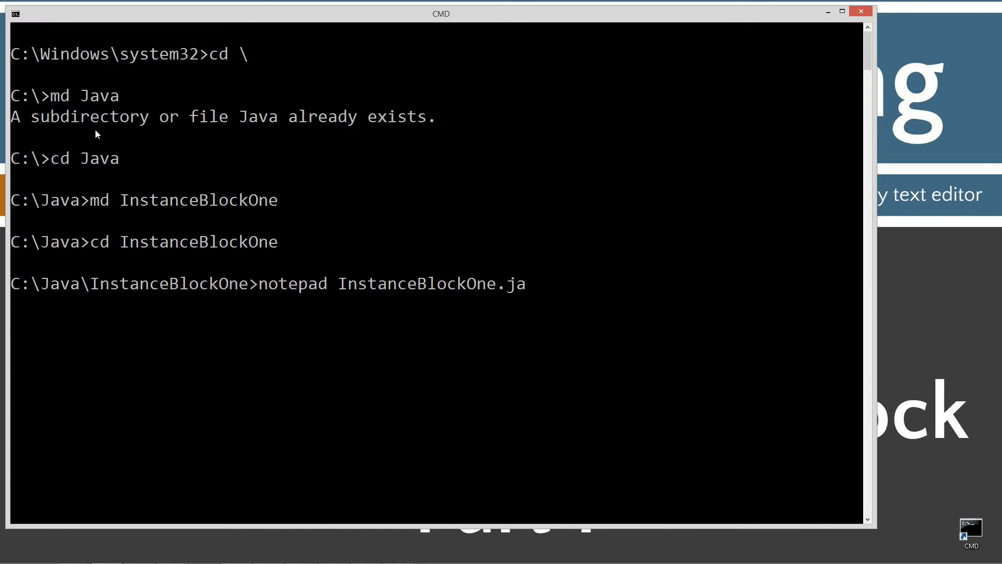
type("va")
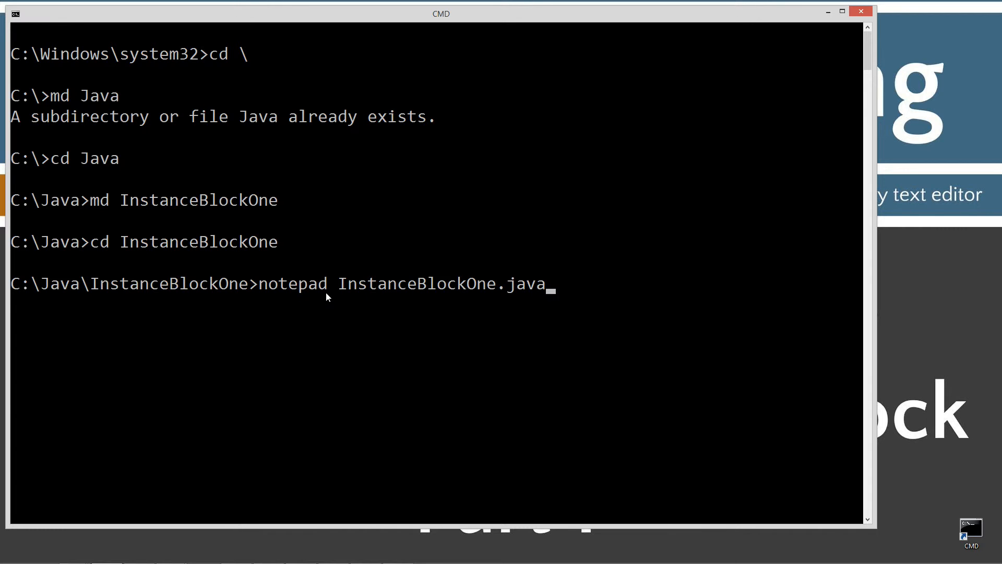
mouse_move(479, 318)
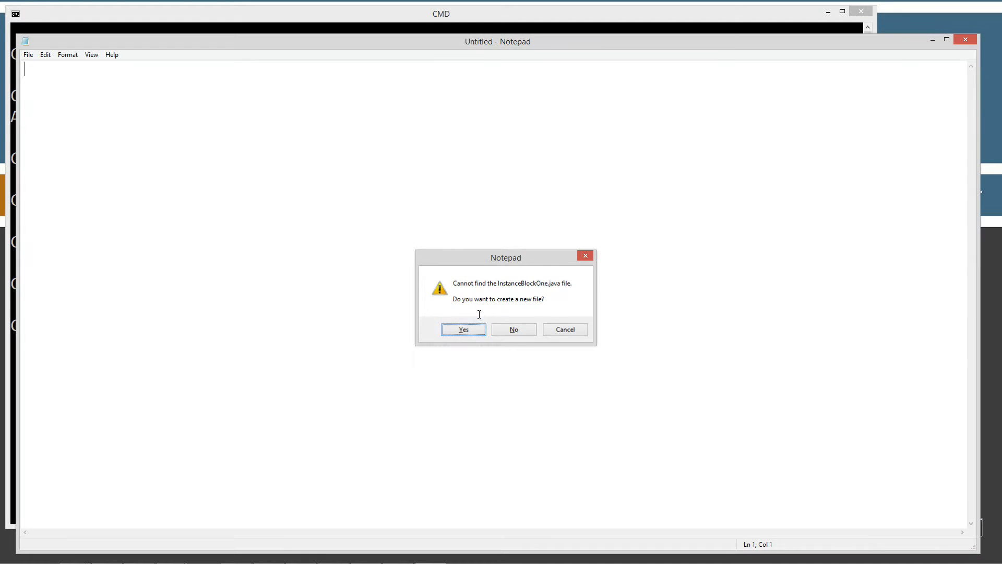
Create InstanceBlockOne.java with the pasted class code, save it and review the imports.
left_click(462, 328)
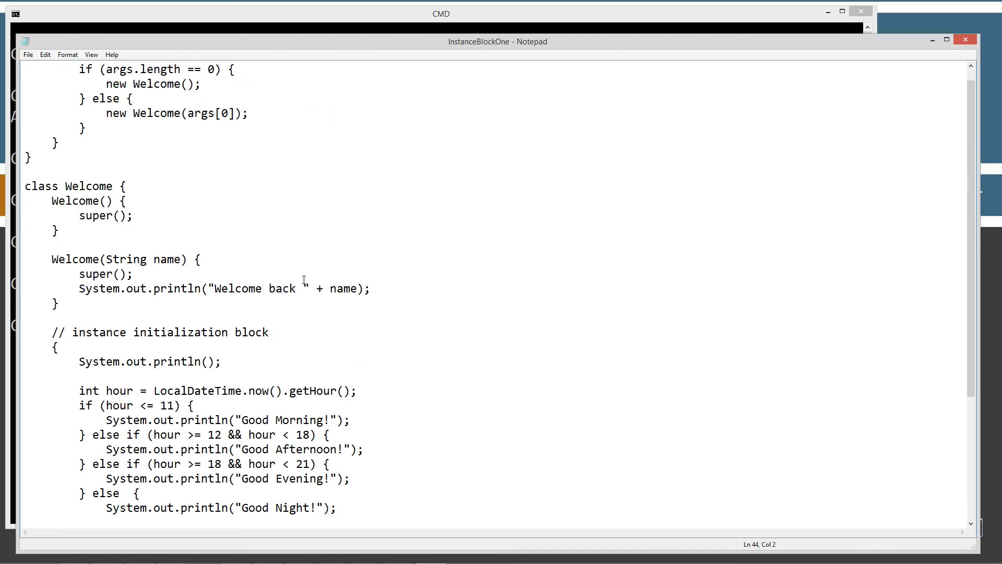
left_click(27, 54)
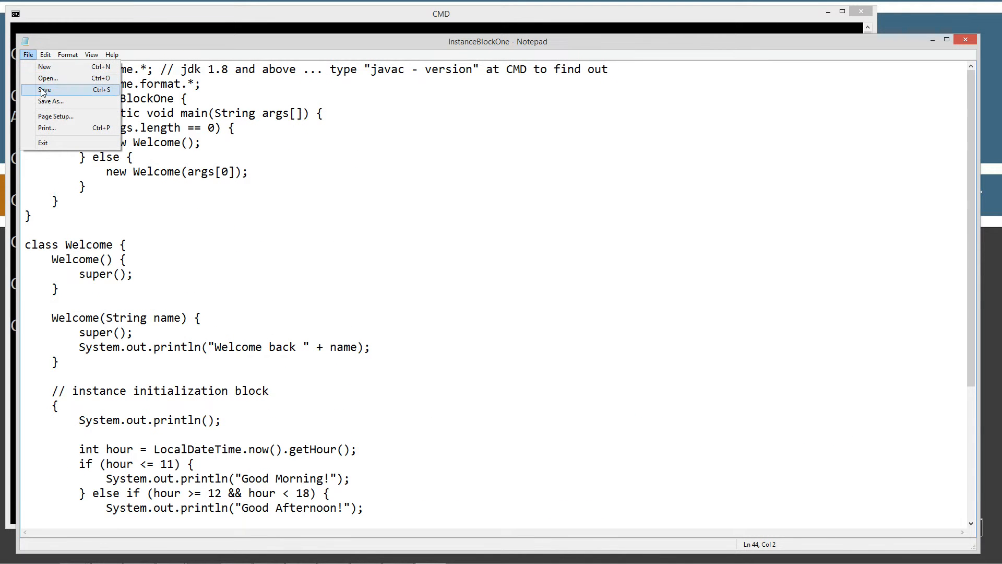
left_click(43, 90)
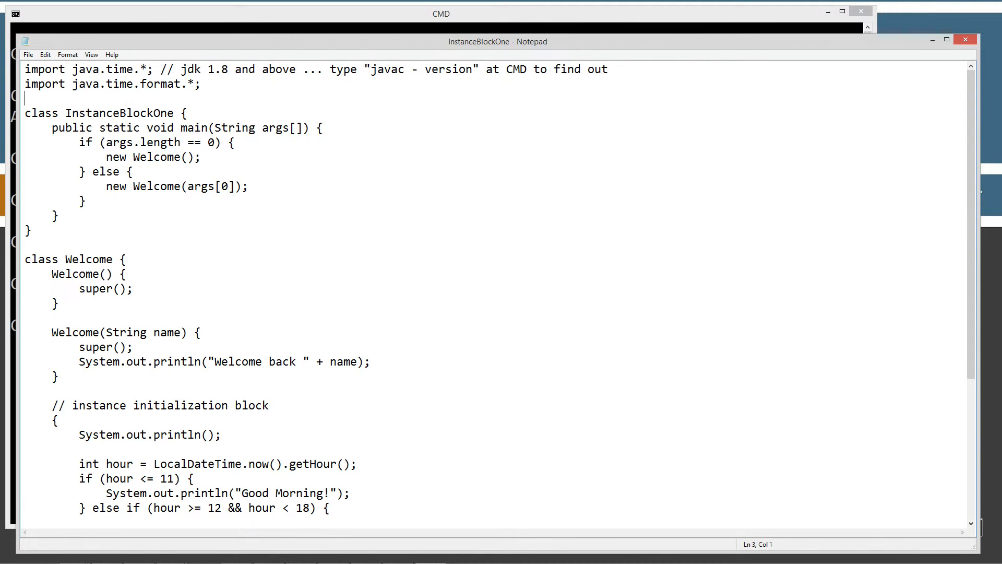
left_click(103, 84)
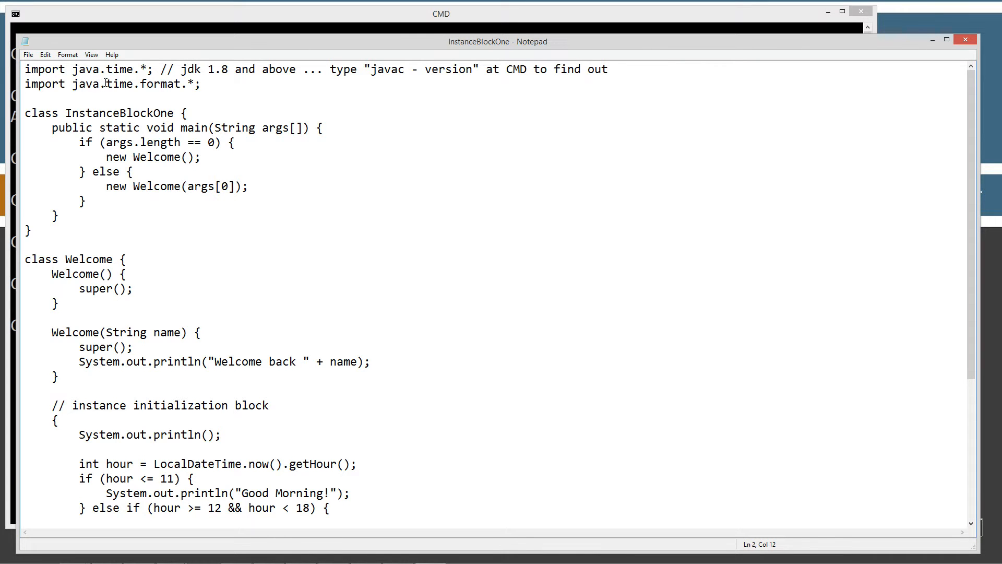
left_click(67, 69)
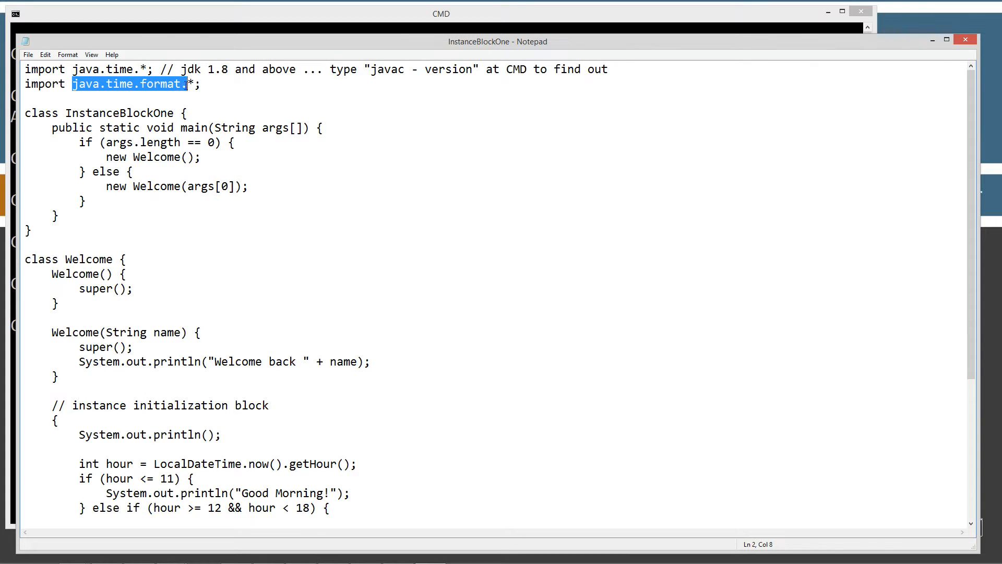
left_click(195, 84)
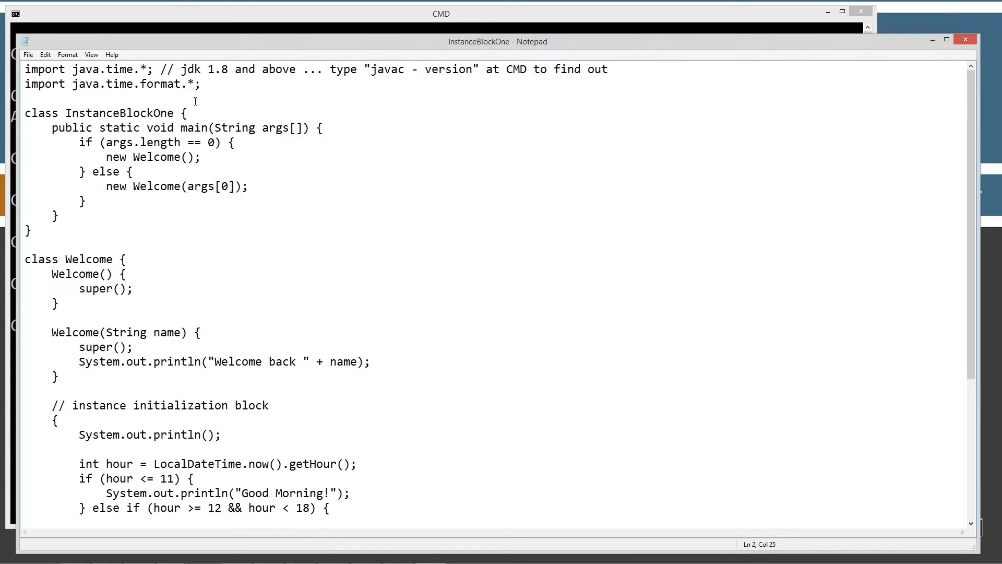
double_click(191, 83)
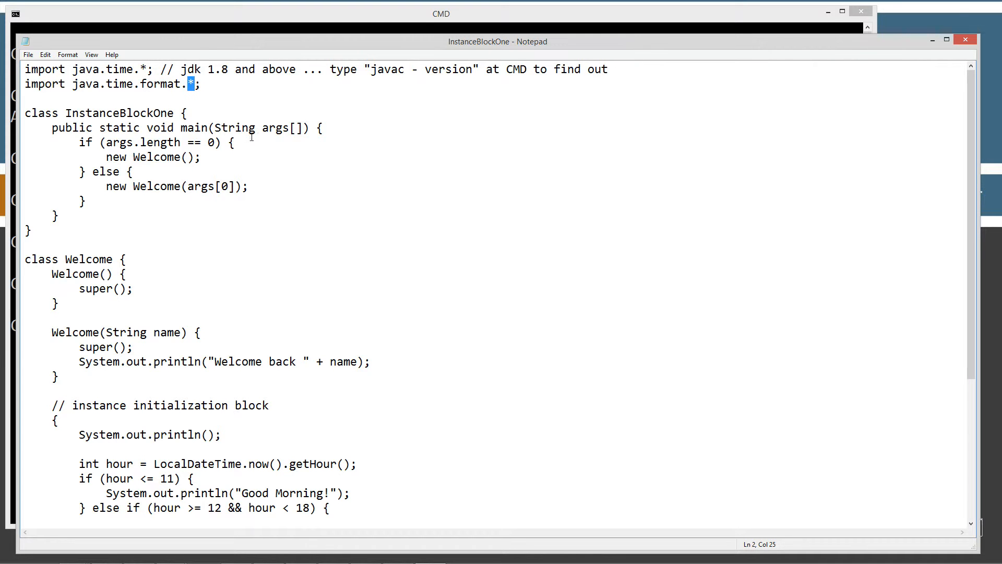
scroll("down", 3)
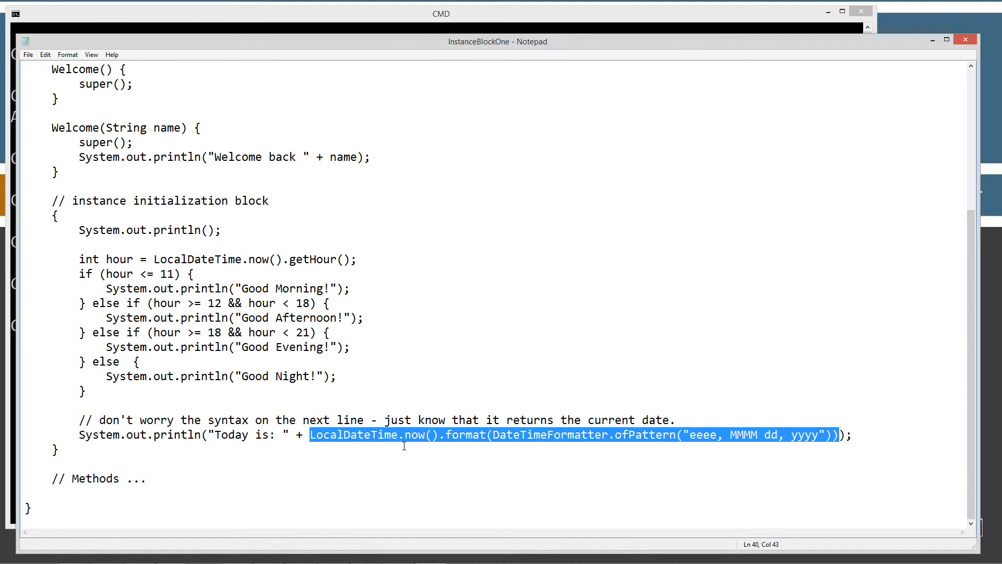
mouse_move(414, 448)
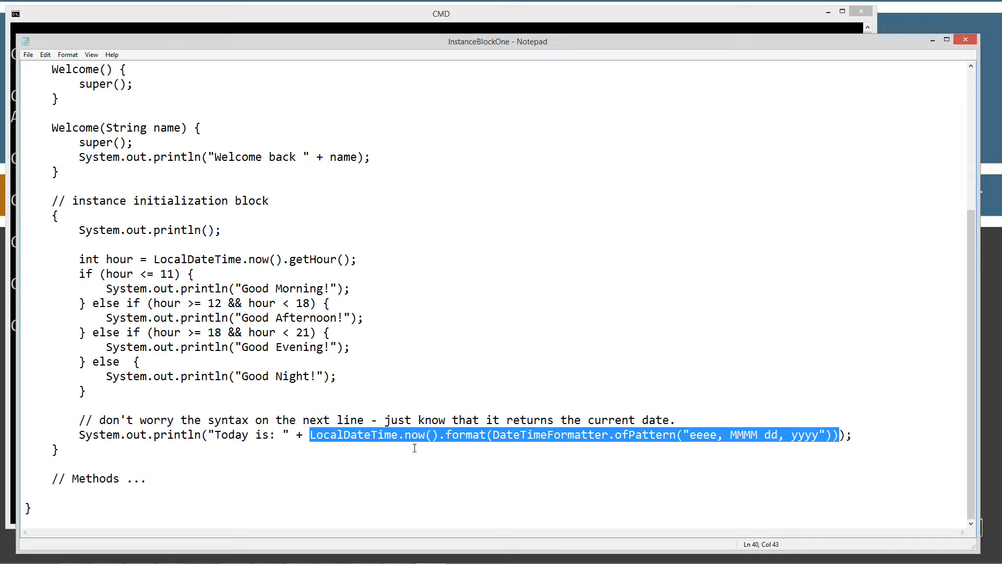
mouse_move(740, 435)
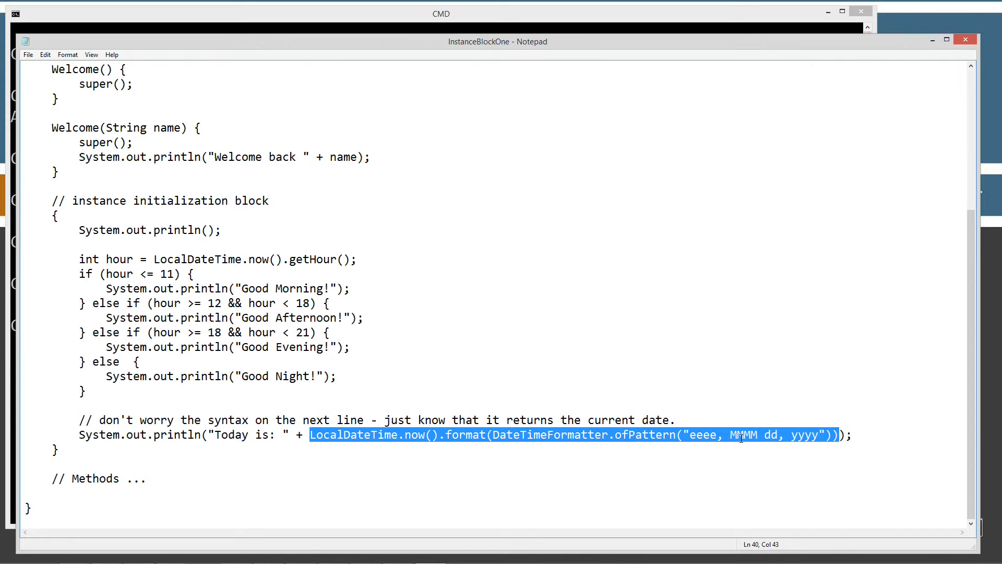
left_click(620, 434)
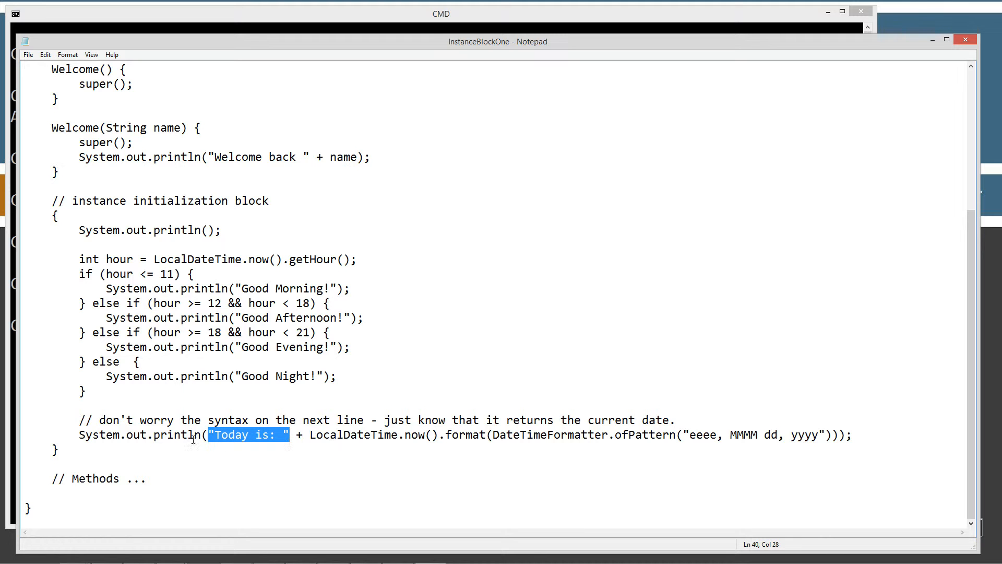
double_click(176, 435)
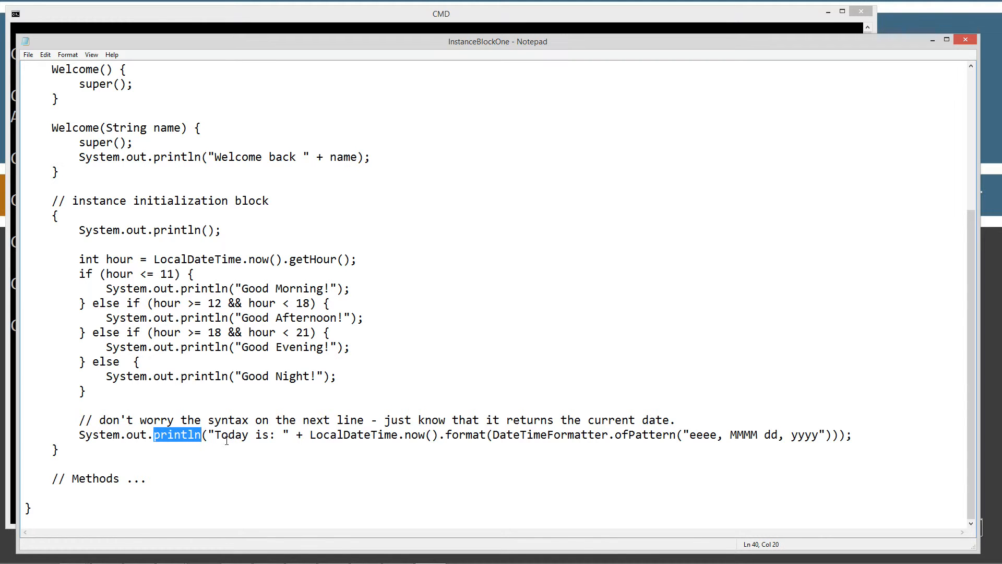
scroll("up", 3)
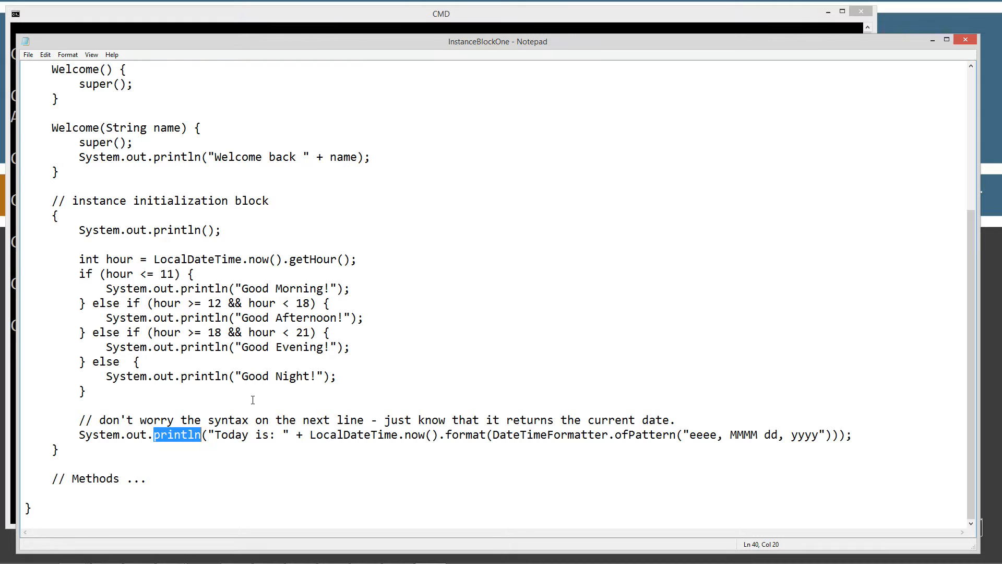
scroll("up", 3)
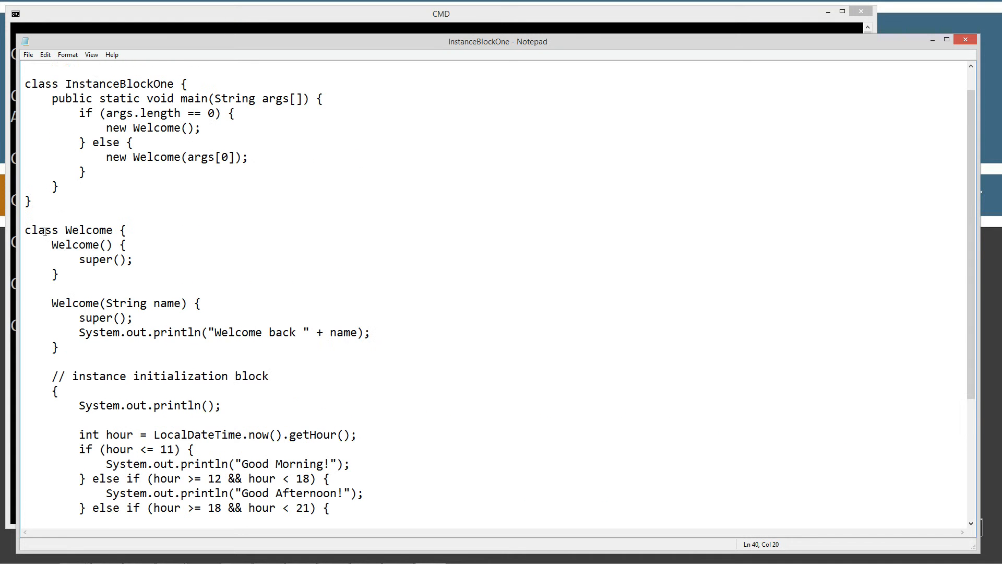
double_click(89, 142)
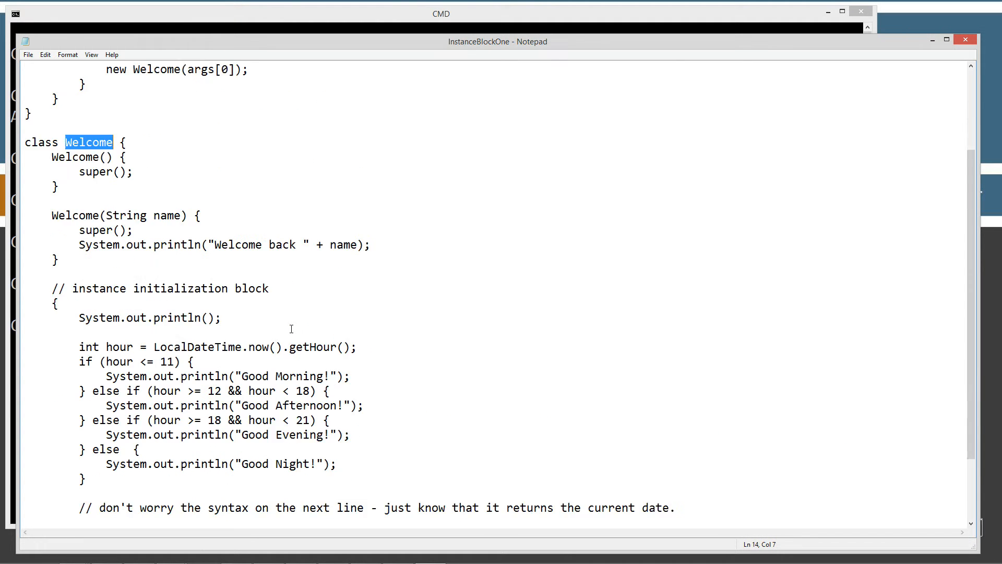
scroll("down", 3)
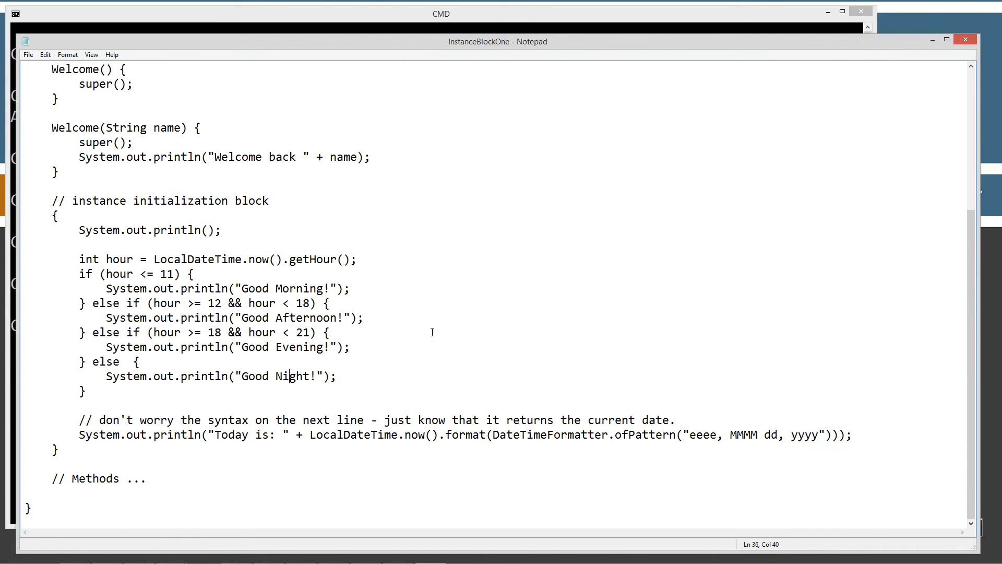
mouse_move(511, 440)
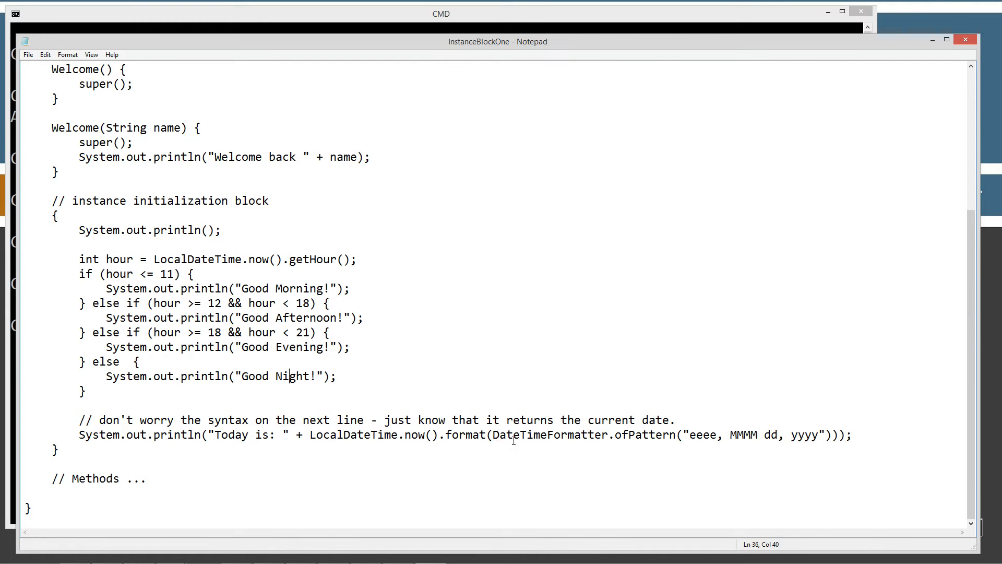
scroll("up", 3)
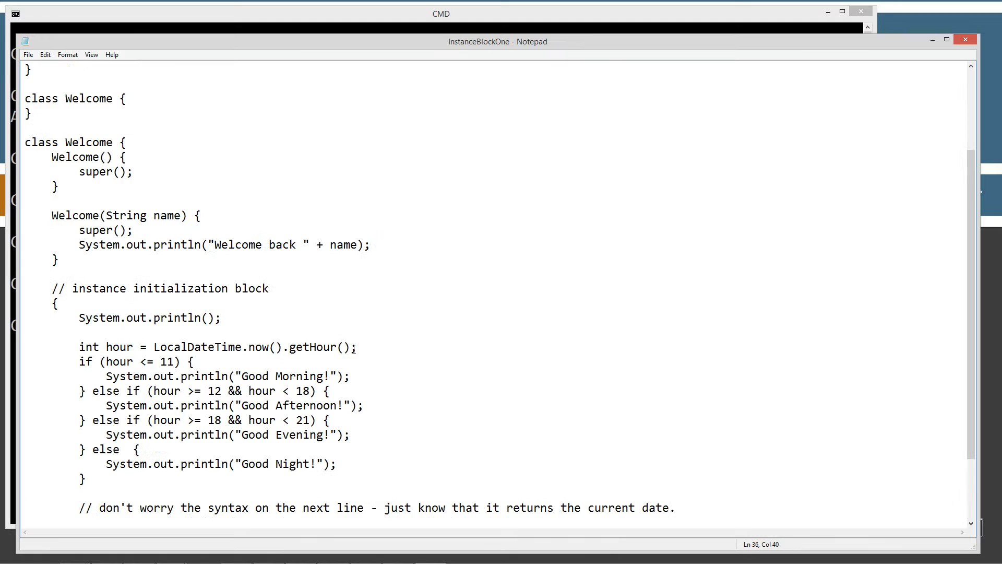
scroll("up", 3)
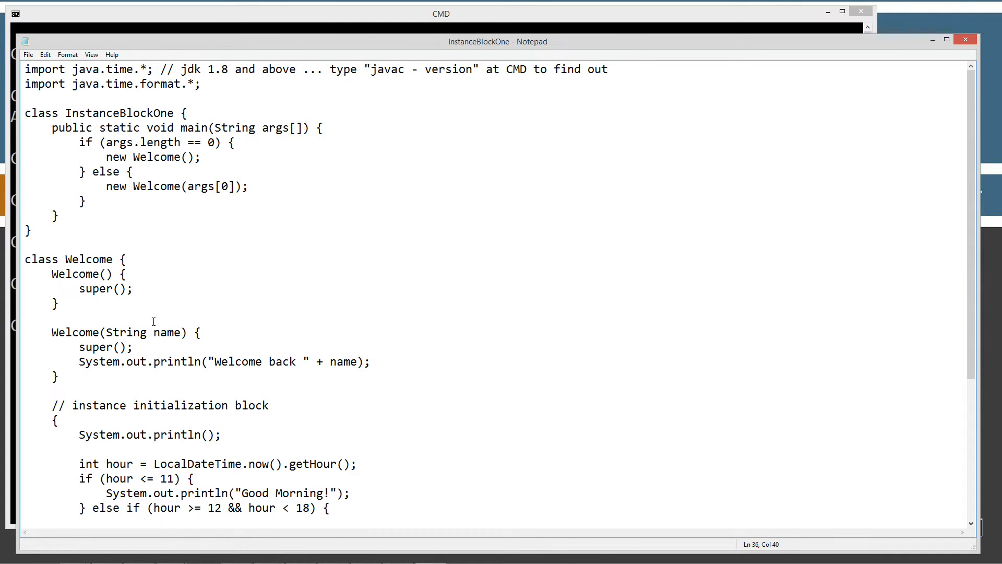
mouse_move(87, 273)
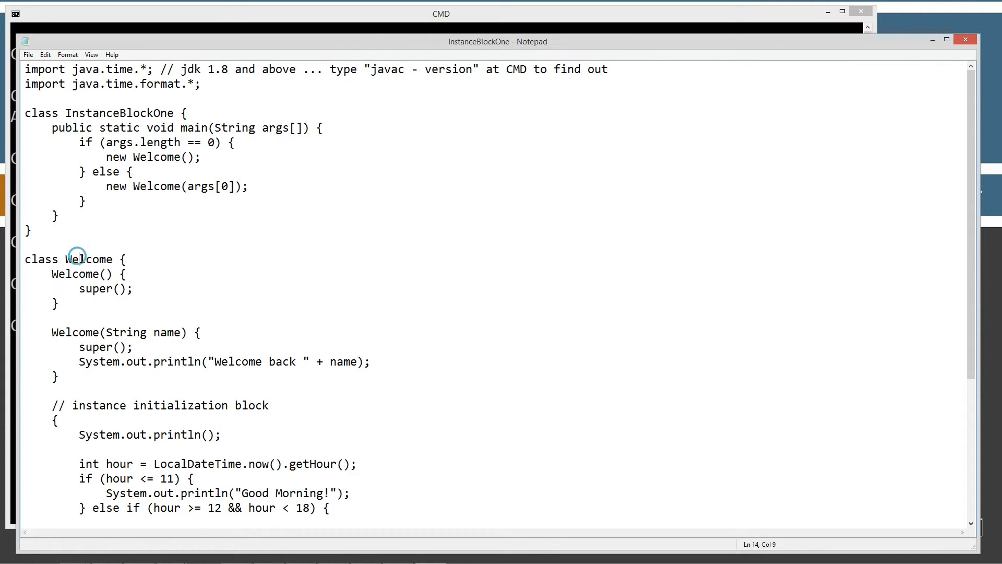
left_click(80, 112)
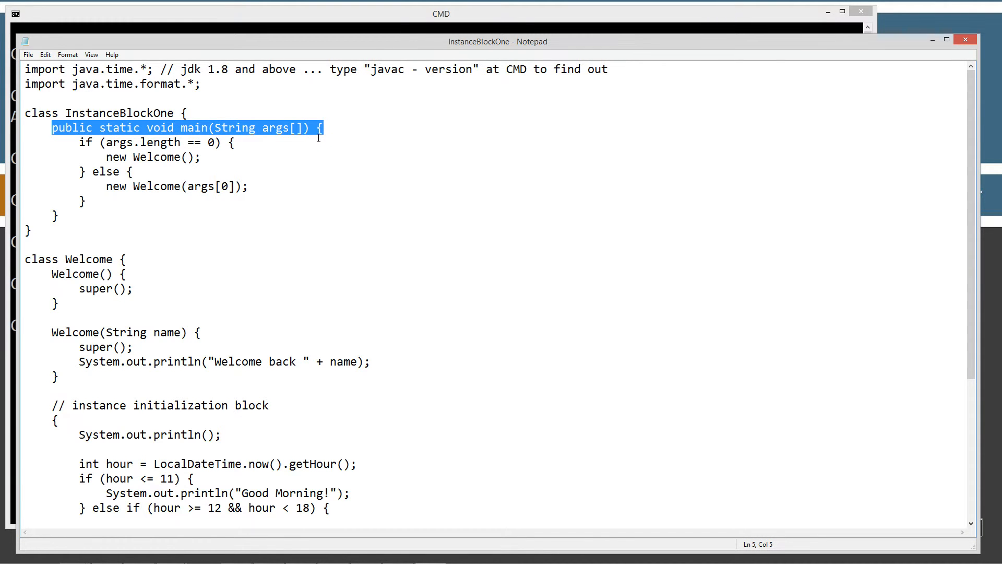
left_click(256, 128)
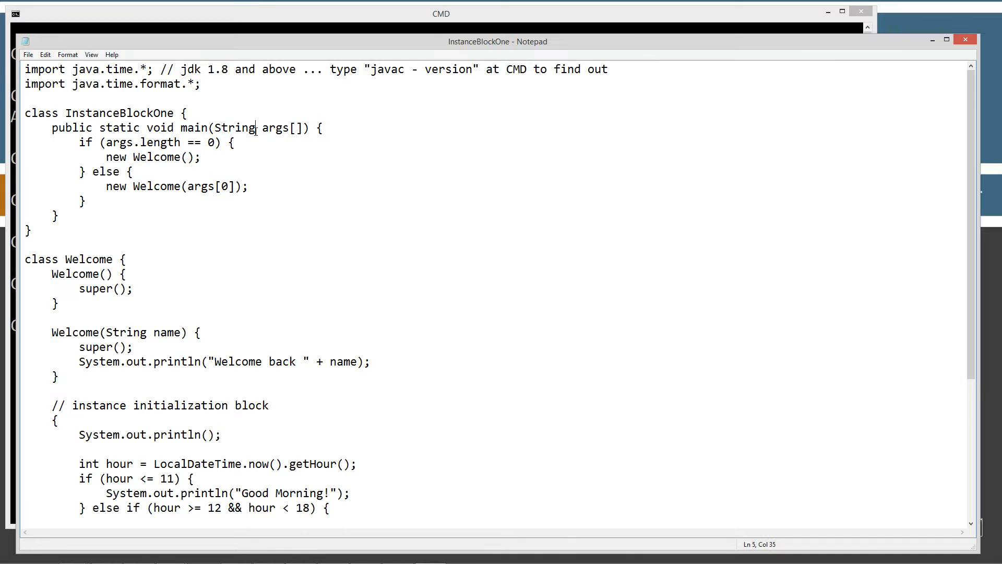
double_click(274, 128)
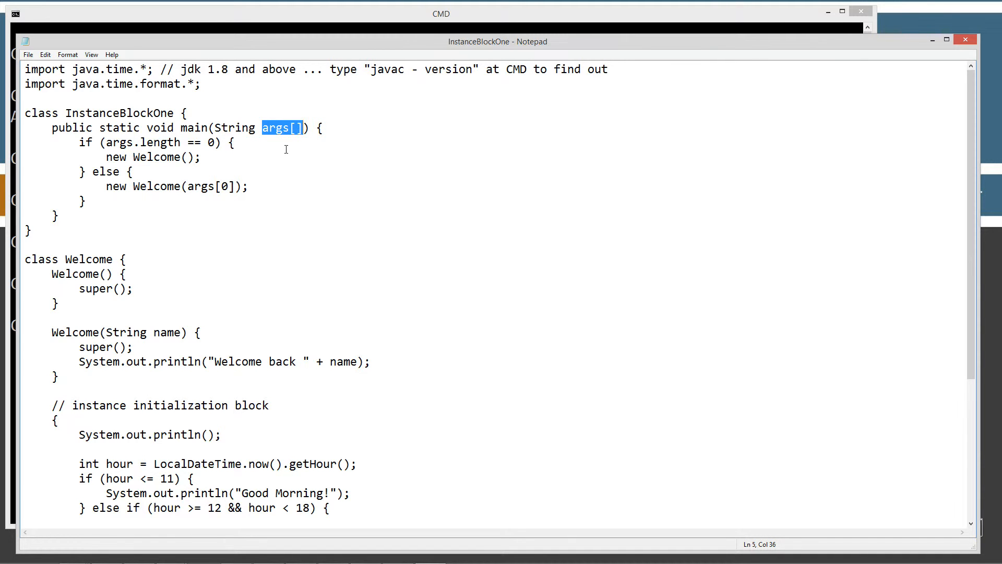
mouse_move(118, 136)
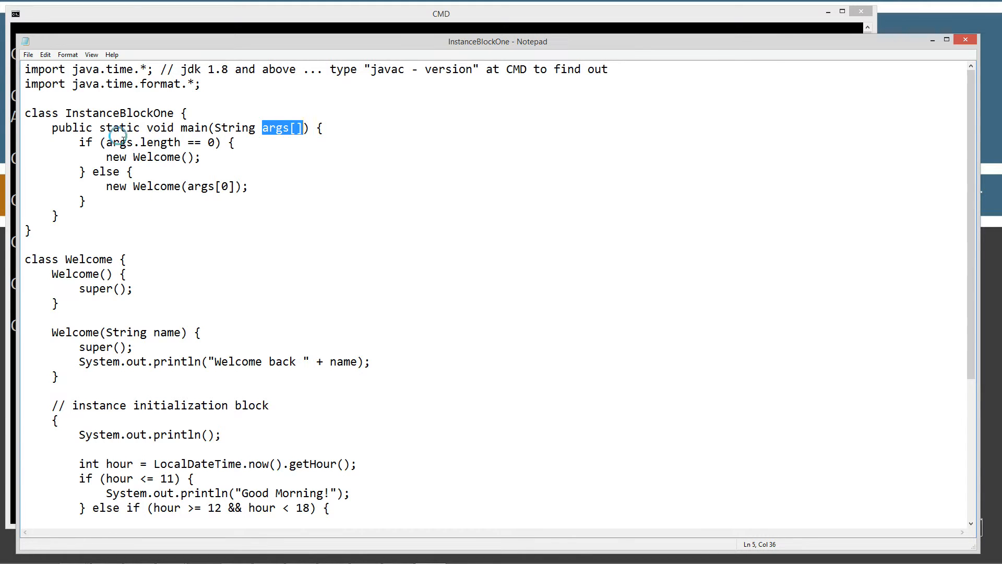
left_click(109, 142)
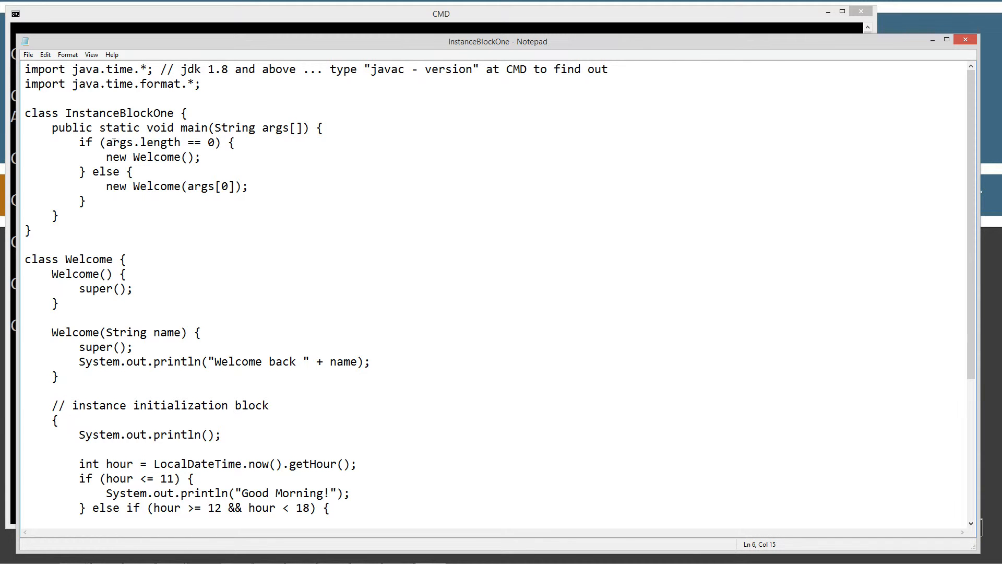
left_click(220, 142)
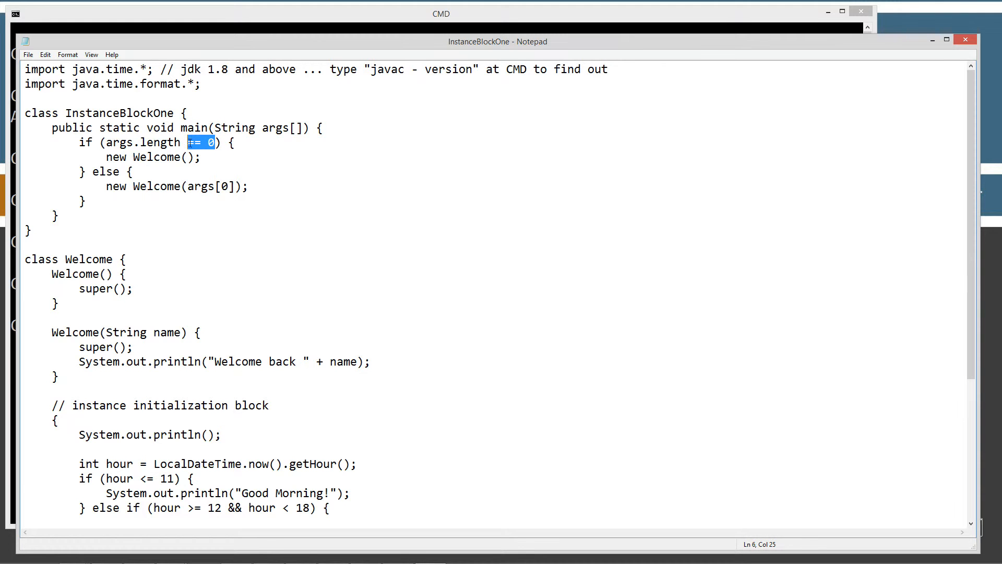
double_click(110, 157)
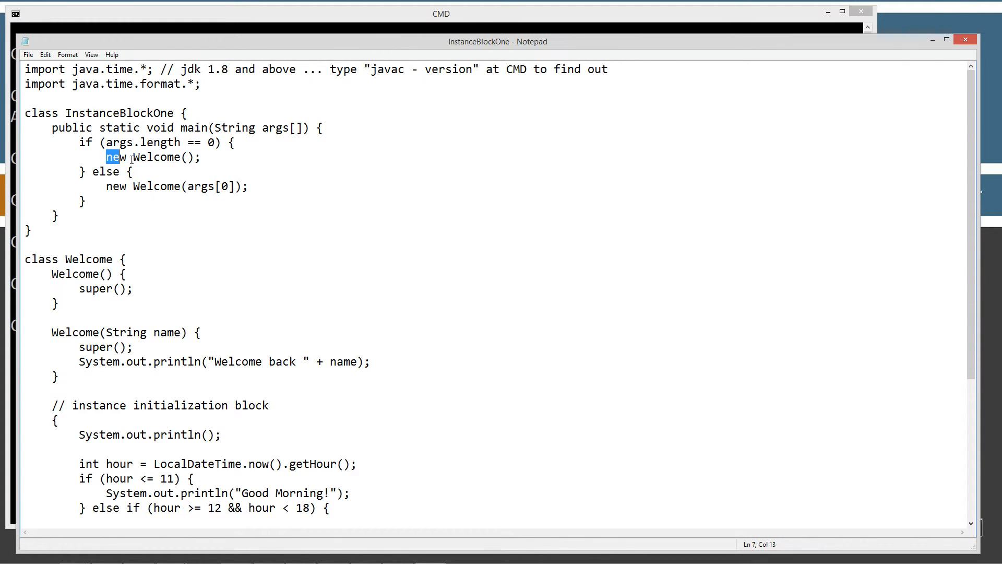
left_click(129, 158)
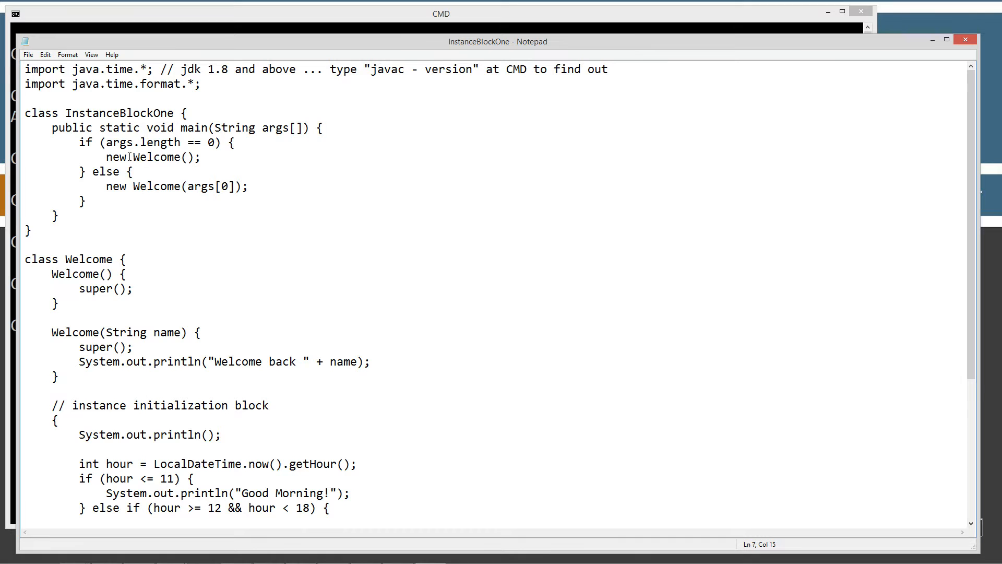
double_click(163, 157)
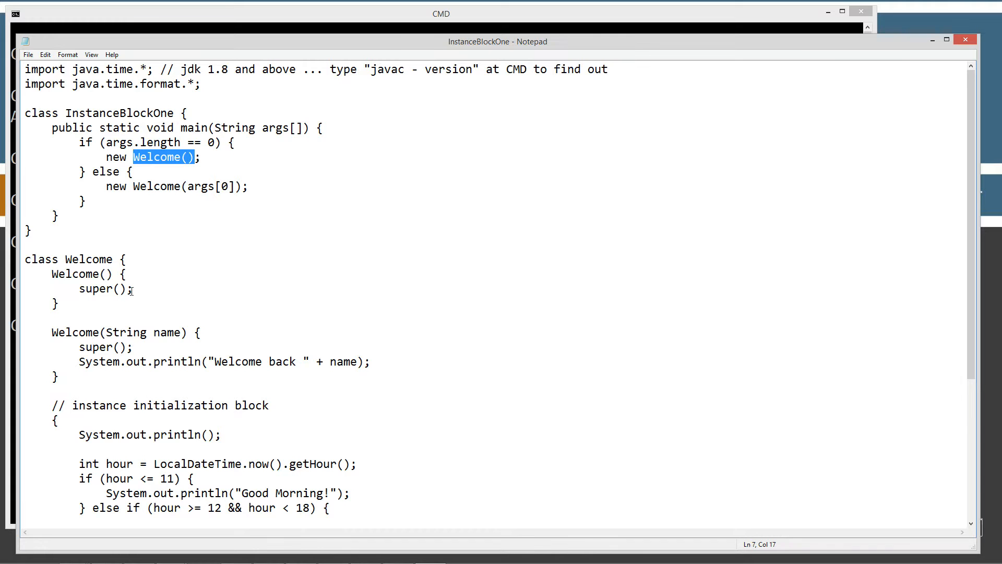
left_click(53, 274)
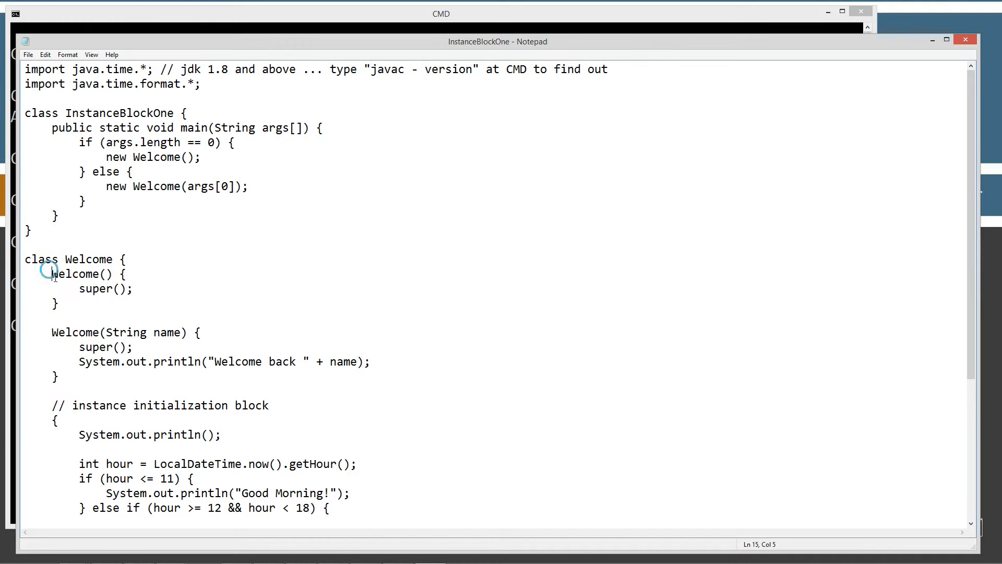
left_click(102, 274)
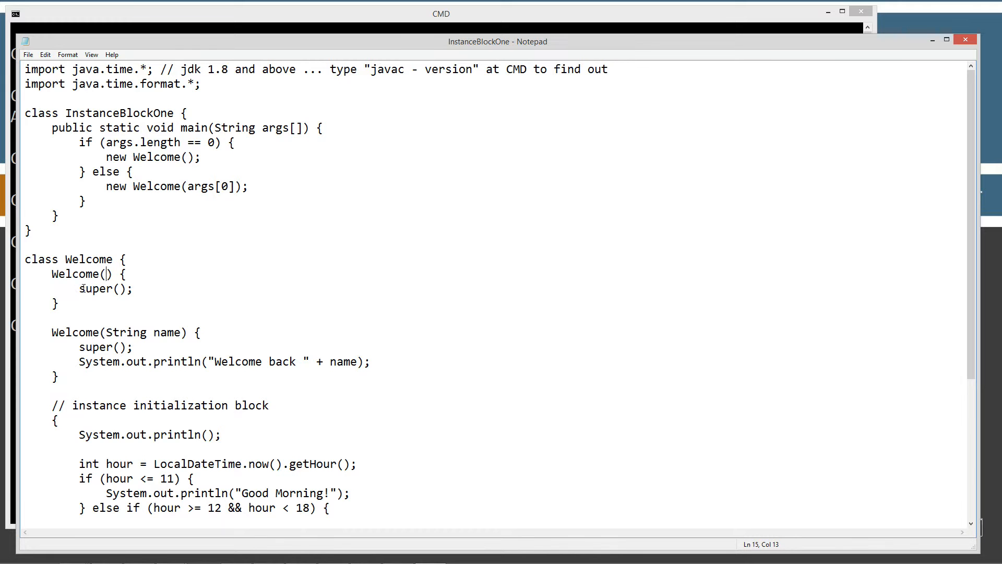
triple_click(105, 288)
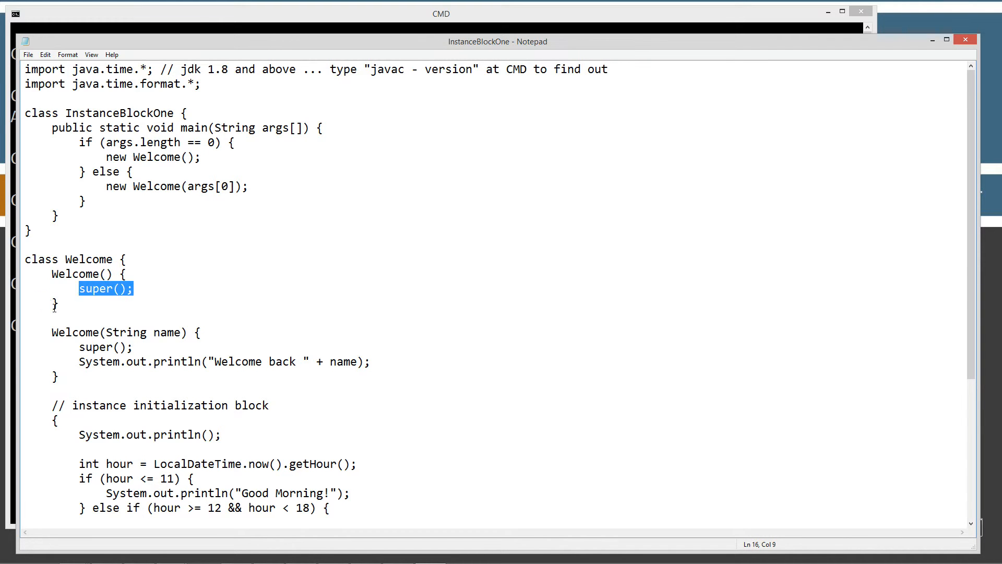
left_click(161, 283)
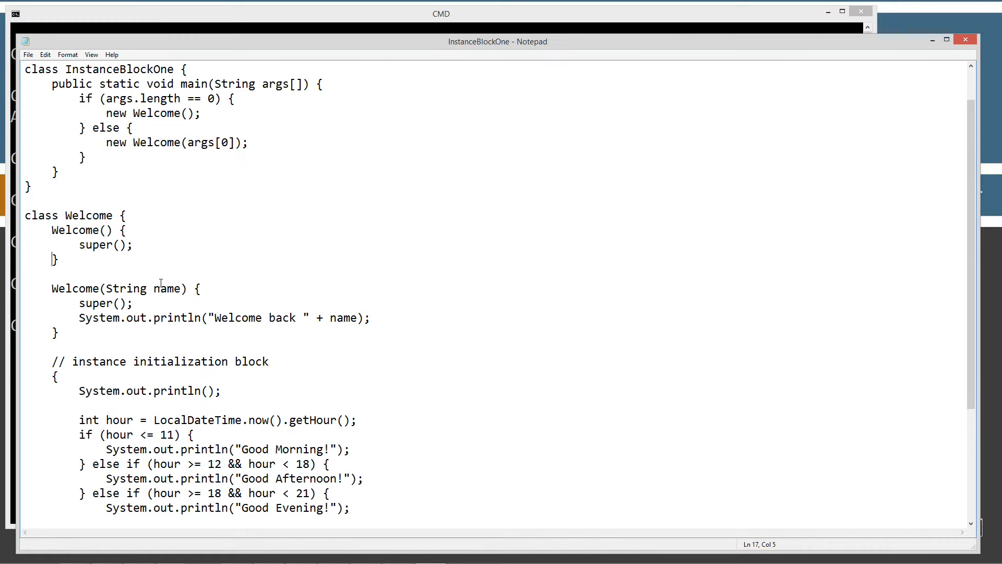
scroll("down", 3)
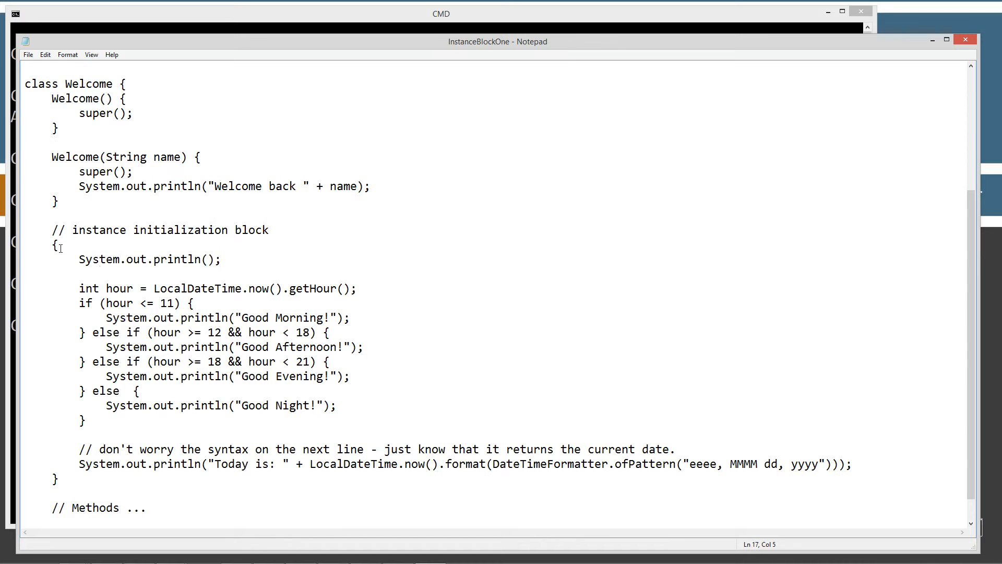
double_click(53, 244)
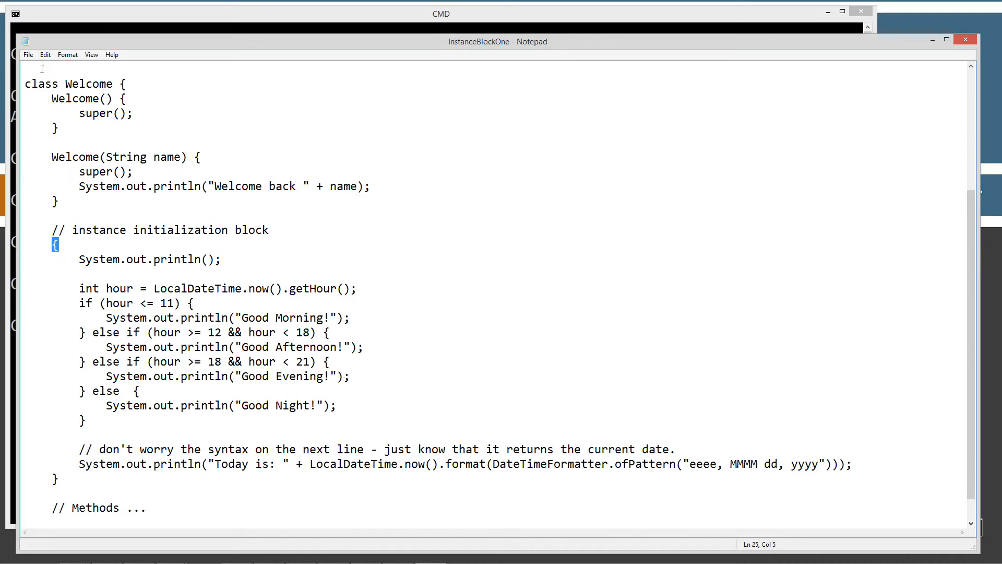
mouse_move(90, 186)
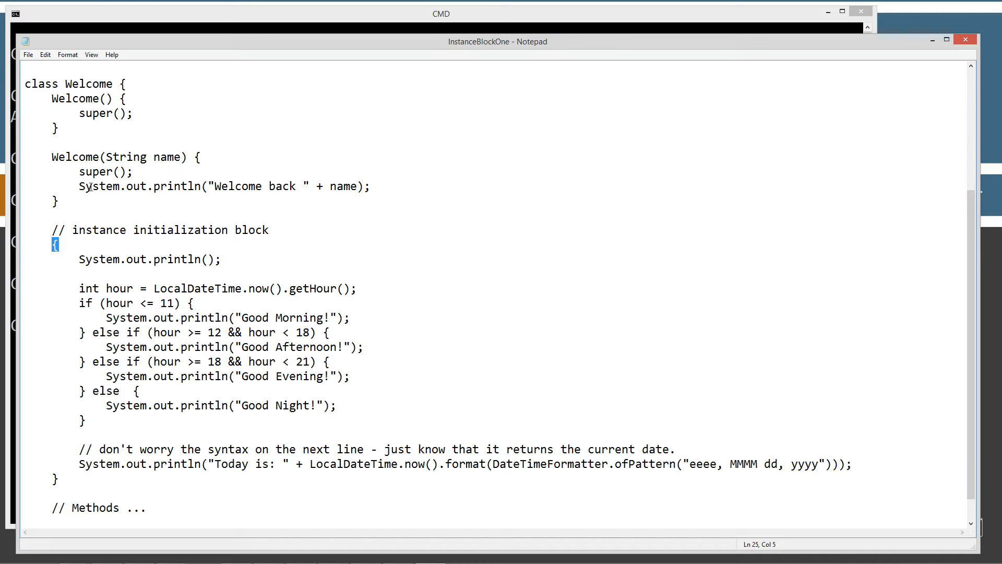
scroll("down", 3)
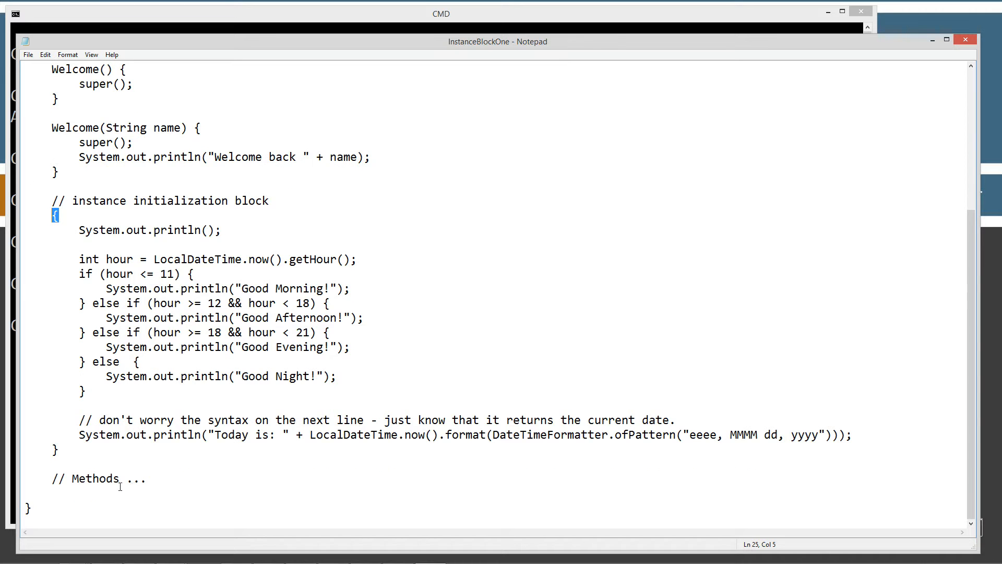
left_click(52, 479)
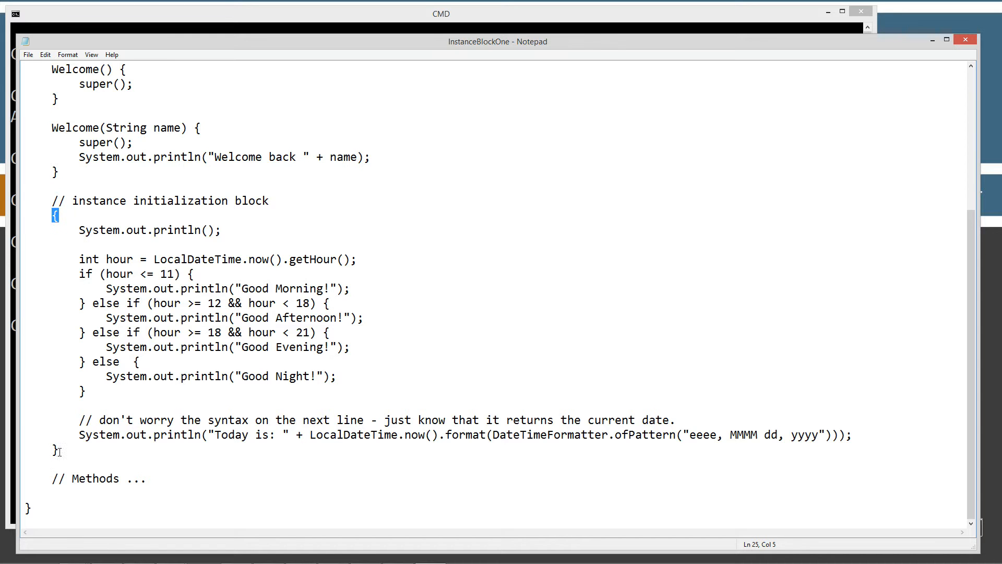
mouse_move(65, 288)
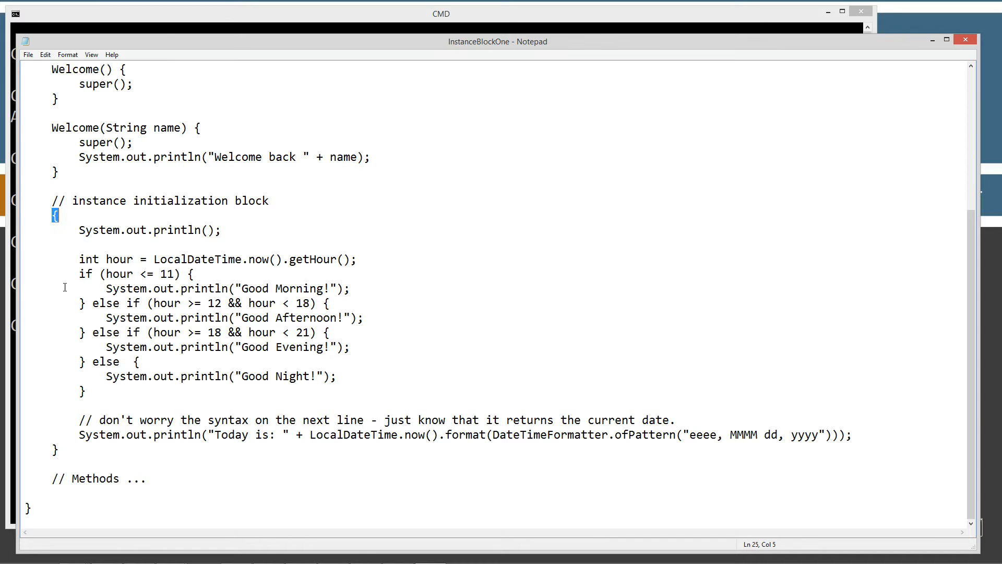
left_click(56, 449)
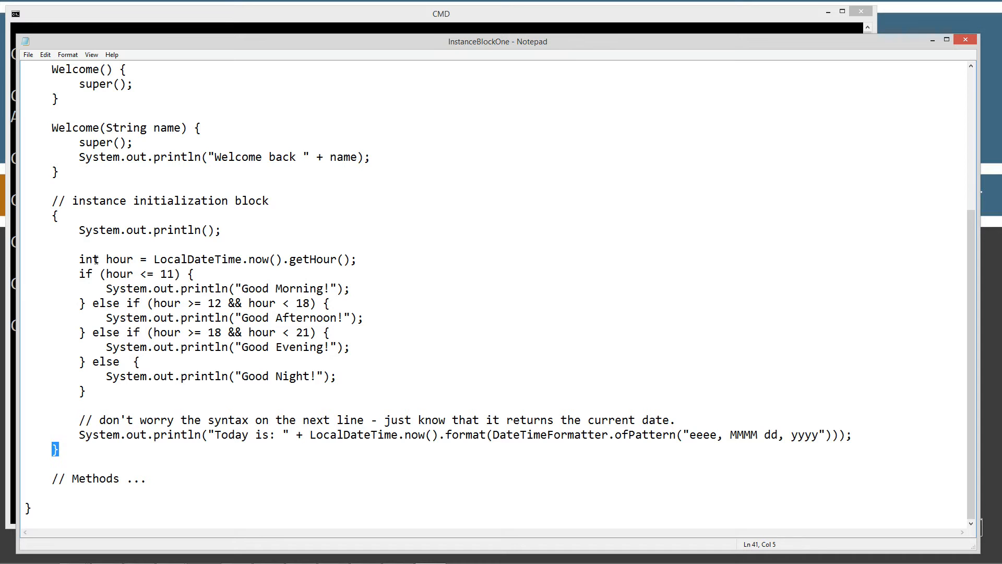
scroll("up", 3)
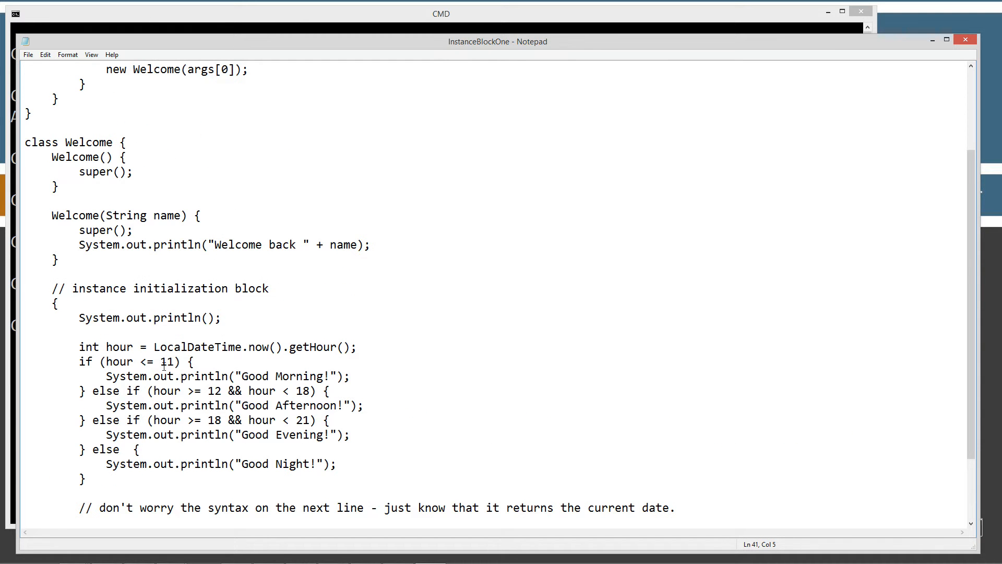
left_click(132, 171)
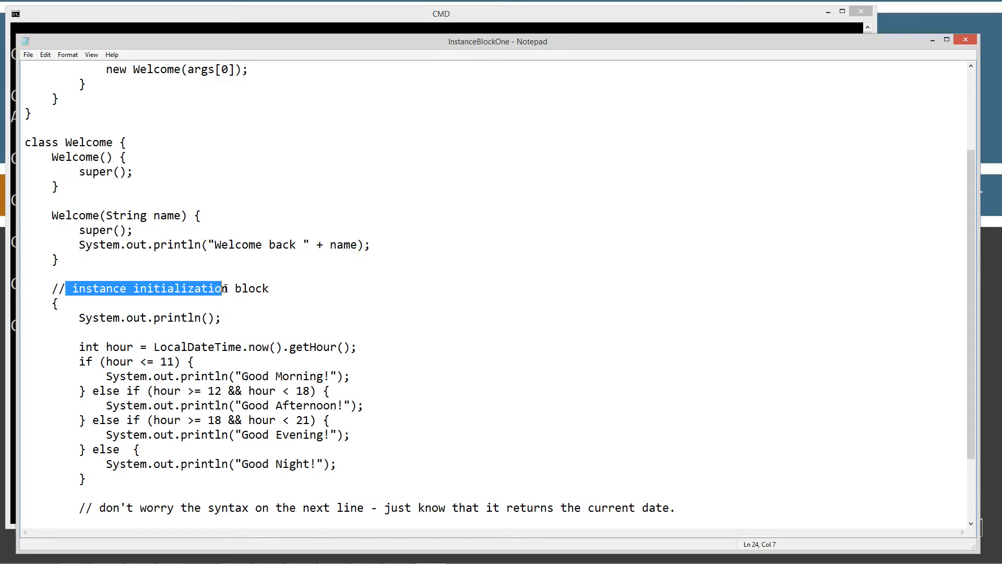
scroll("down", 3)
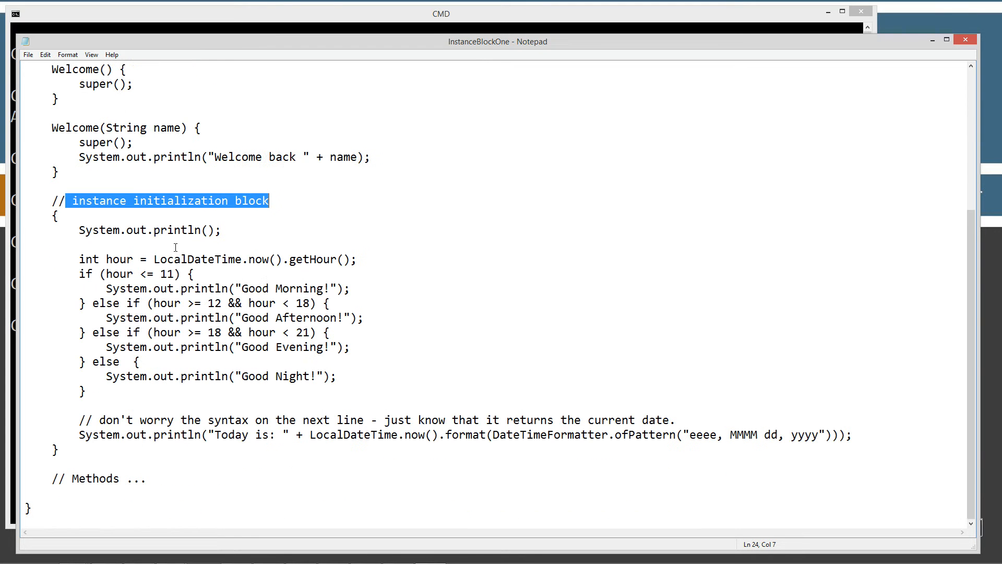
double_click(179, 229)
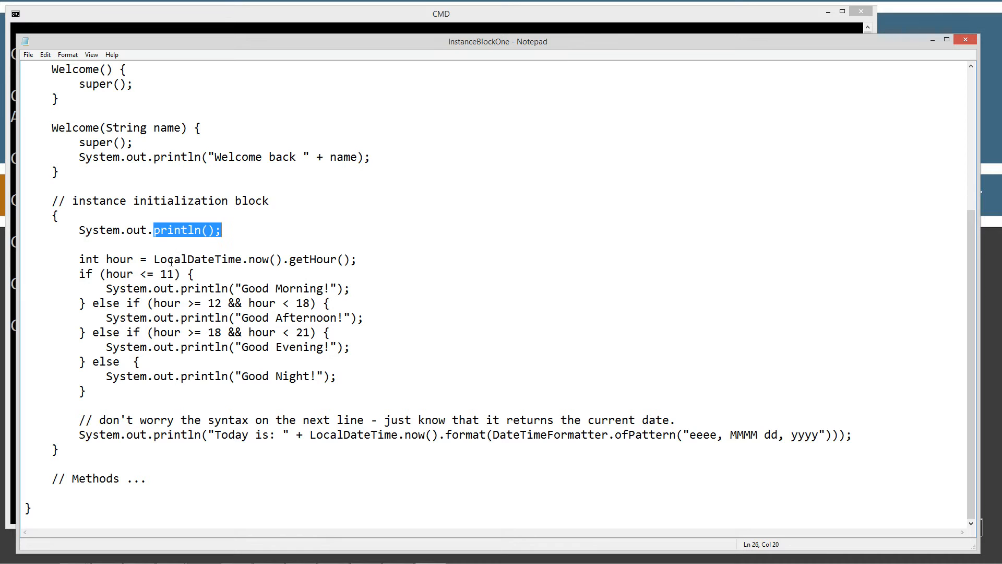
double_click(198, 259)
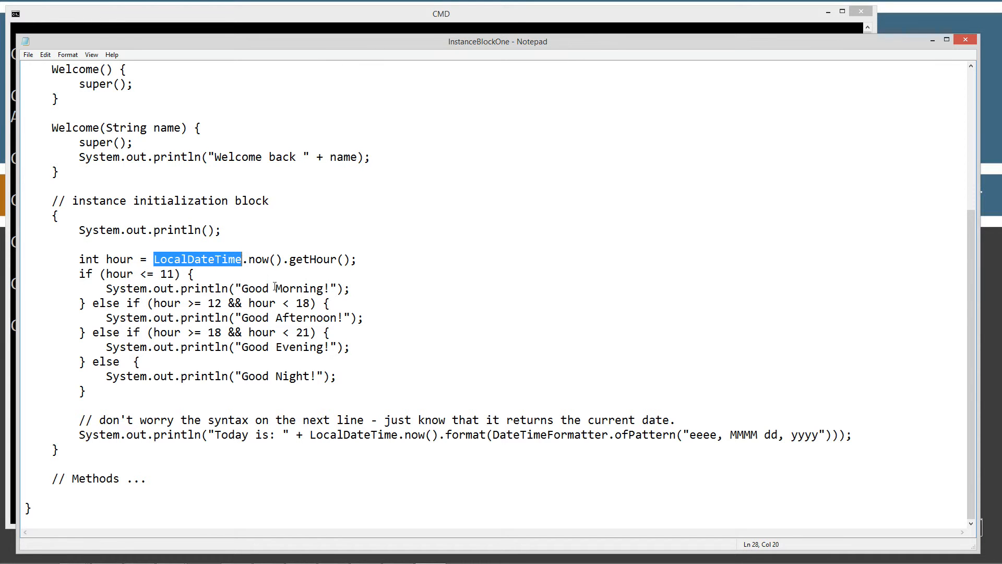
mouse_move(282, 265)
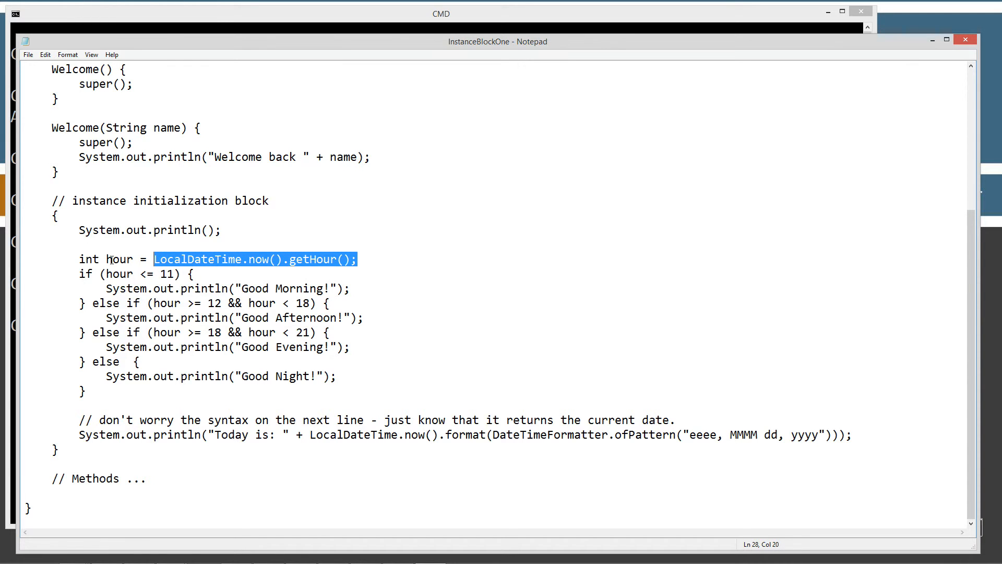
double_click(116, 259)
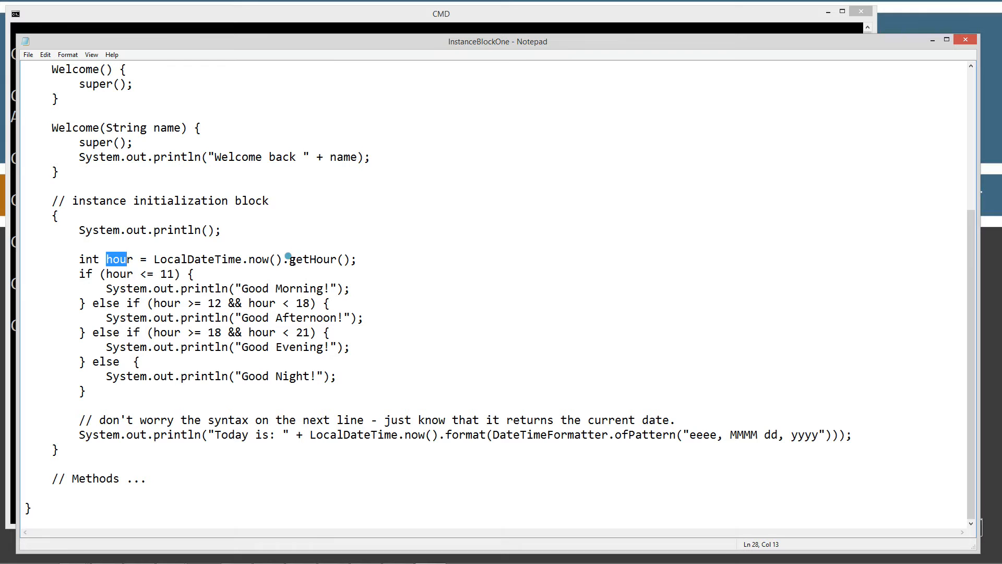
double_click(312, 259)
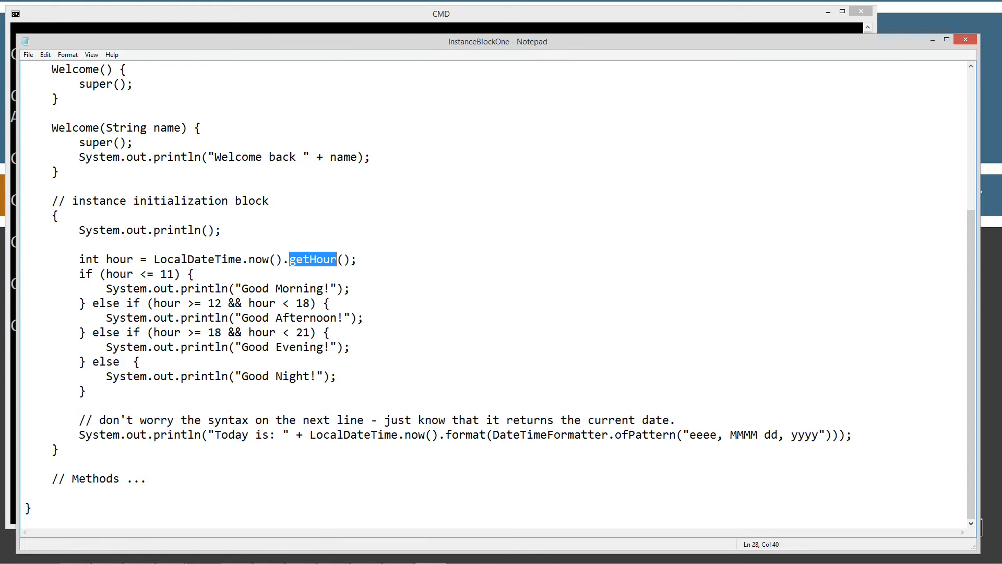
mouse_move(103, 254)
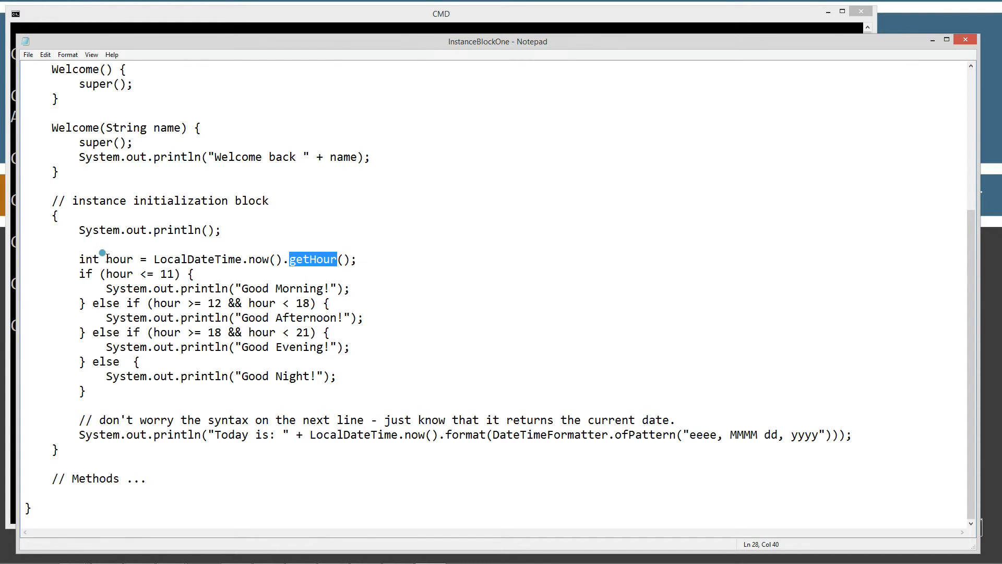
double_click(119, 259)
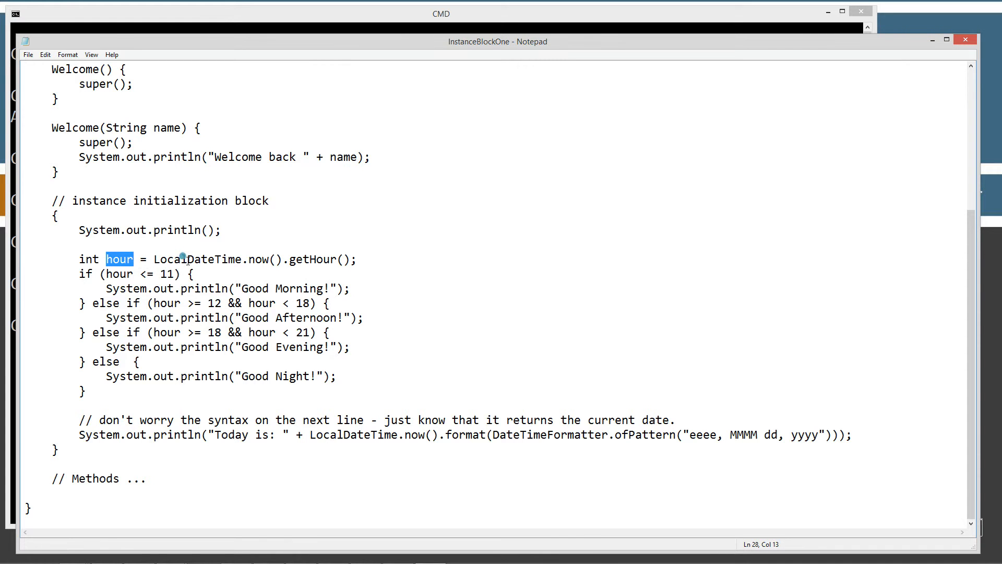
left_click(159, 259)
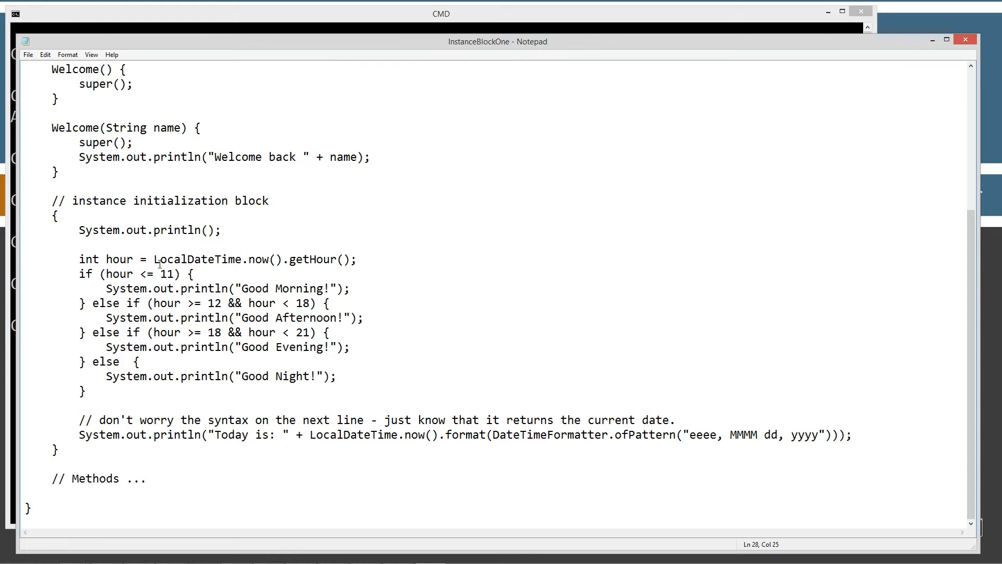
left_click(111, 274)
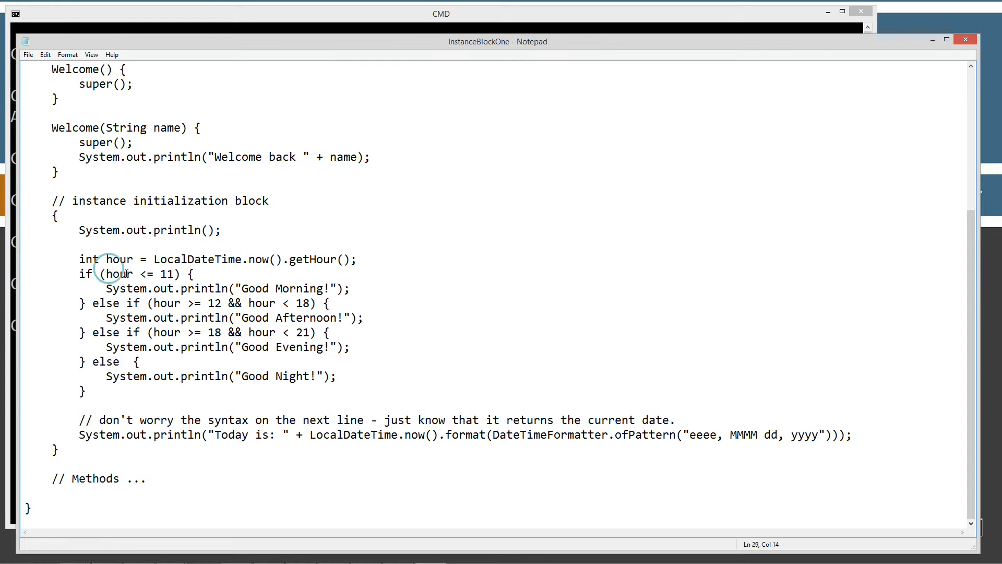
double_click(167, 273)
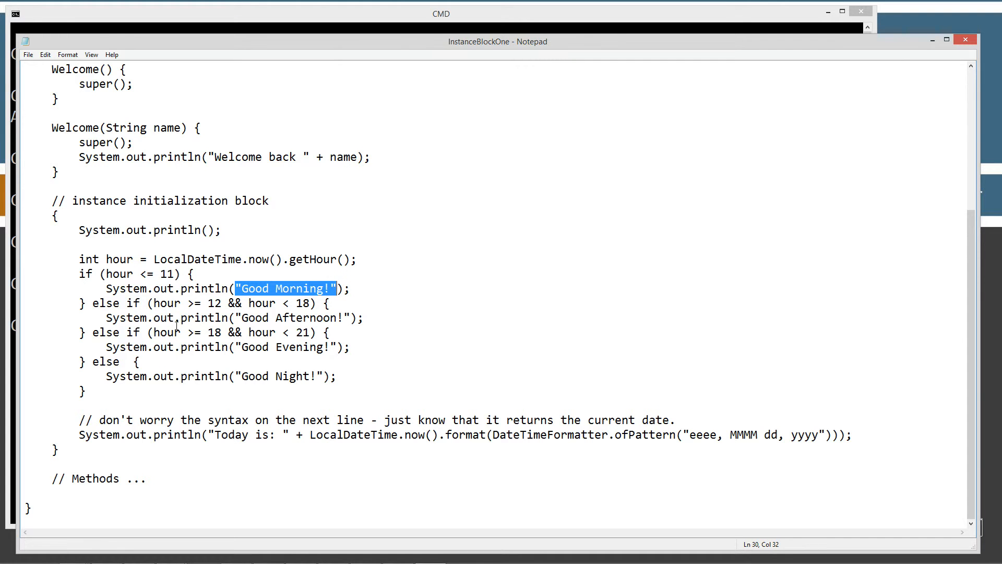
double_click(213, 303)
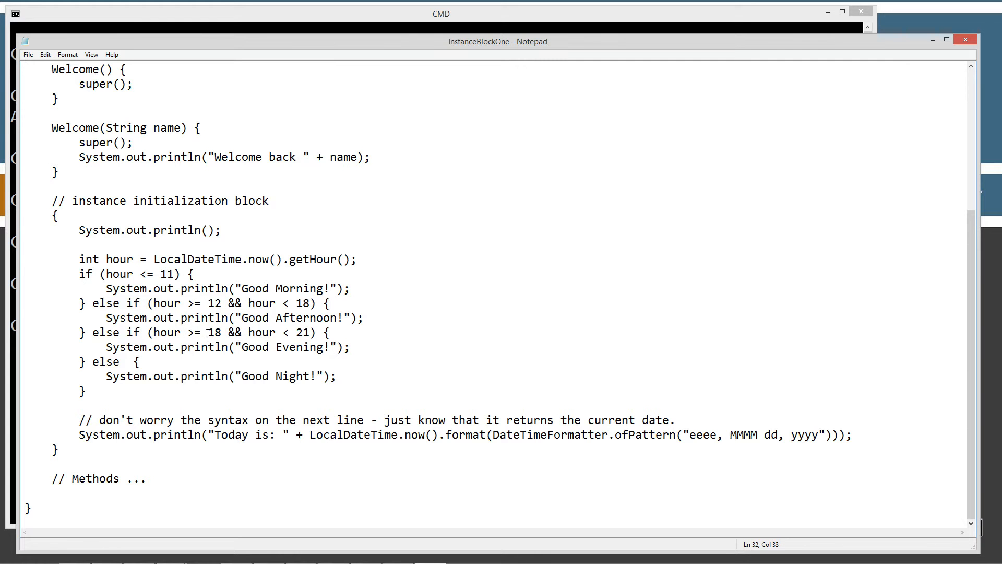
double_click(212, 332)
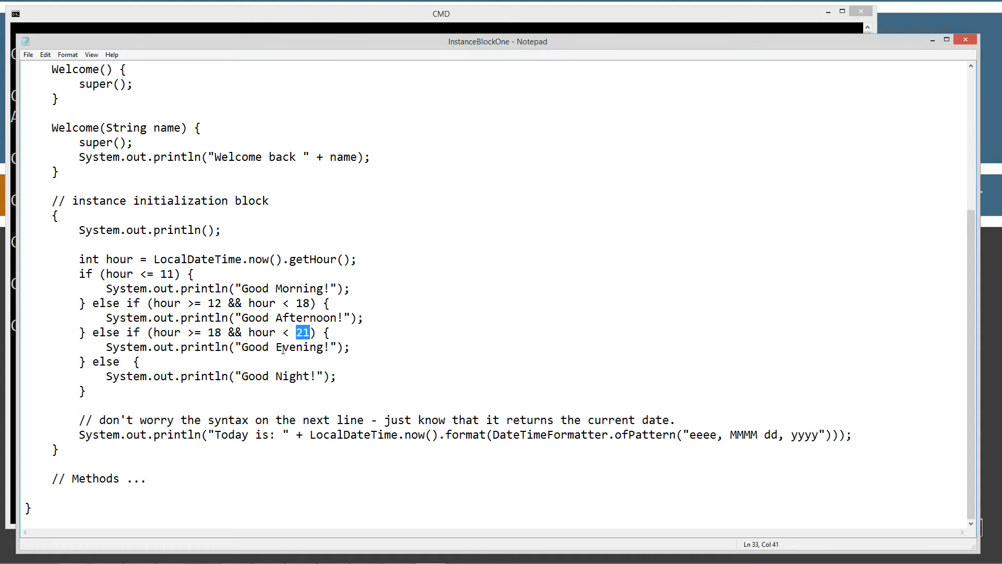
double_click(284, 347)
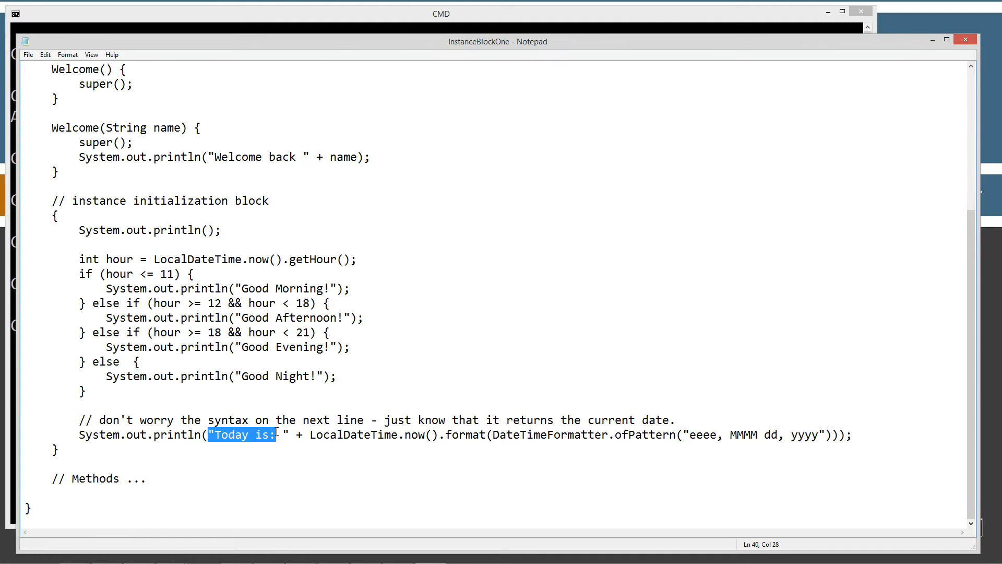
scroll("up", 3)
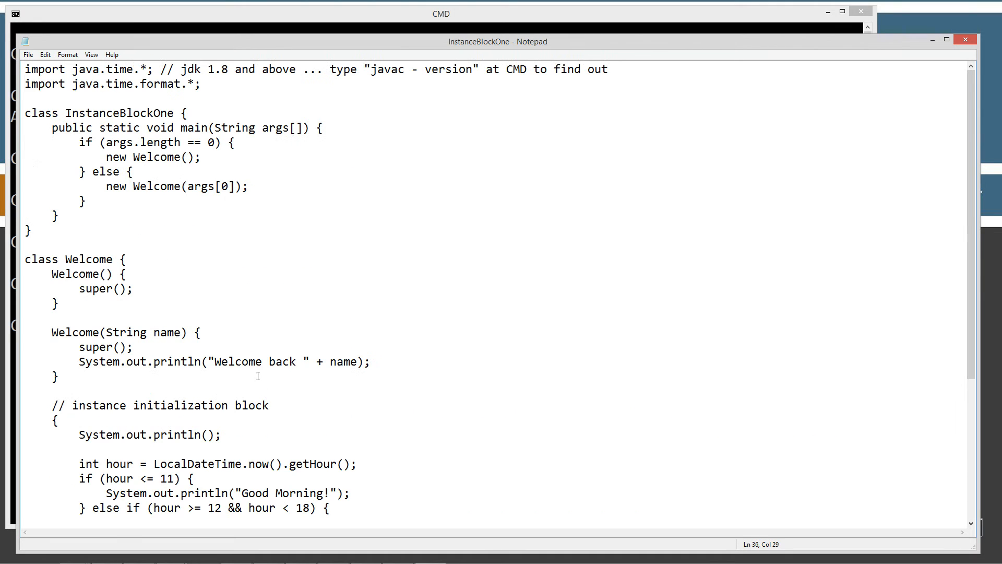
left_click(109, 128)
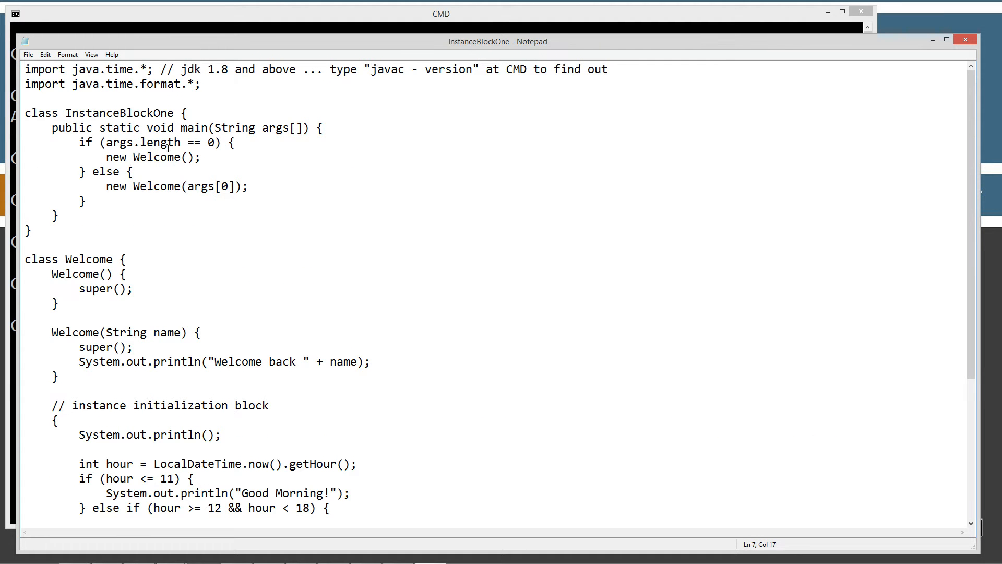
mouse_move(220, 142)
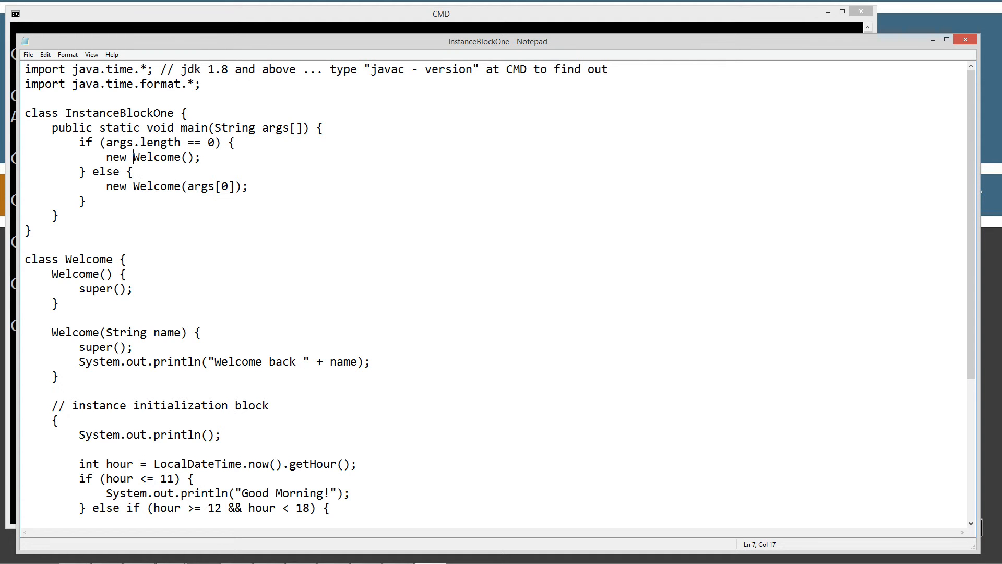
double_click(156, 186)
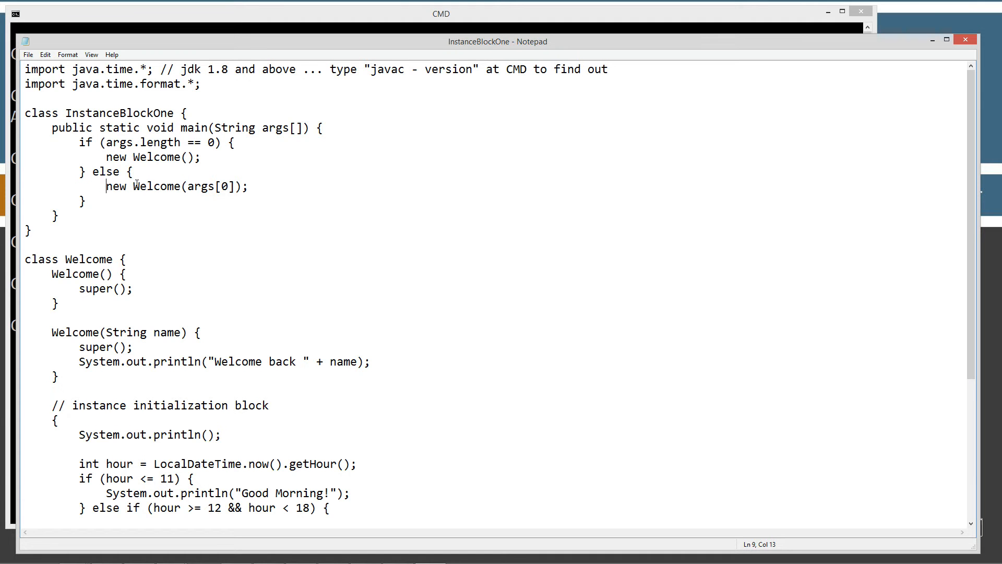
double_click(158, 186)
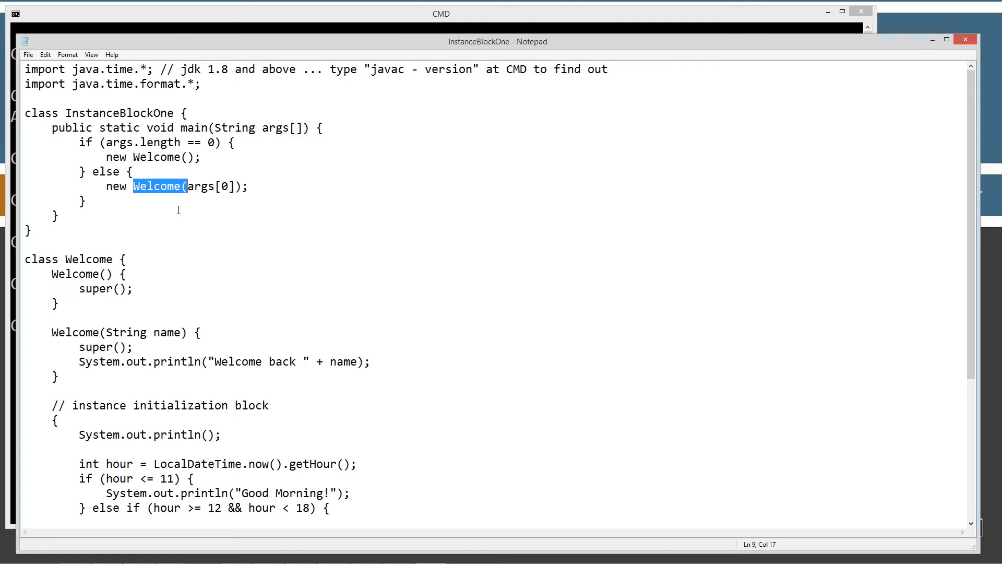
left_click_drag(132, 186, 243, 186)
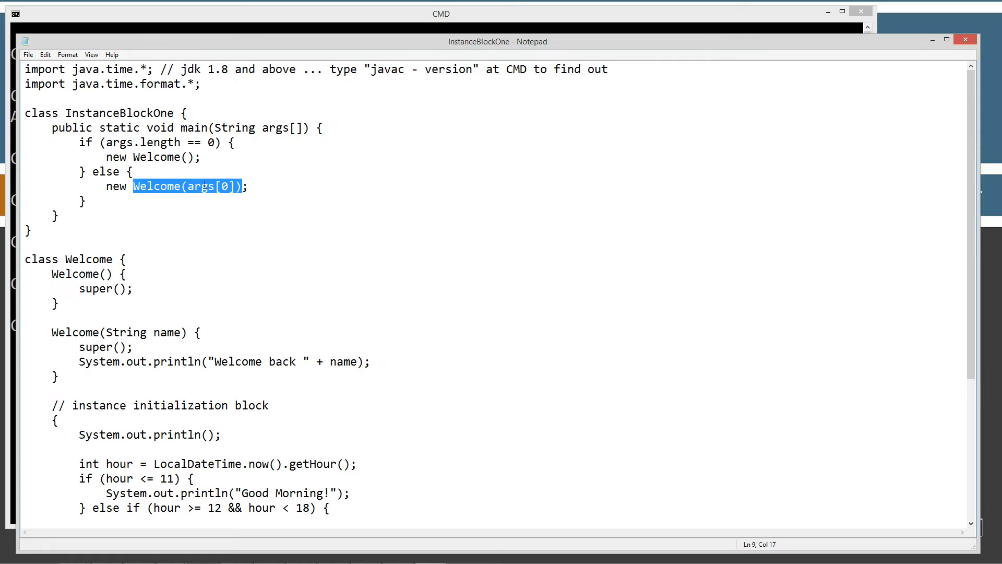
mouse_move(278, 127)
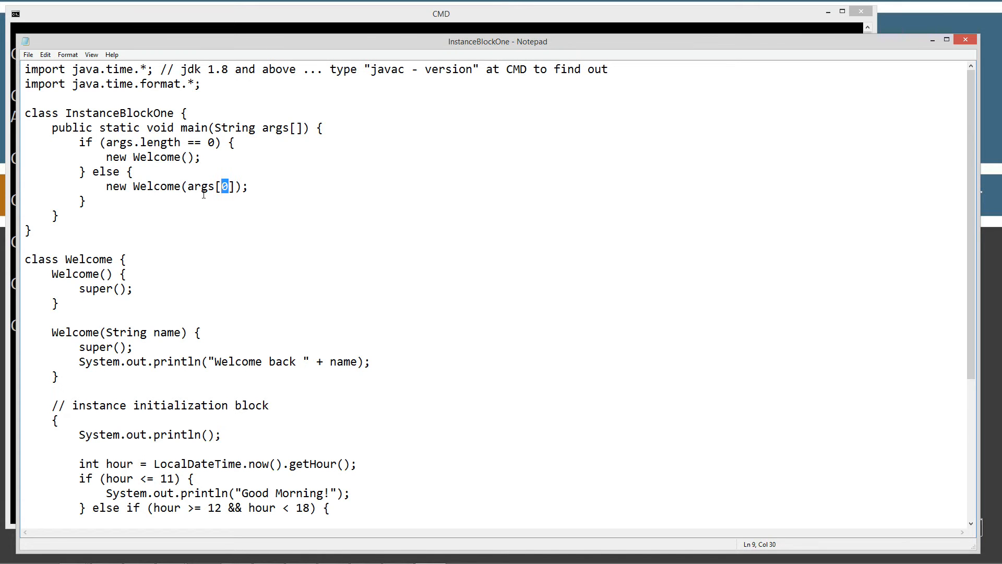
left_click_drag(223, 186, 133, 186)
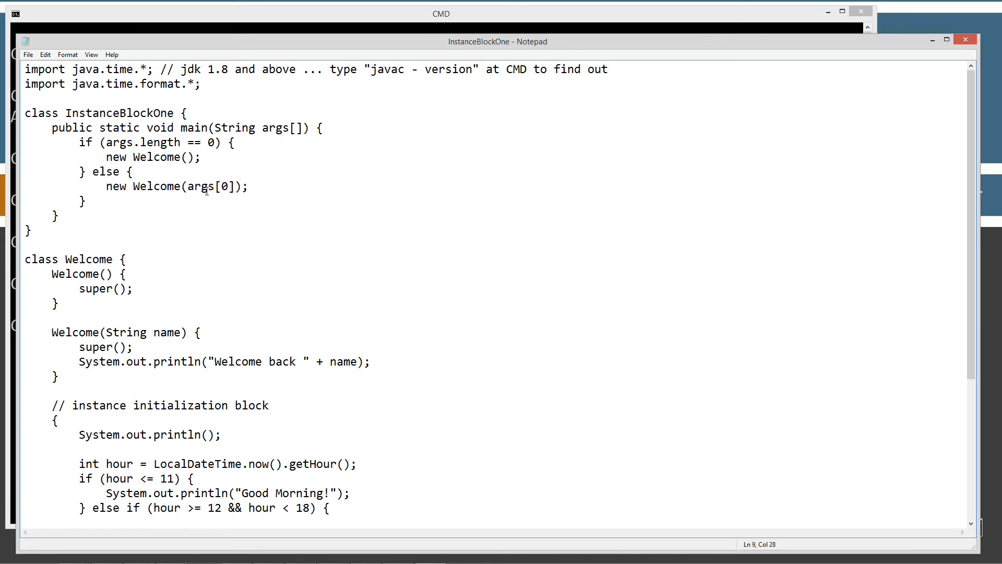
left_click_drag(240, 186, 133, 186)
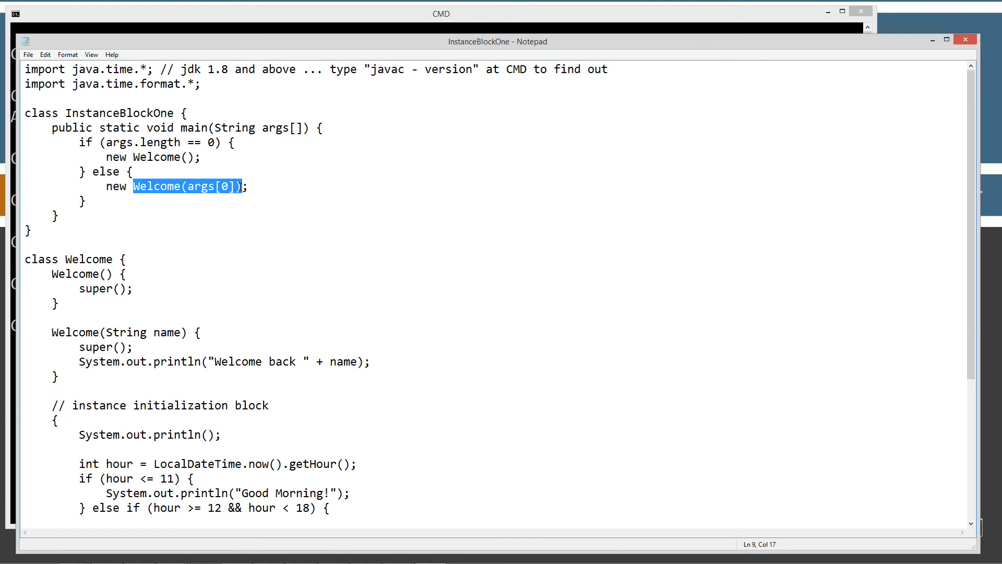
mouse_move(225, 331)
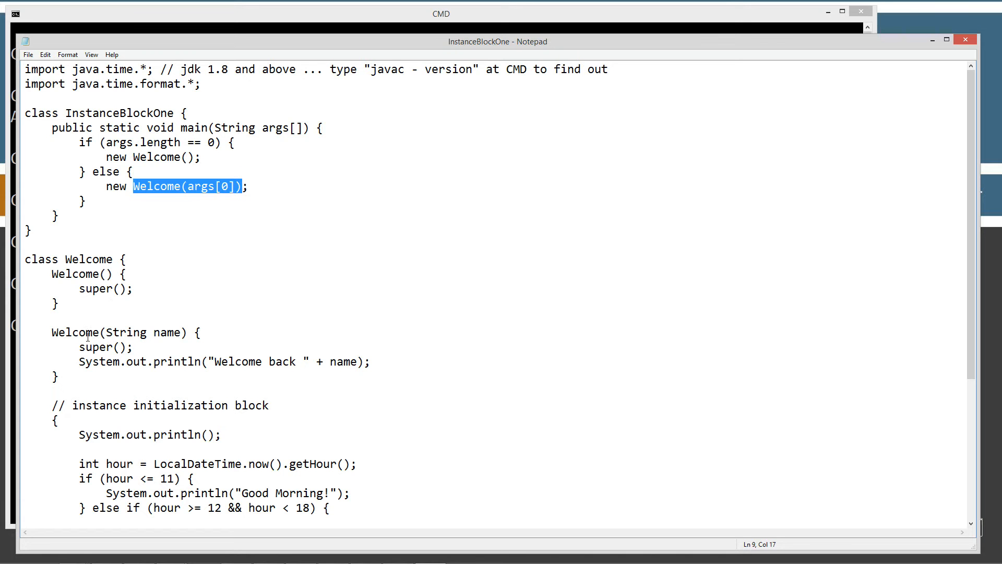
left_click(93, 332)
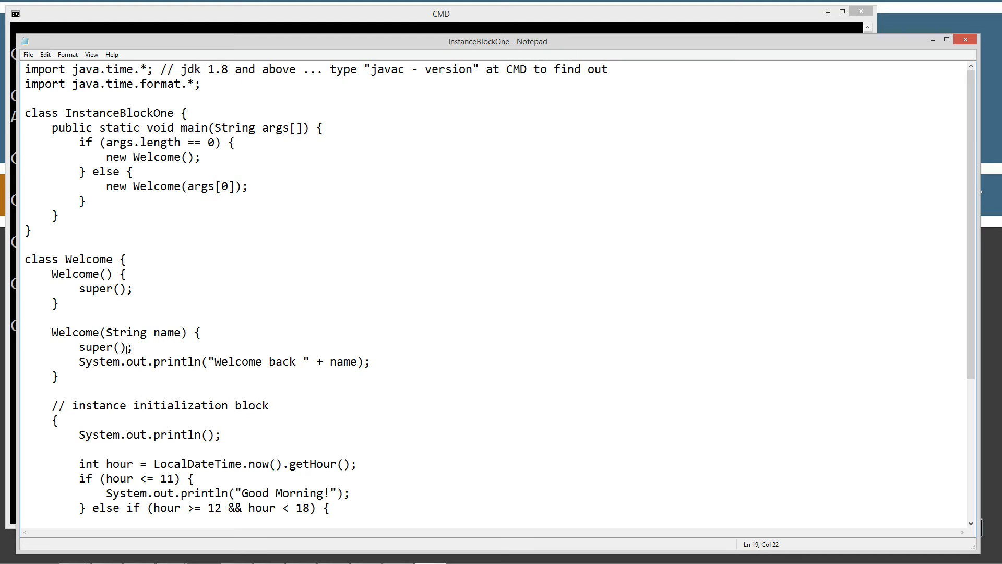
left_click(133, 346)
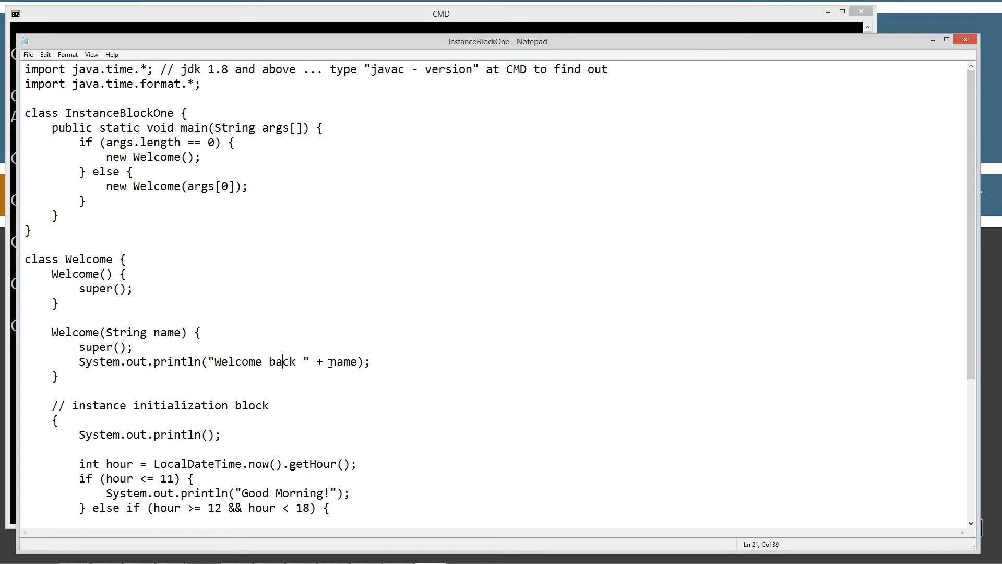
double_click(343, 361)
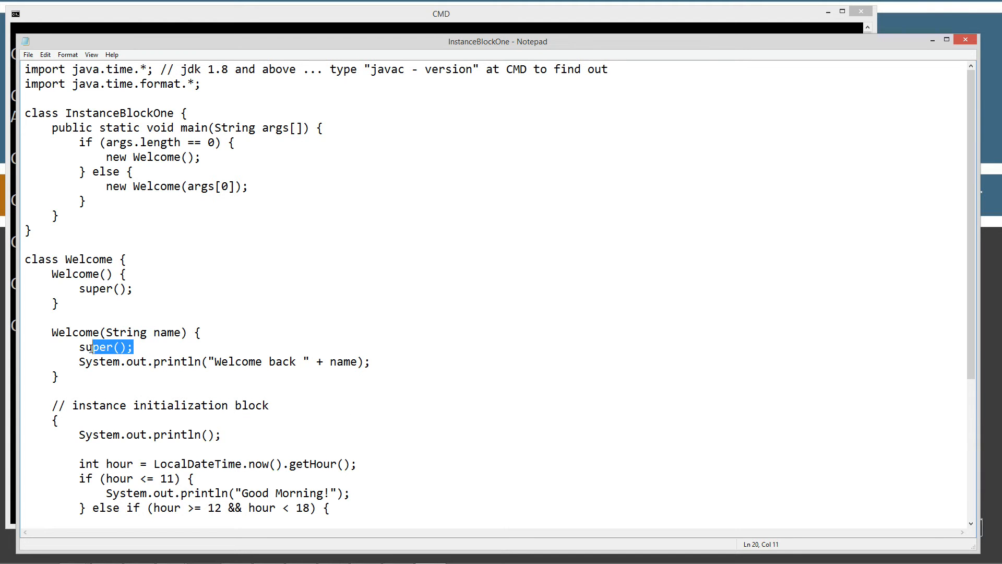
left_click(138, 347)
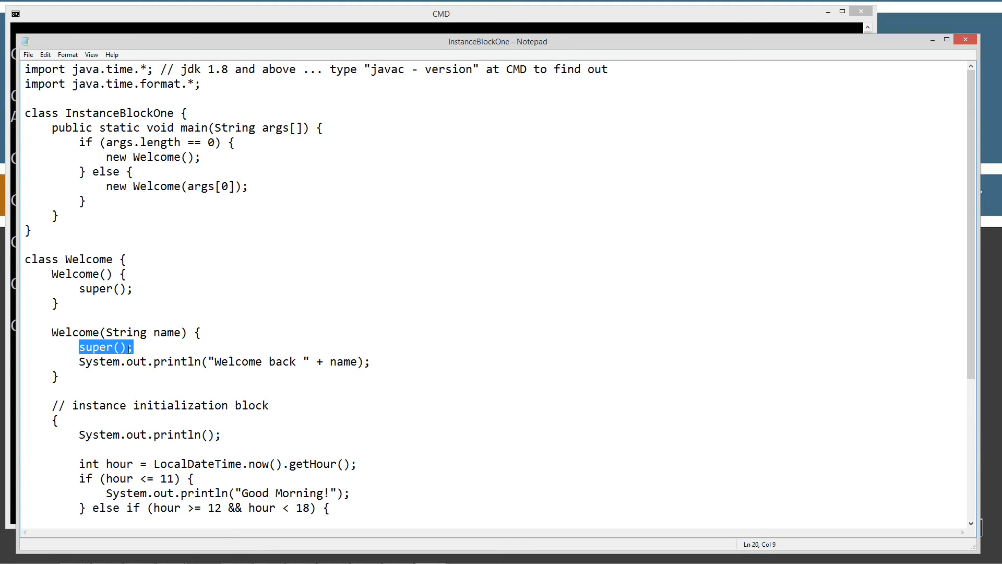
left_click(135, 347)
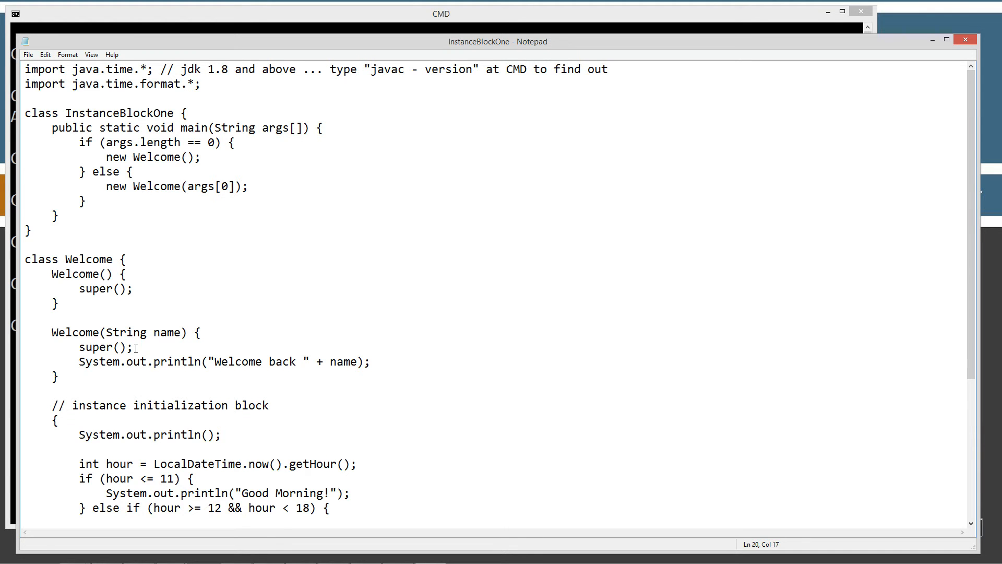
triple_click(223, 361)
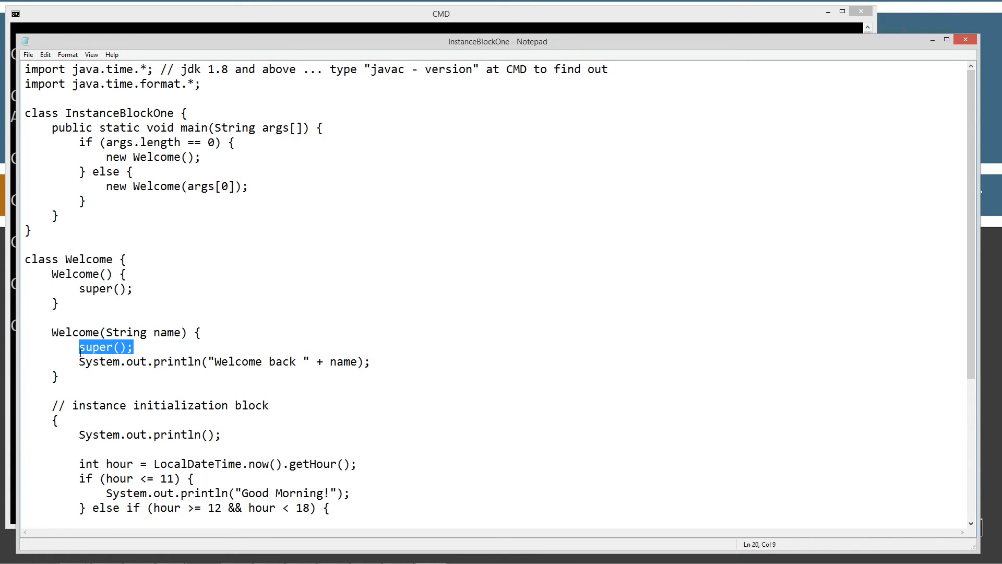
left_click(73, 405)
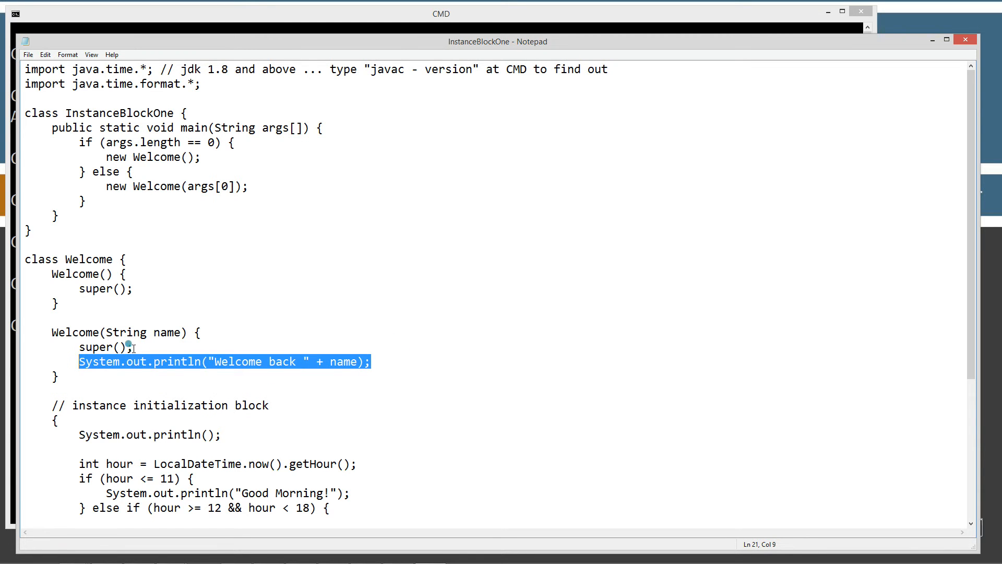
left_click(135, 347)
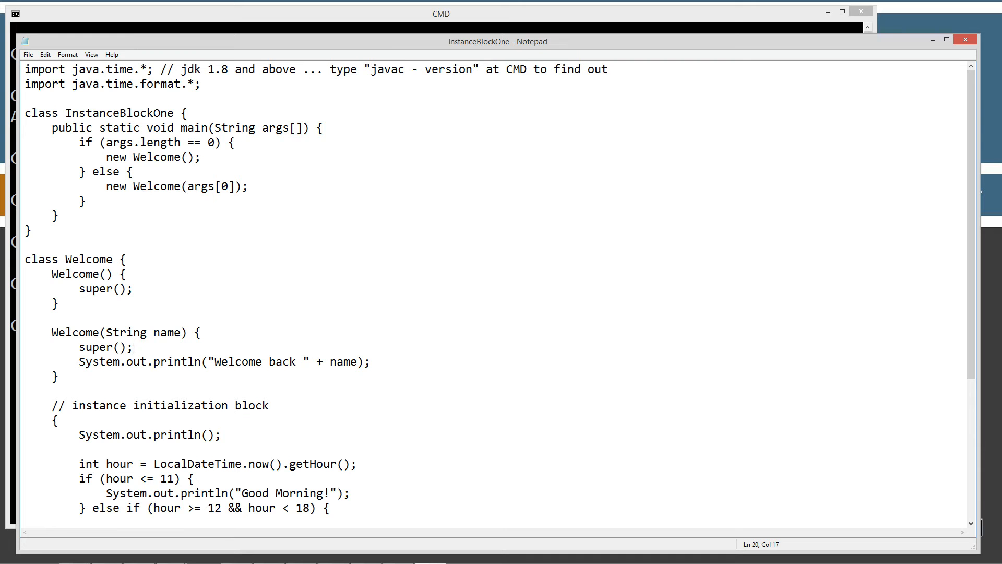
double_click(100, 346)
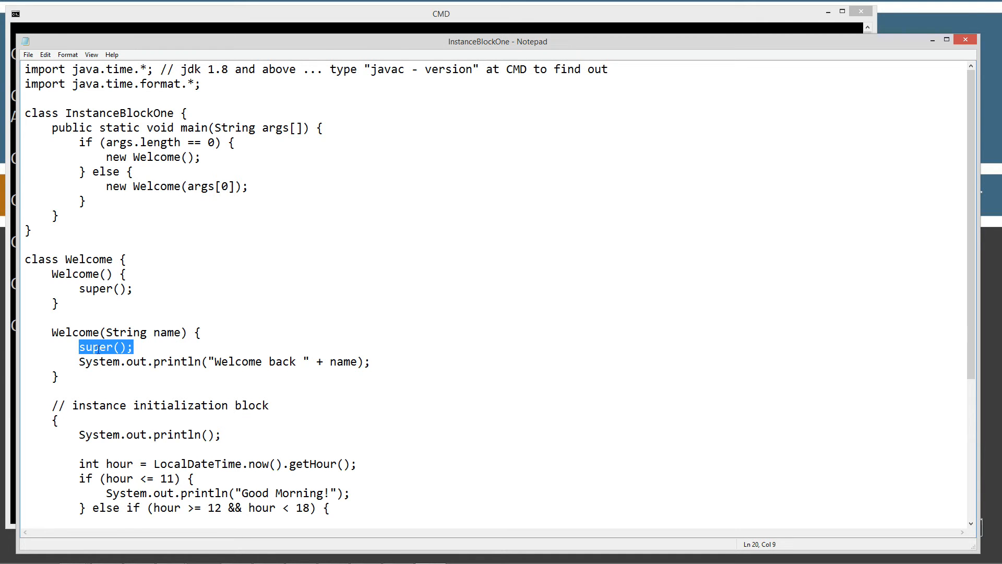
mouse_move(102, 407)
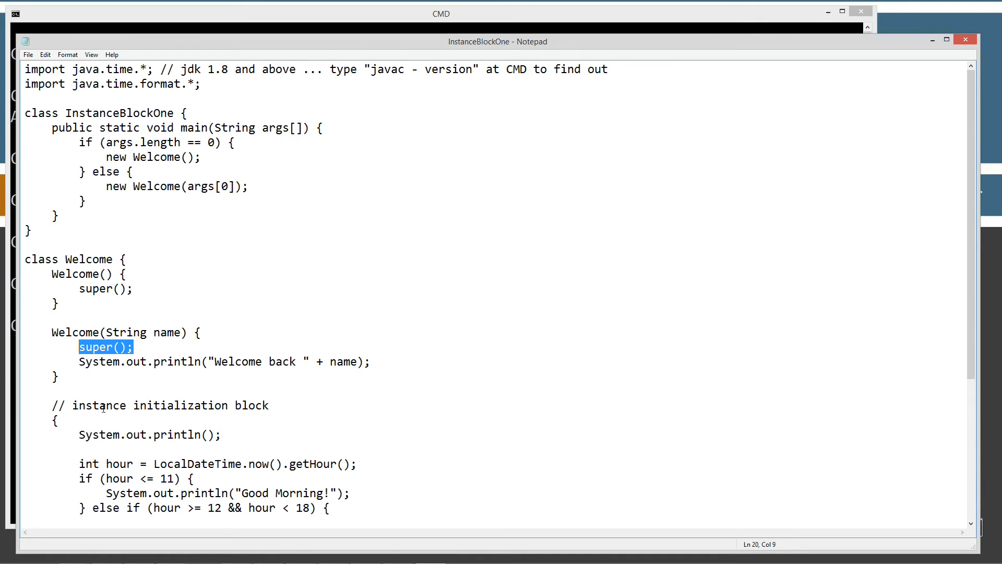
double_click(170, 405)
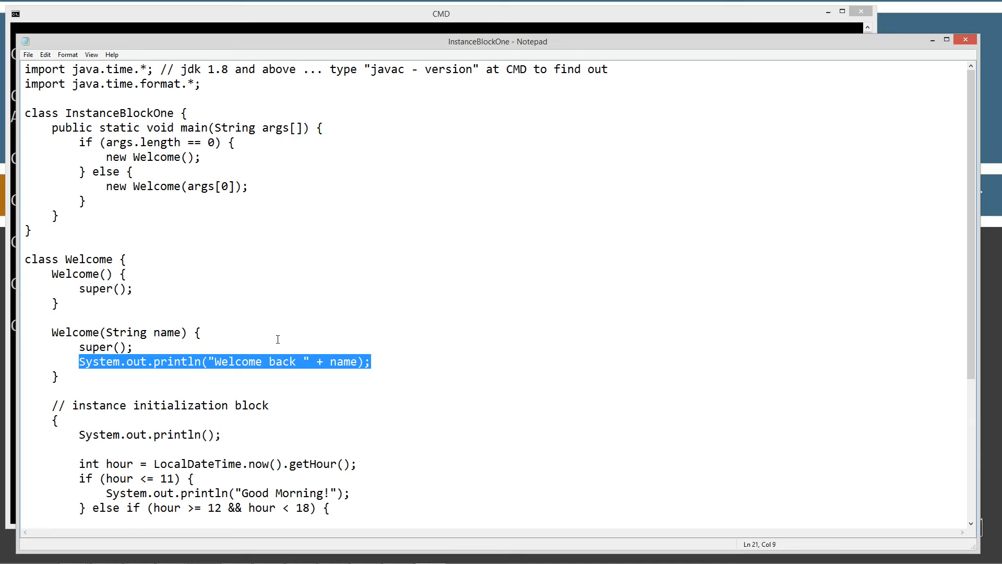
mouse_move(77, 123)
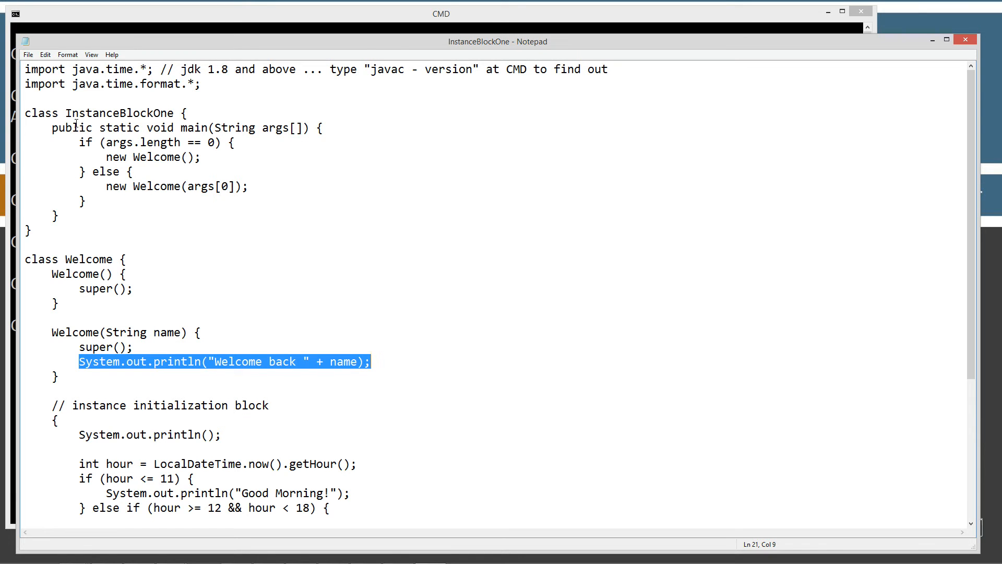
left_click(28, 55)
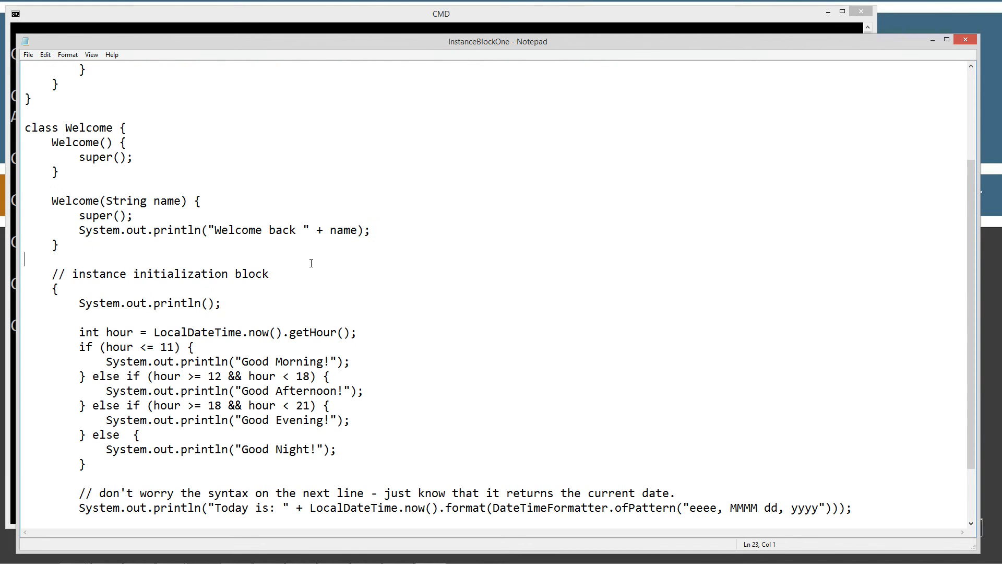
scroll("down", 3)
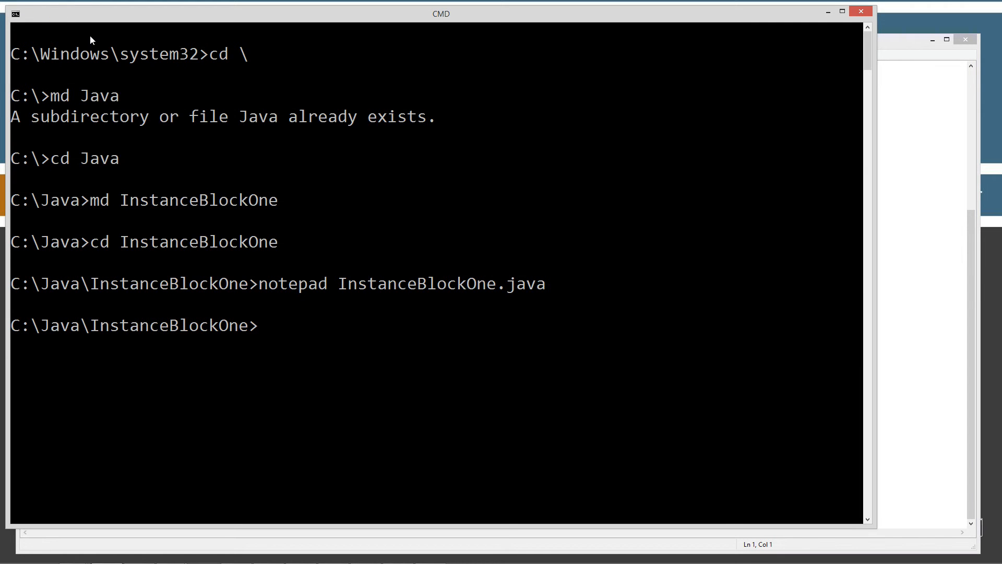
Compile InstanceBlockOne.java and run java InstanceBlockOne, printing Good Morning! and the date.
type("ja")
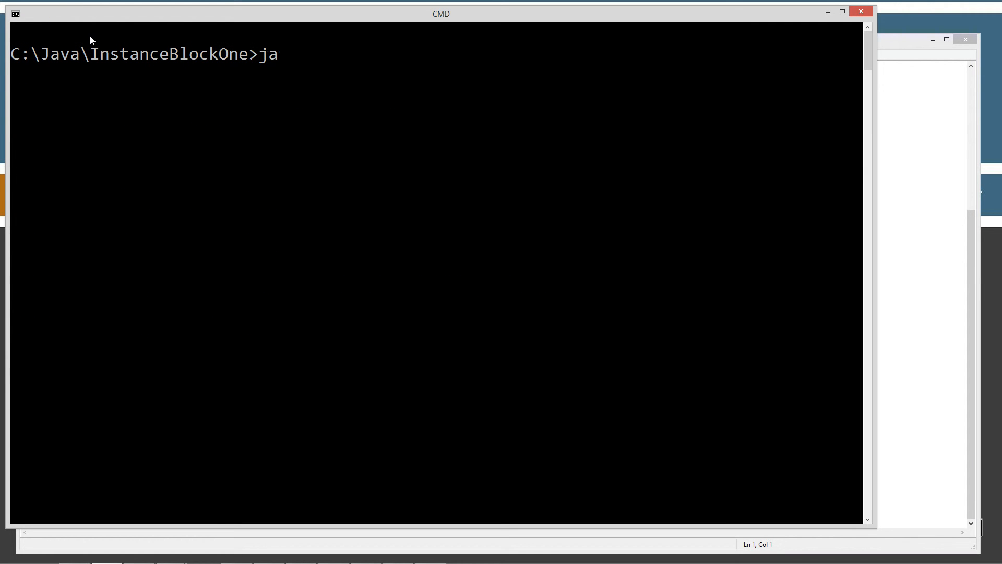
type("vac InstanceBlockOne.")
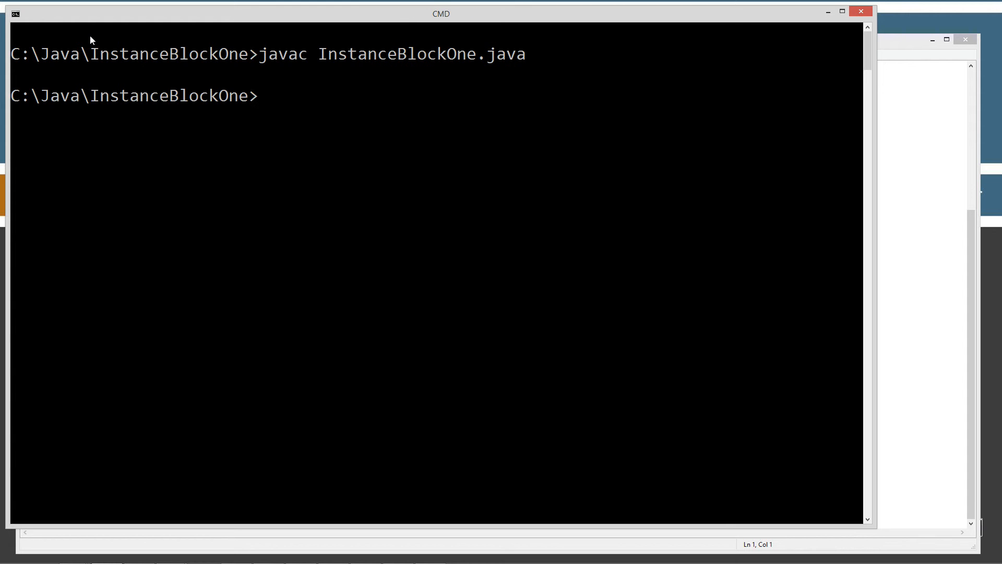
type("java InstanceBlockOne.class")
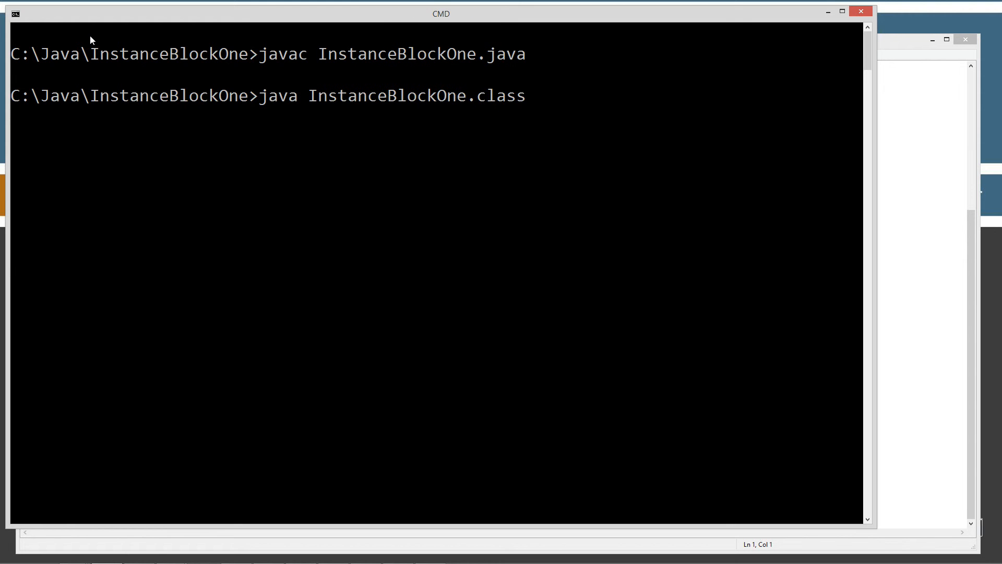
key("Backspace")
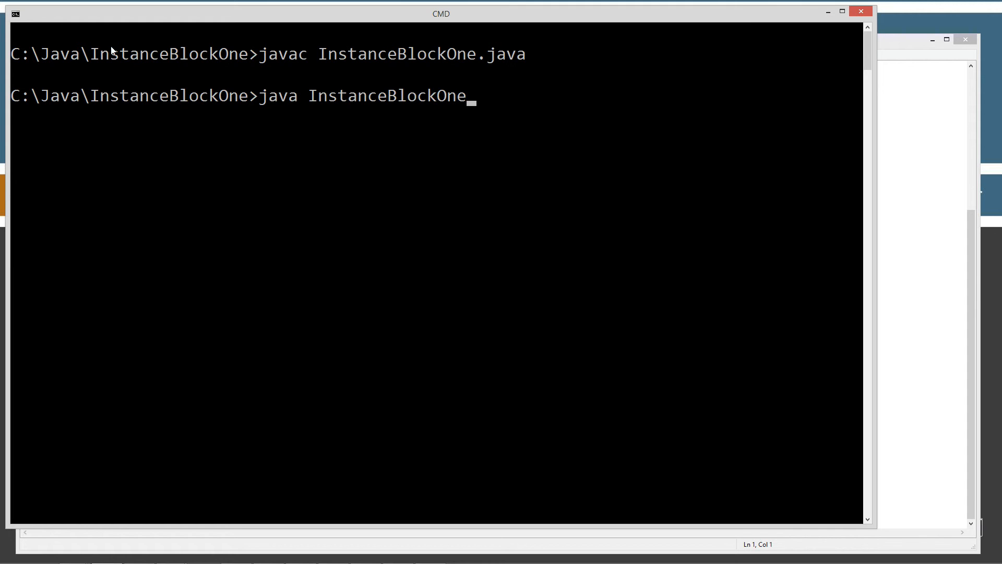
key("Return")
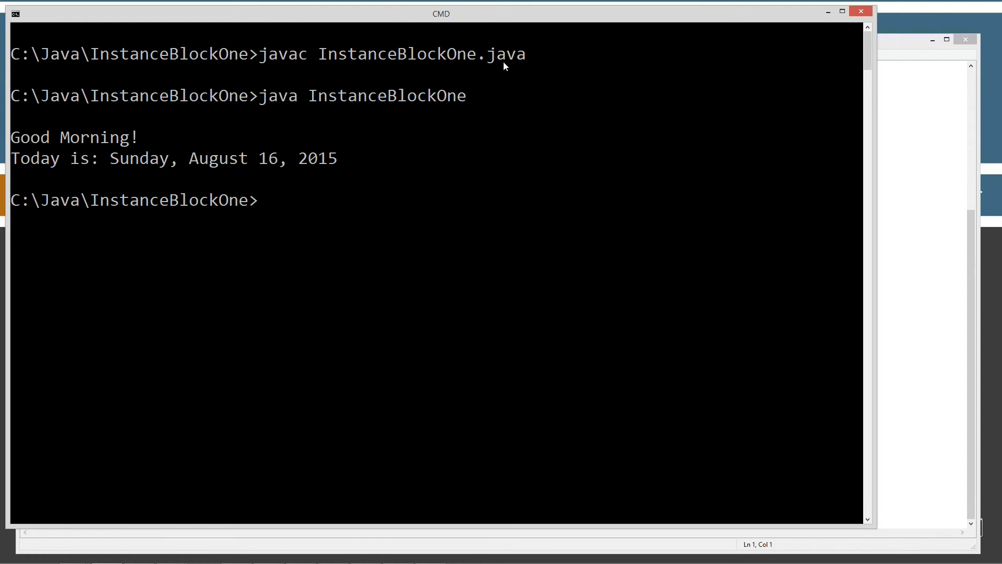
mouse_move(190, 167)
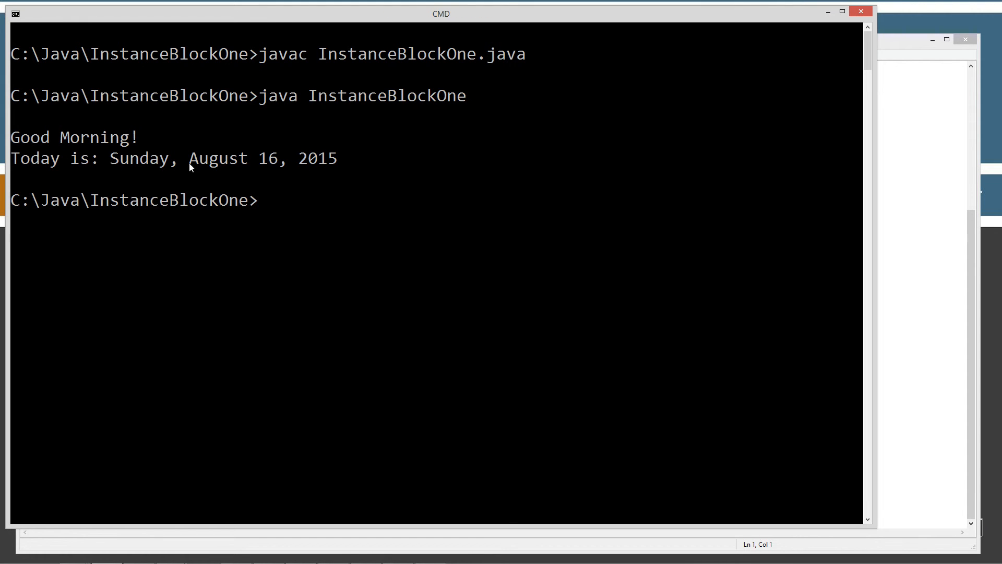
mouse_move(428, 186)
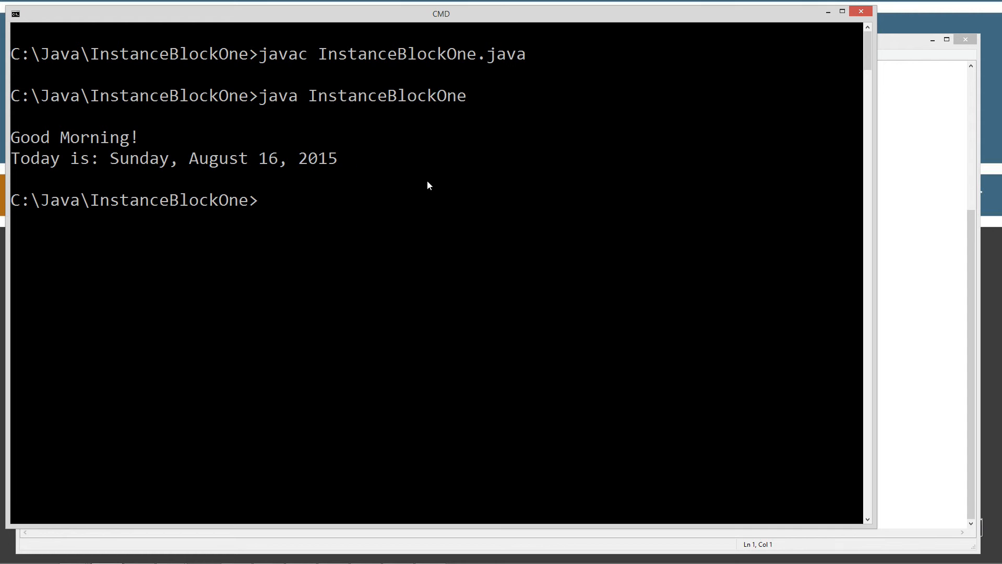
mouse_move(899, 228)
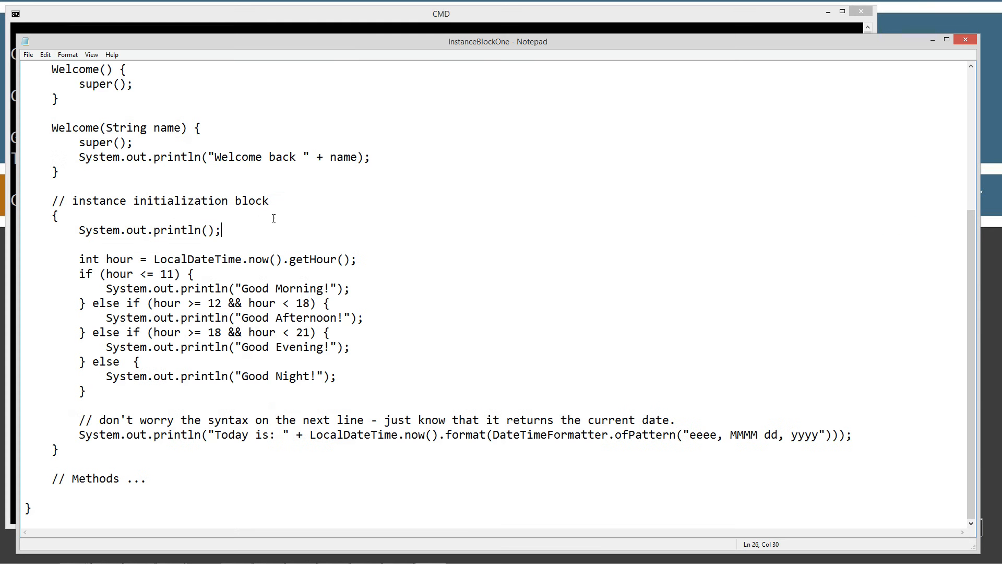
scroll("up", 3)
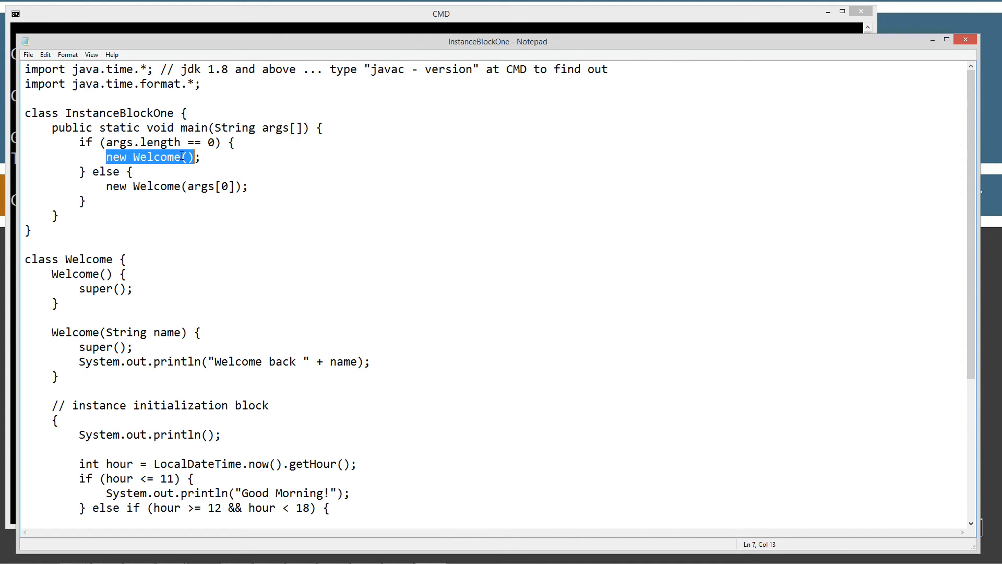
left_click(125, 371)
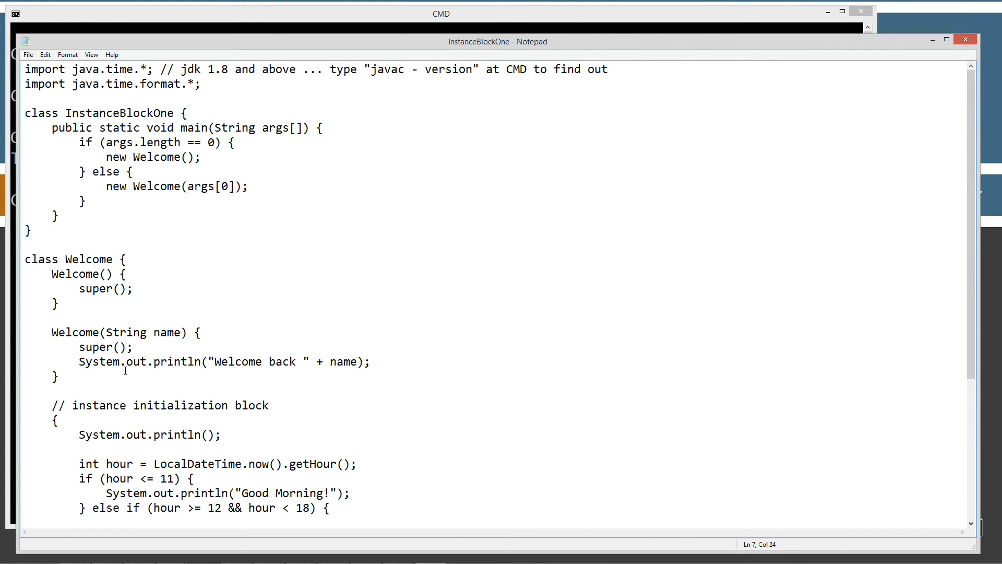
left_click(132, 288)
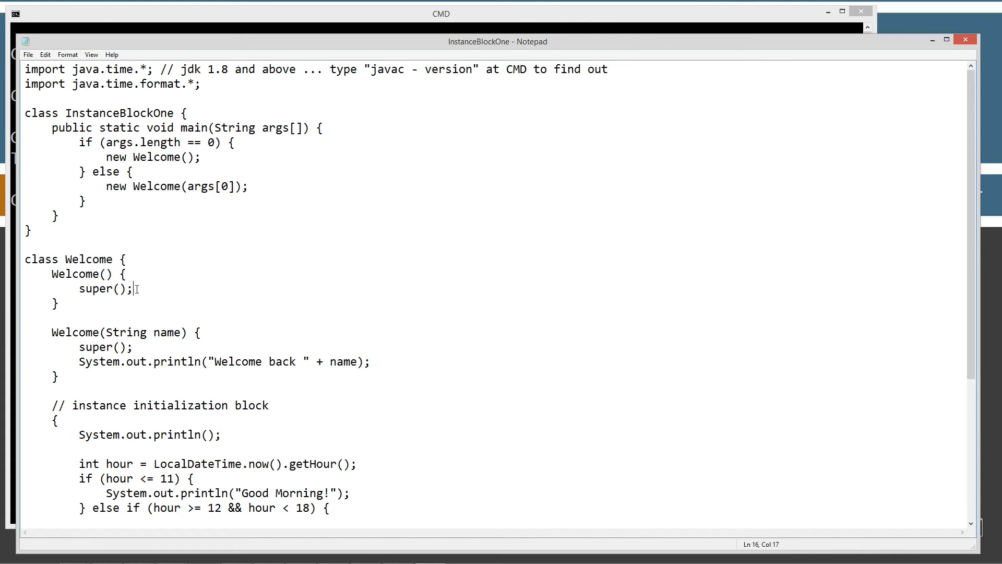
scroll("down", 3)
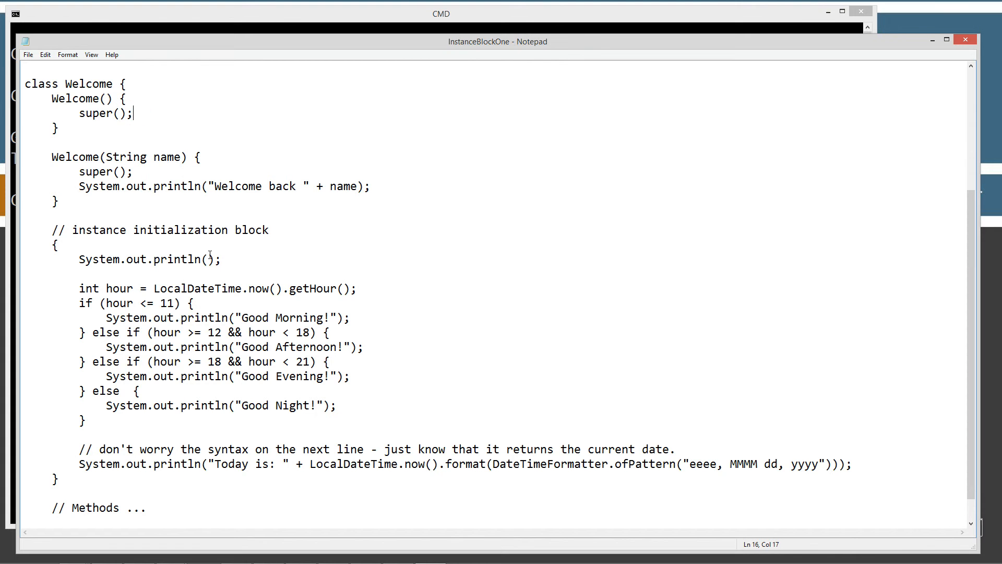
left_click(441, 13)
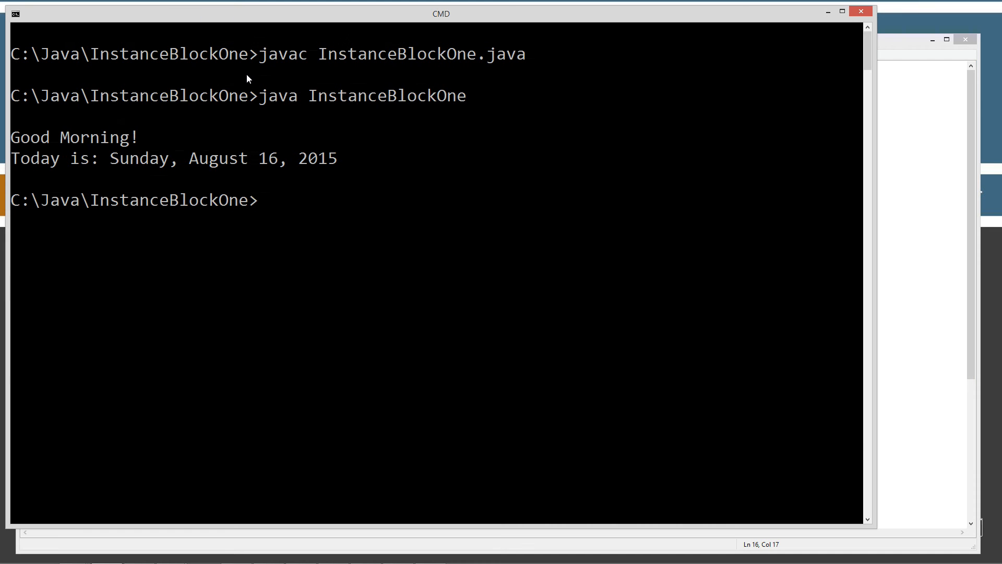
Run java InstanceBlockOne Dan so it also prints Welcome back Dan.
type("java InstanceBlockOne")
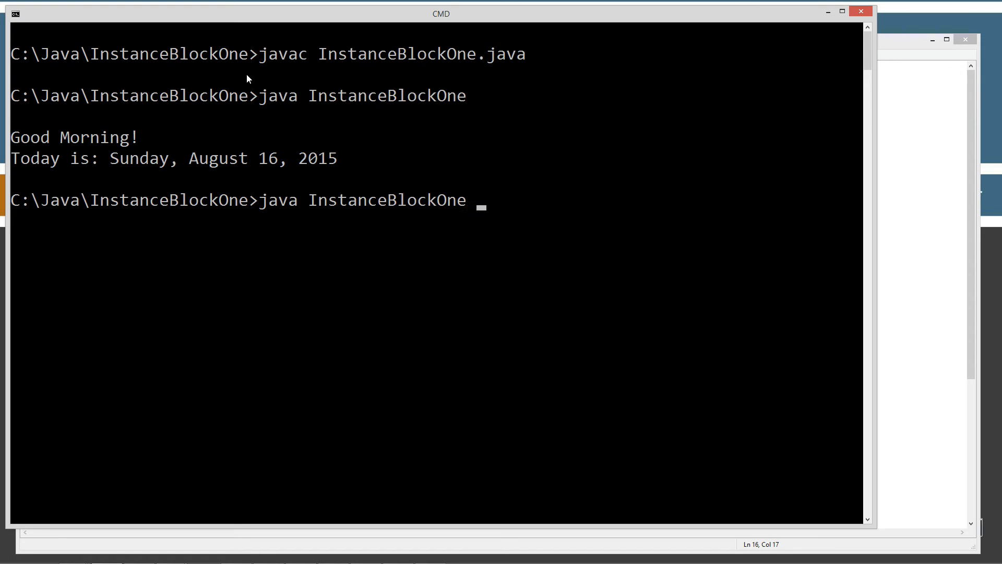
type("Dan")
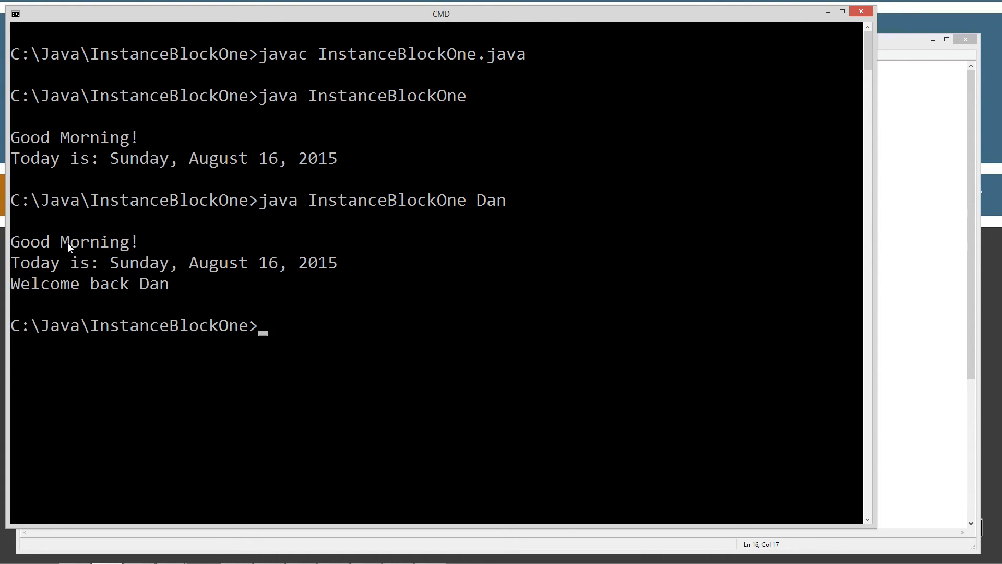
mouse_move(350, 269)
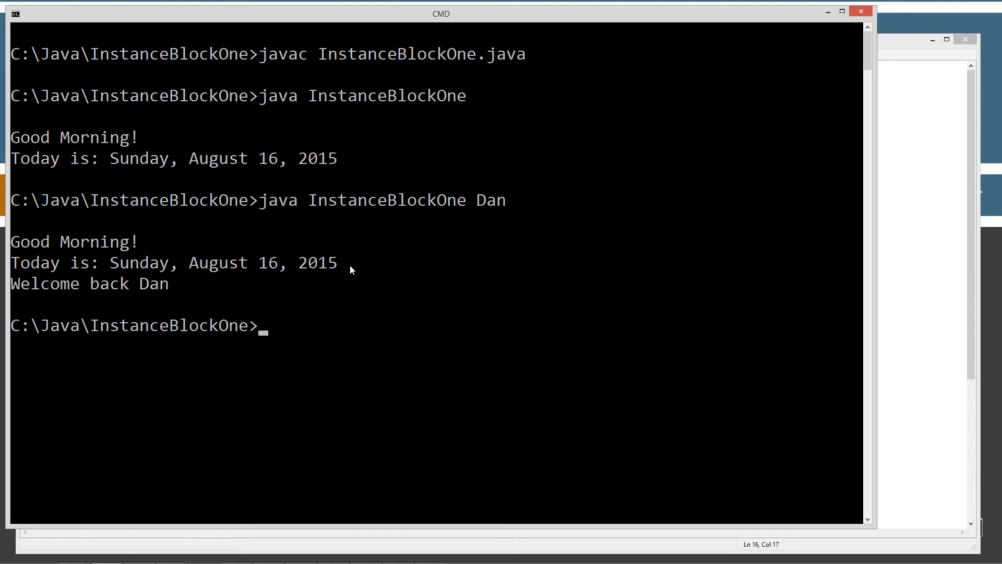
mouse_move(613, 363)
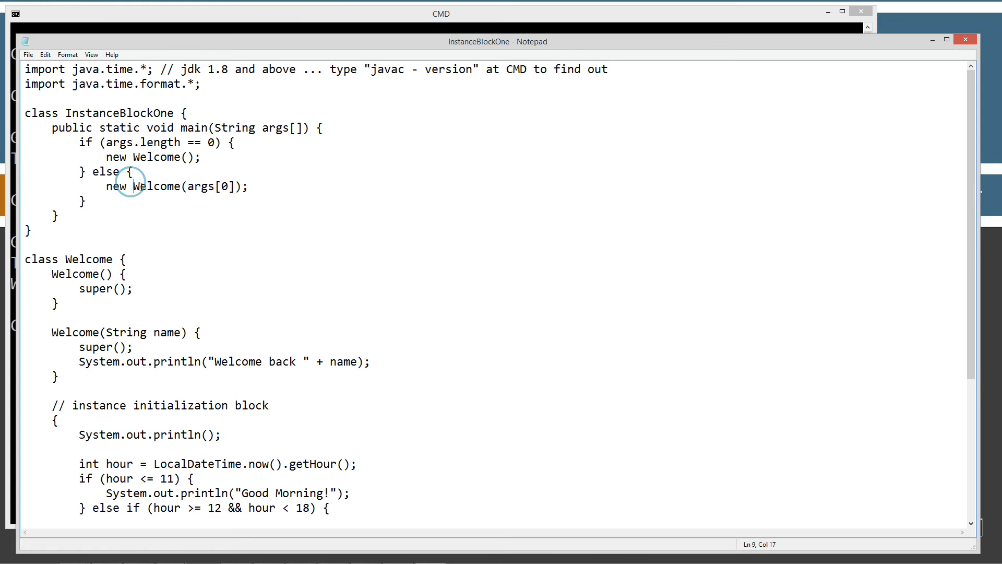
Highlight Welcome(args[0]) and super(), return to CMD and abandon a cls command.
double_click(157, 186)
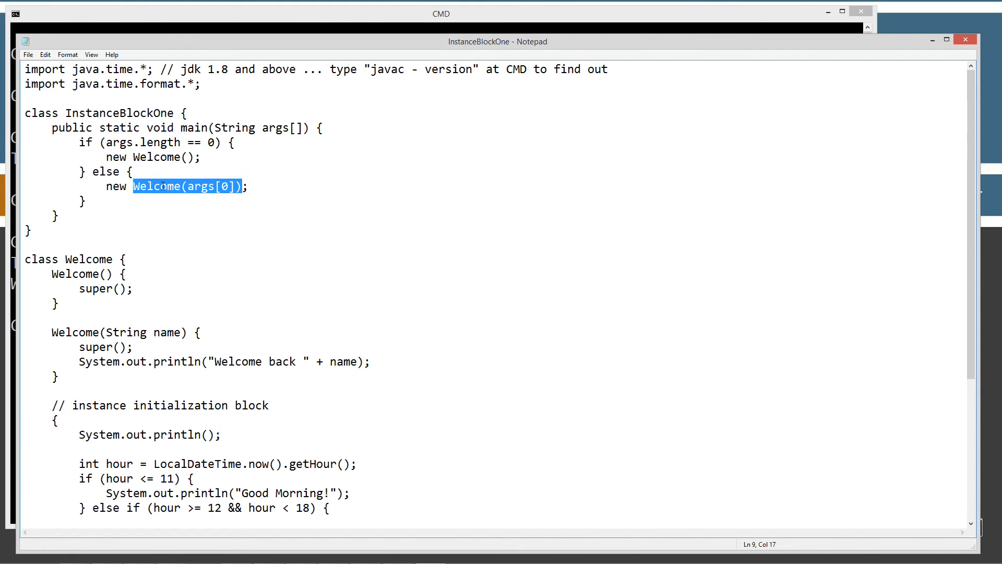
left_click(206, 186)
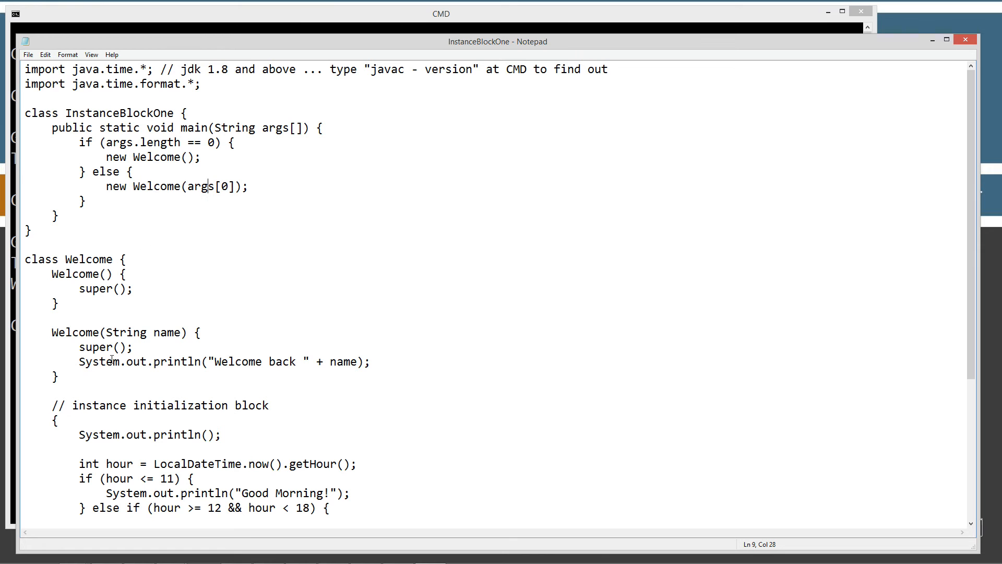
double_click(143, 332)
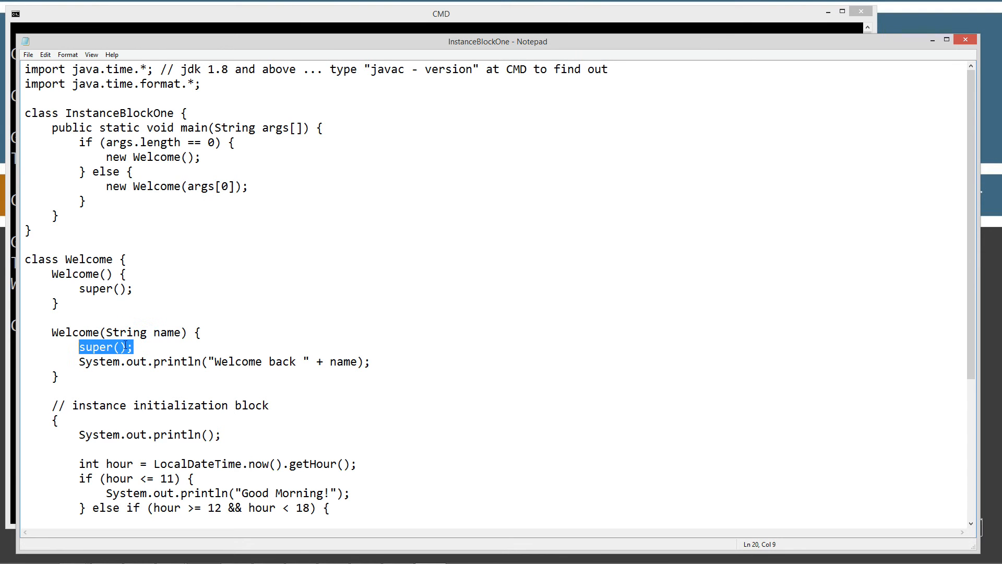
left_click(134, 347)
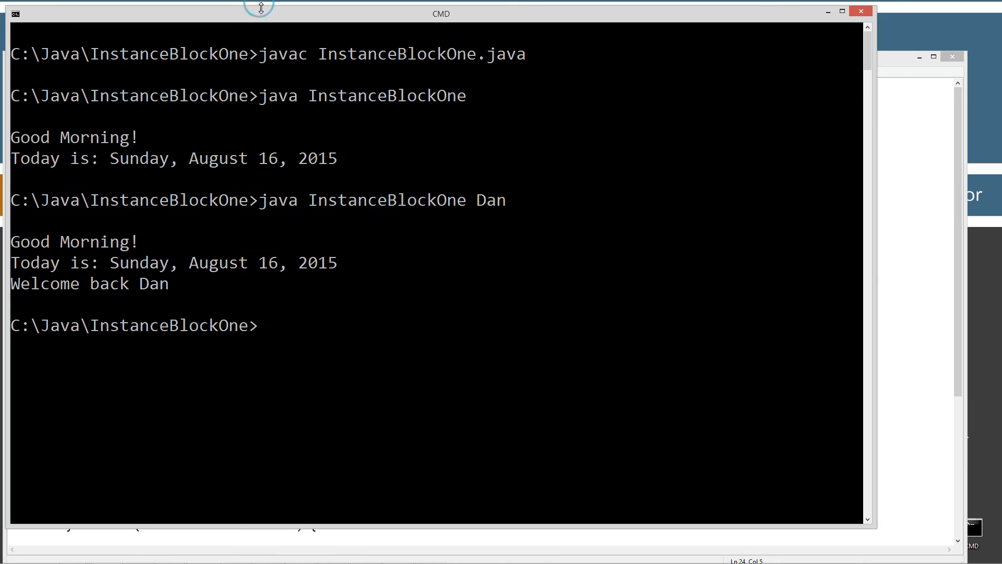
type("cls")
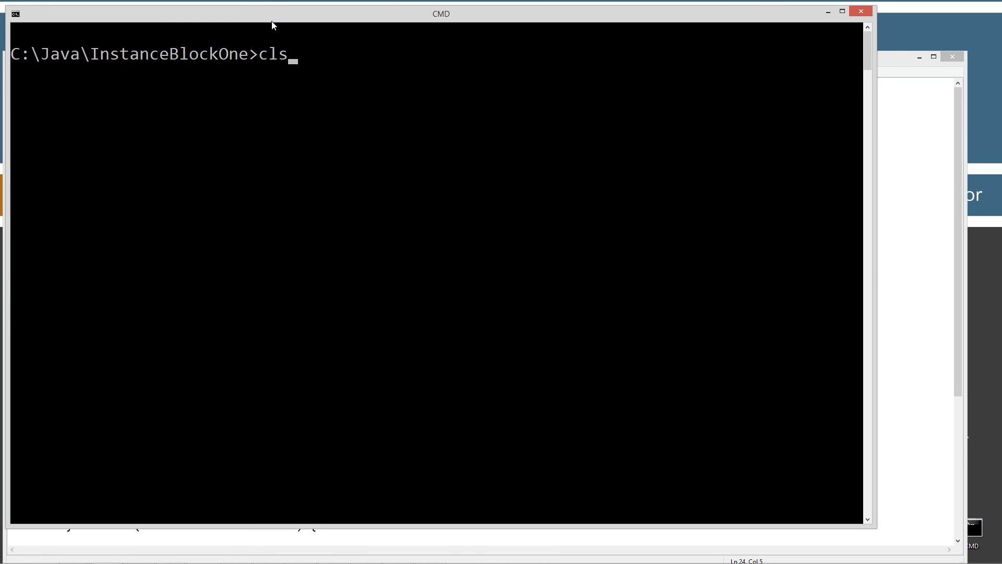
key("Return")
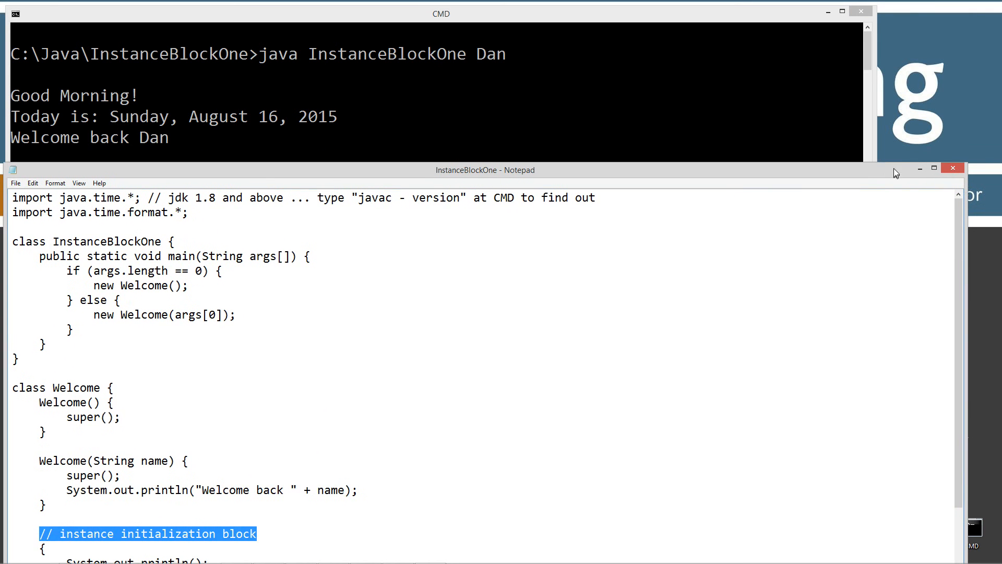
Bring the whole source file from the imports down into view over the CMD output.
scroll("down", 3)
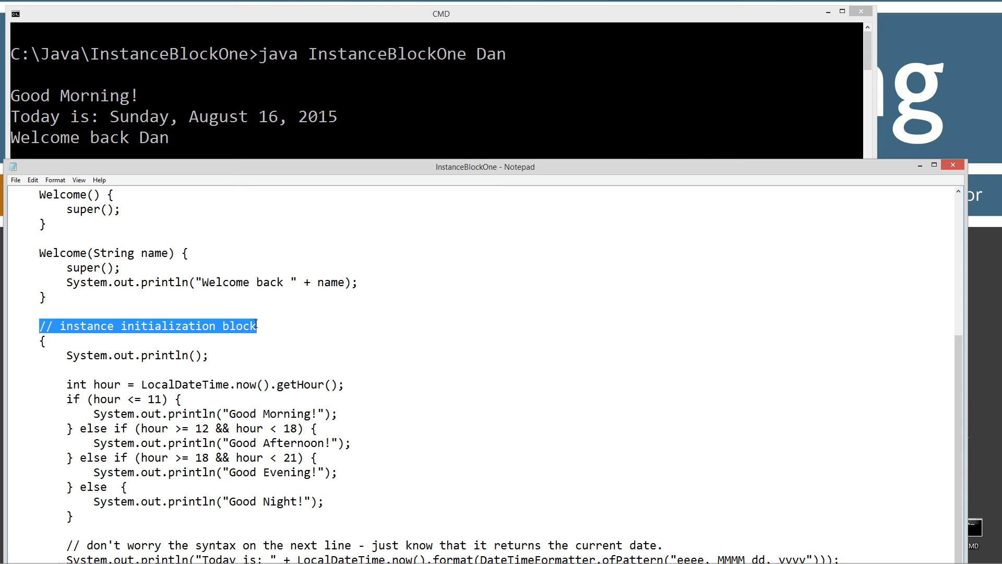
mouse_move(121, 520)
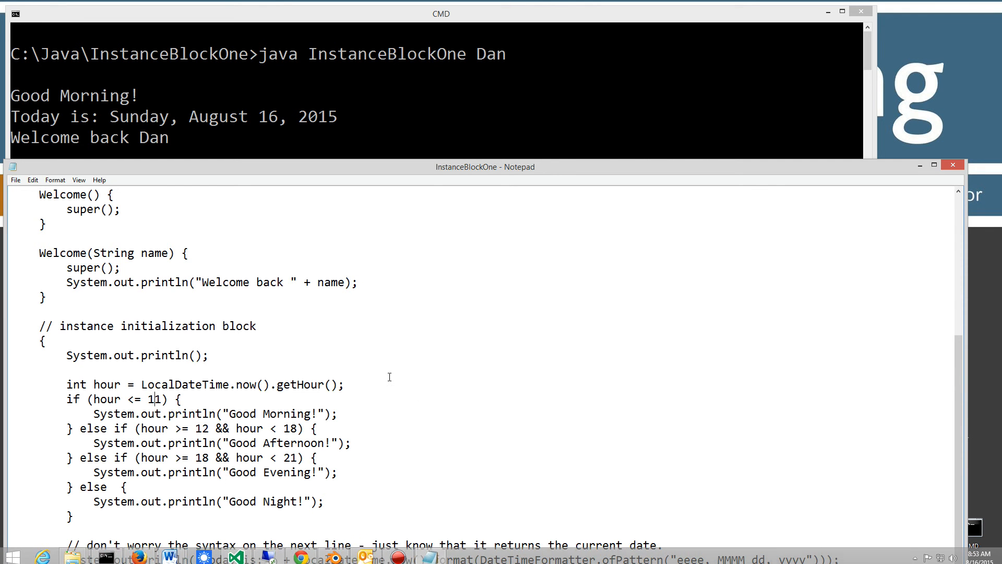
mouse_move(348, 368)
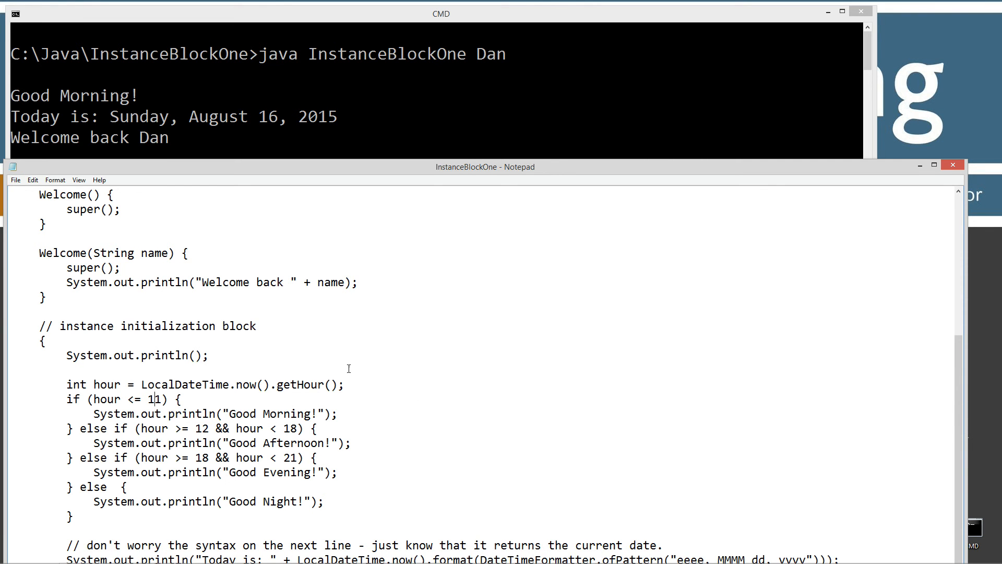
mouse_move(115, 430)
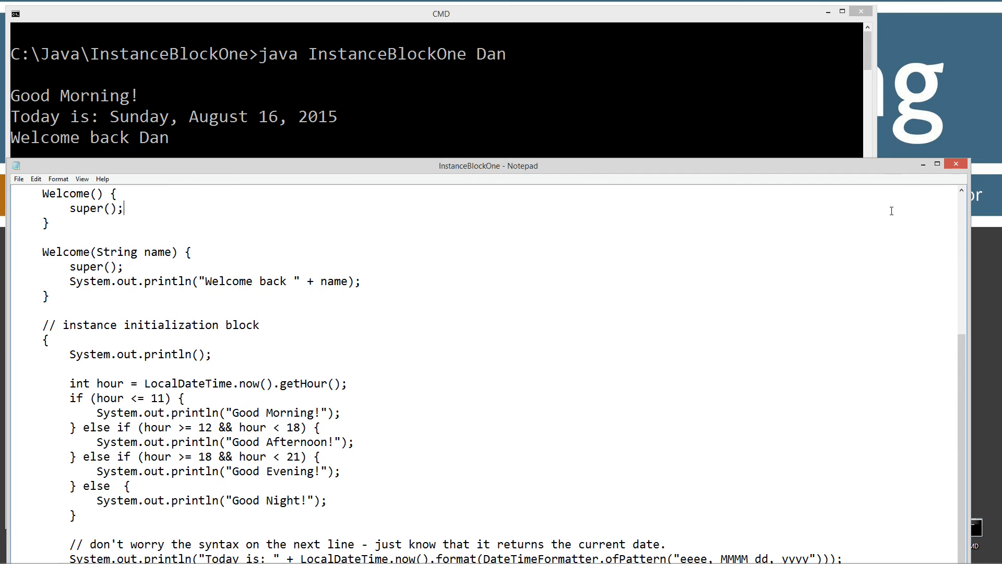
mouse_move(192, 303)
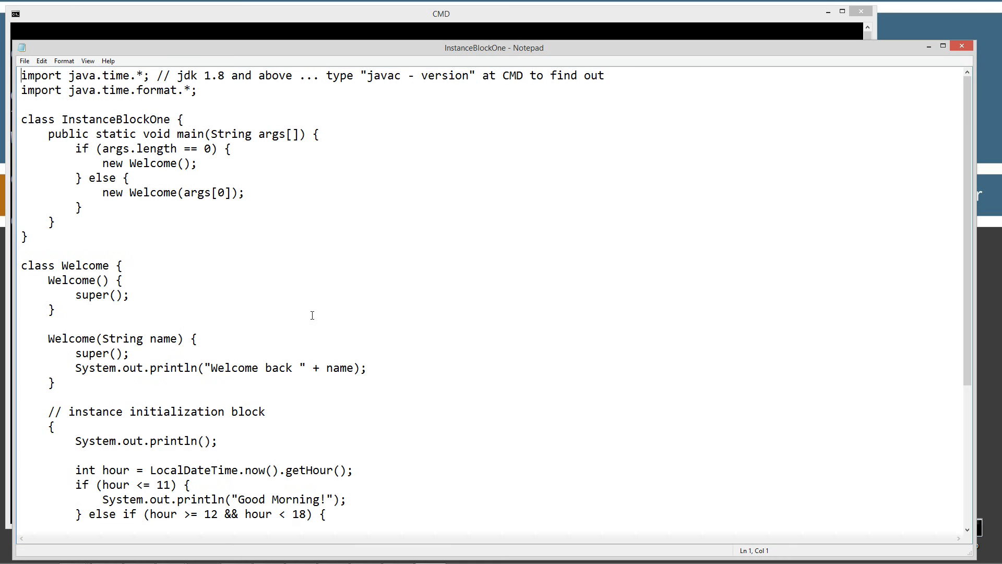
Copy the instance block body and paste it into the Welcome() constructor after super().
scroll("down", 3)
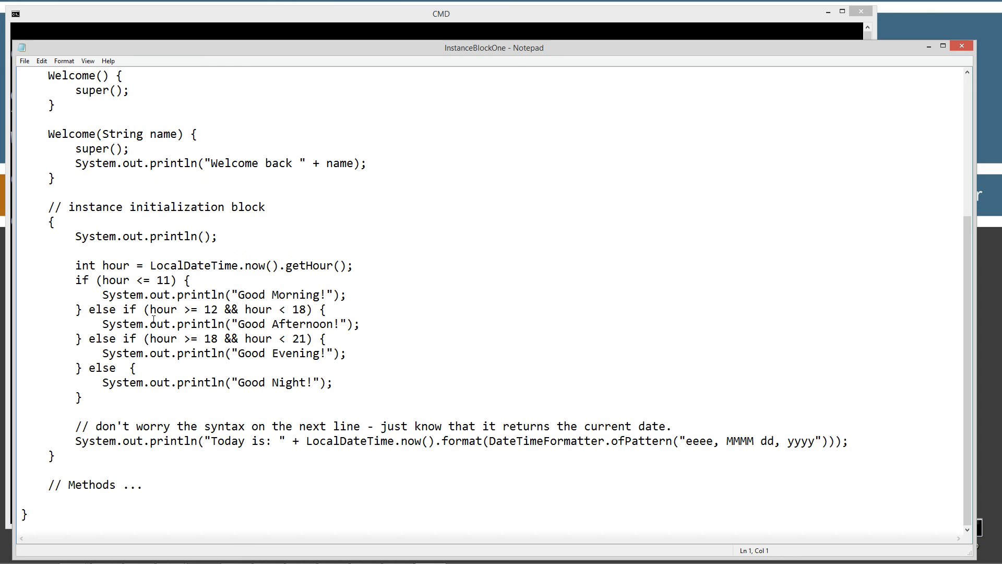
mouse_move(796, 449)
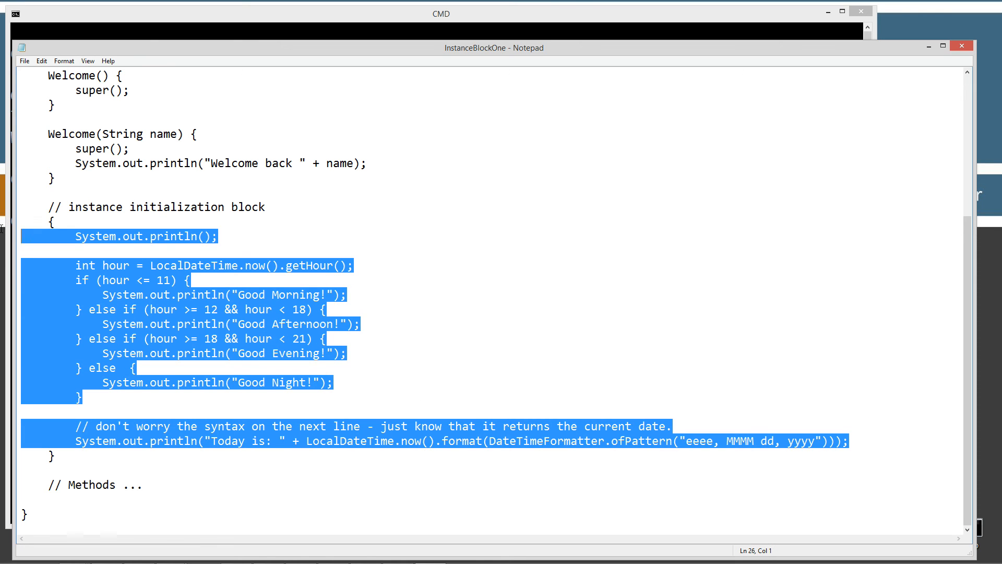
left_click(317, 397)
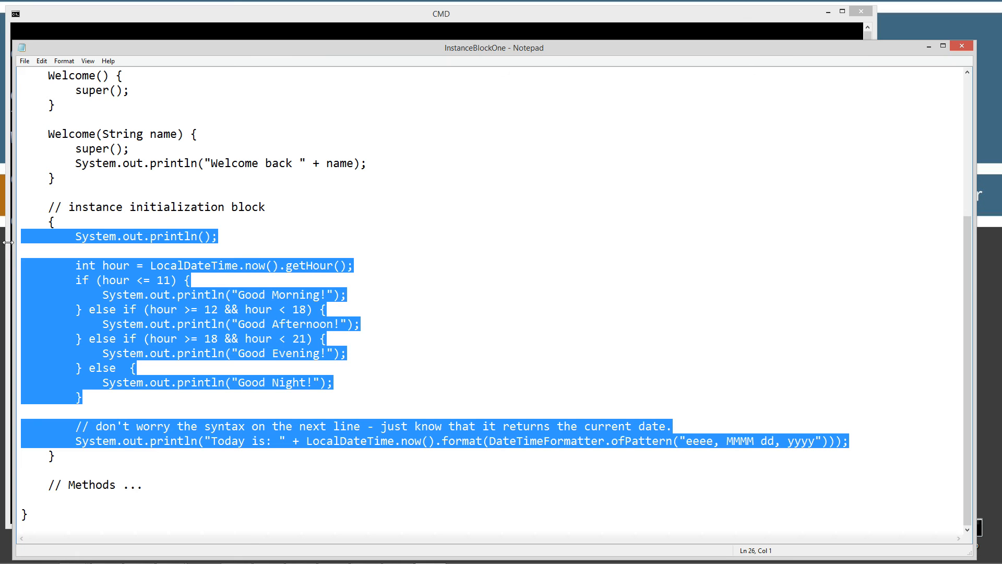
left_click(67, 455)
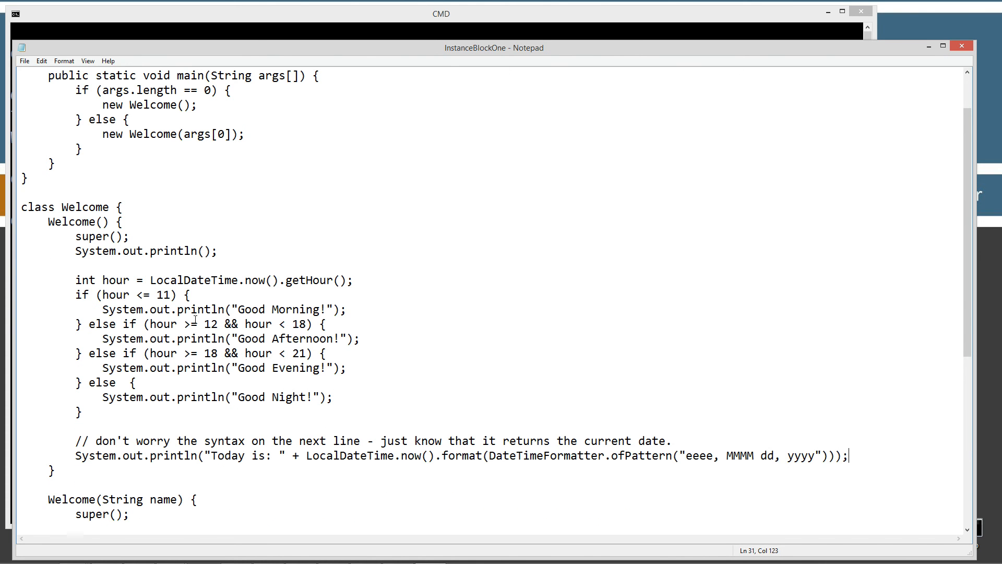
scroll("down", 3)
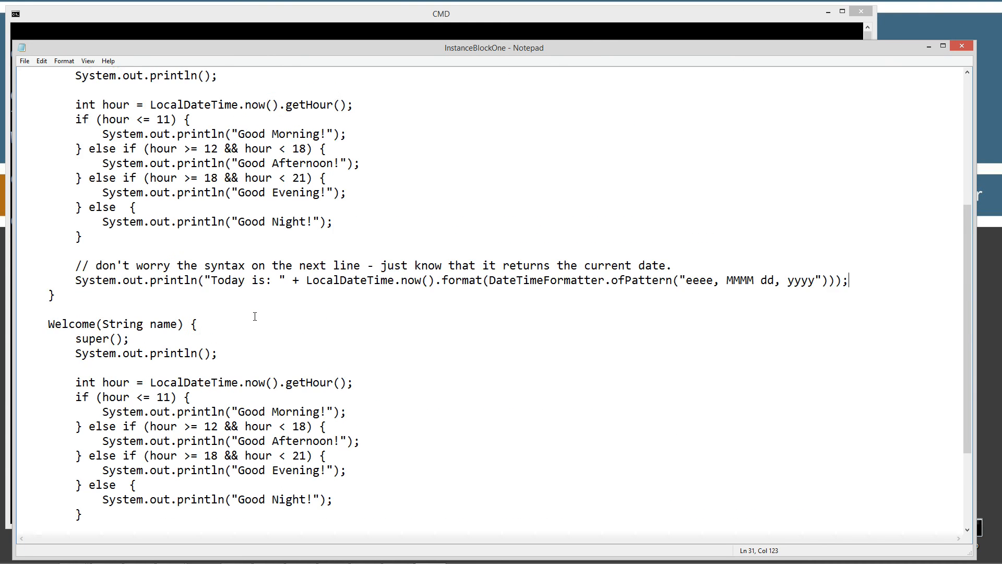
scroll("up", 3)
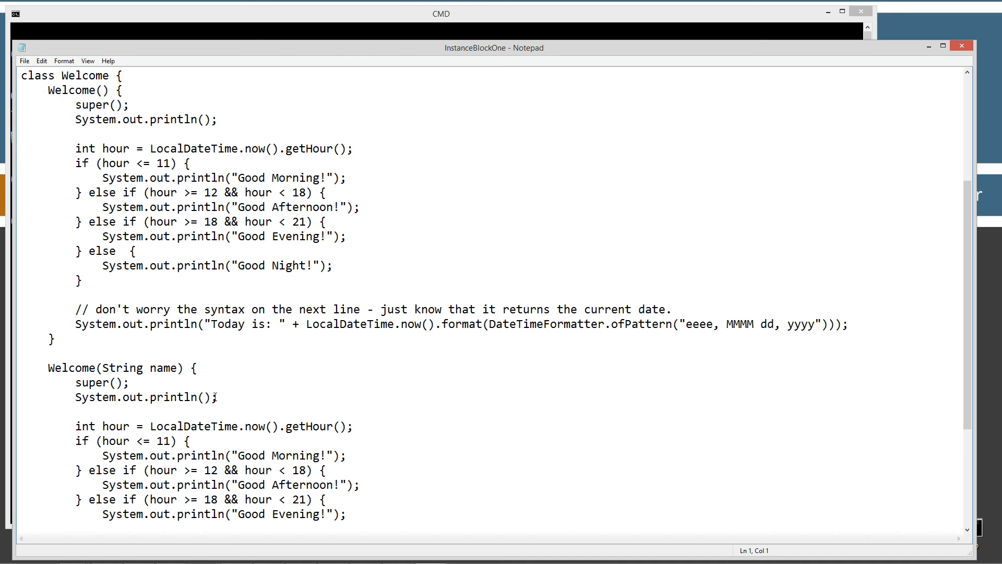
Paste the same code into Welcome(String name) and remove the separate instance block.
left_click(107, 367)
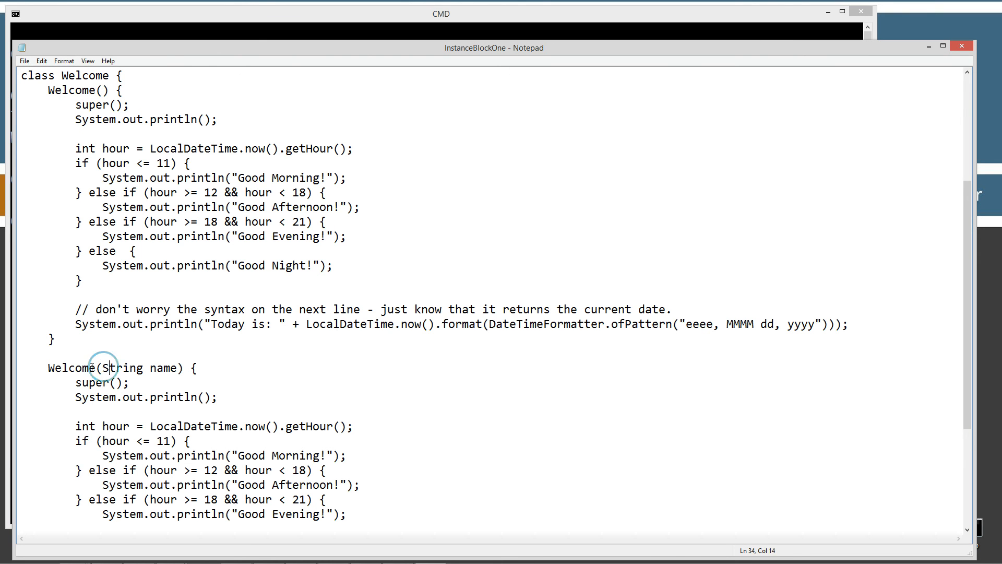
scroll("up", 3)
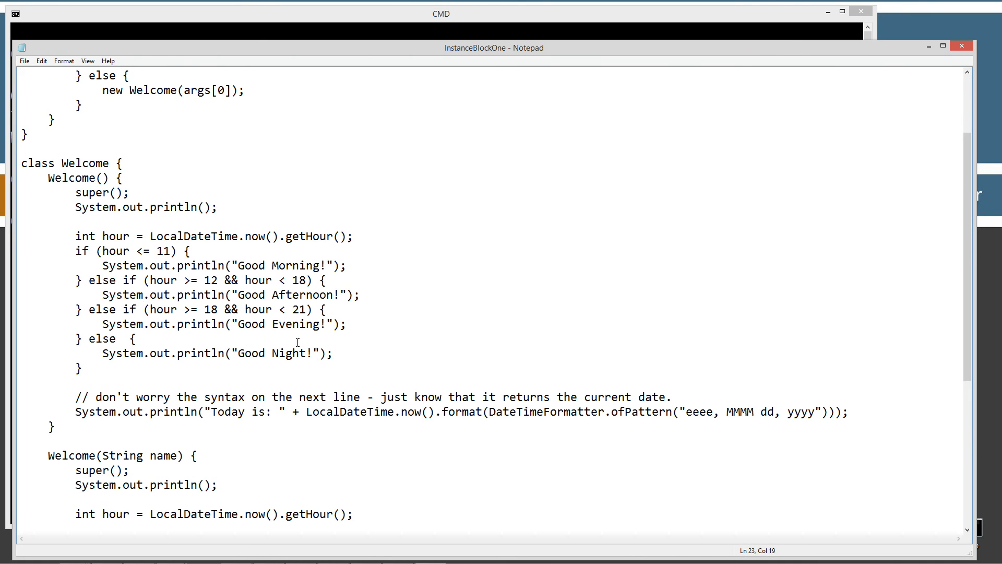
left_click(259, 353)
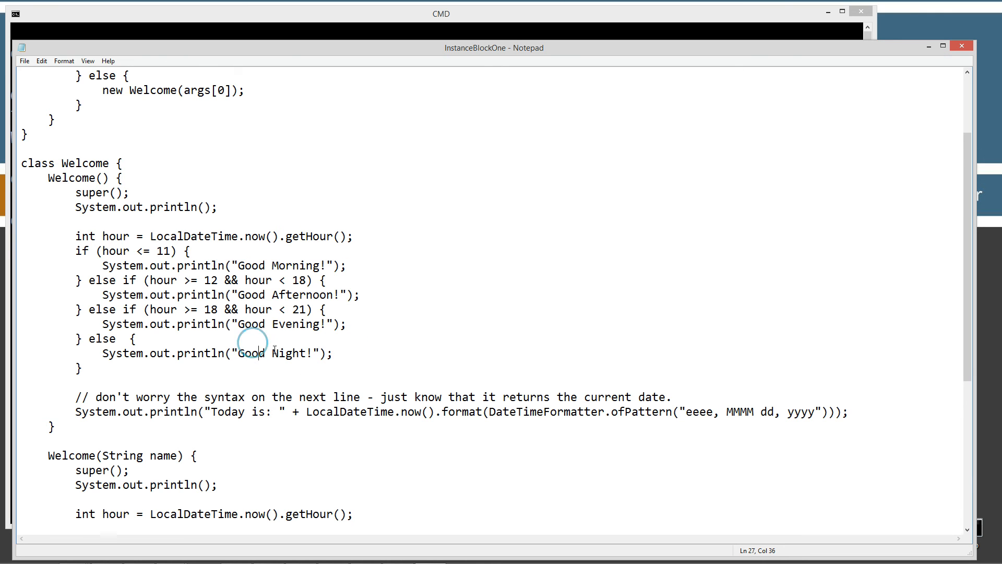
scroll("down", 3)
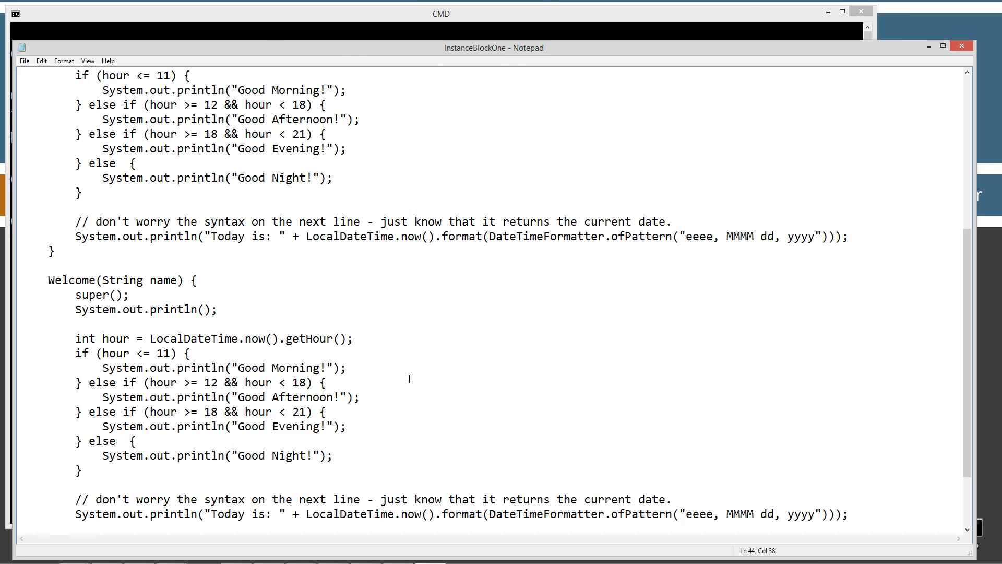
scroll("up", 3)
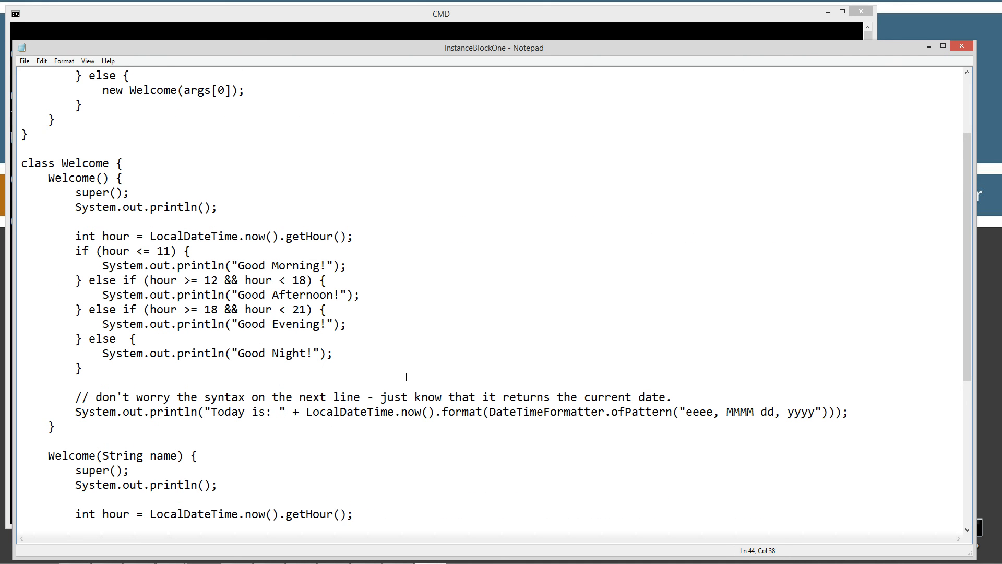
mouse_move(400, 368)
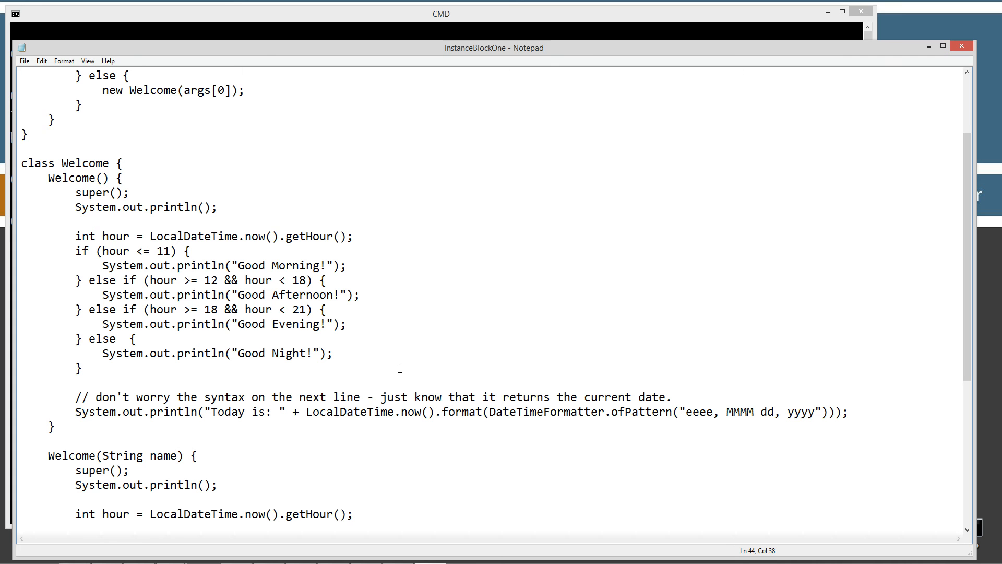
mouse_move(977, 61)
type("j")
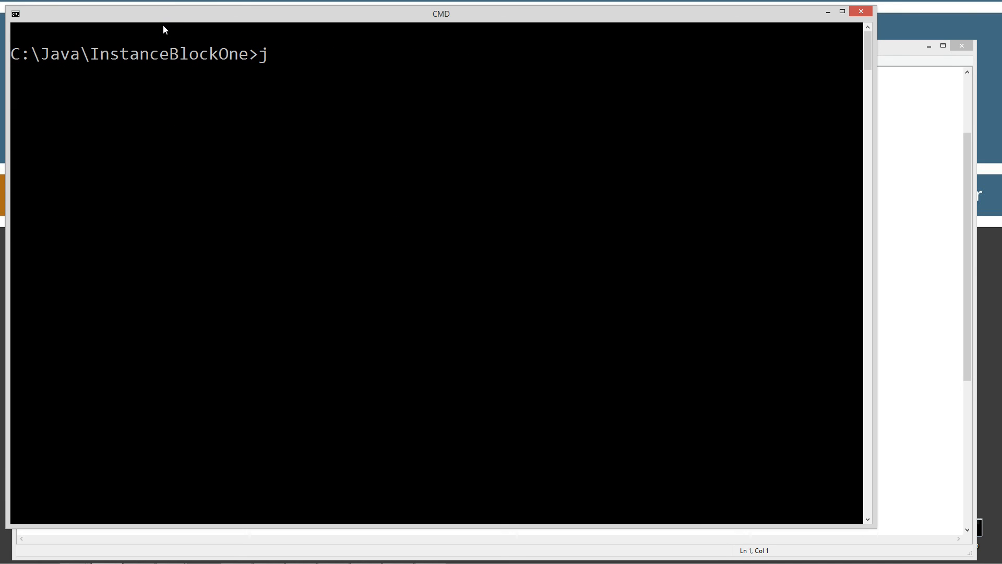
Recompile with javac and run java InstanceBlockOne Dan, printing the greeting, date and Welcome back Dan.
type("avac InstanceBlockOne.java")
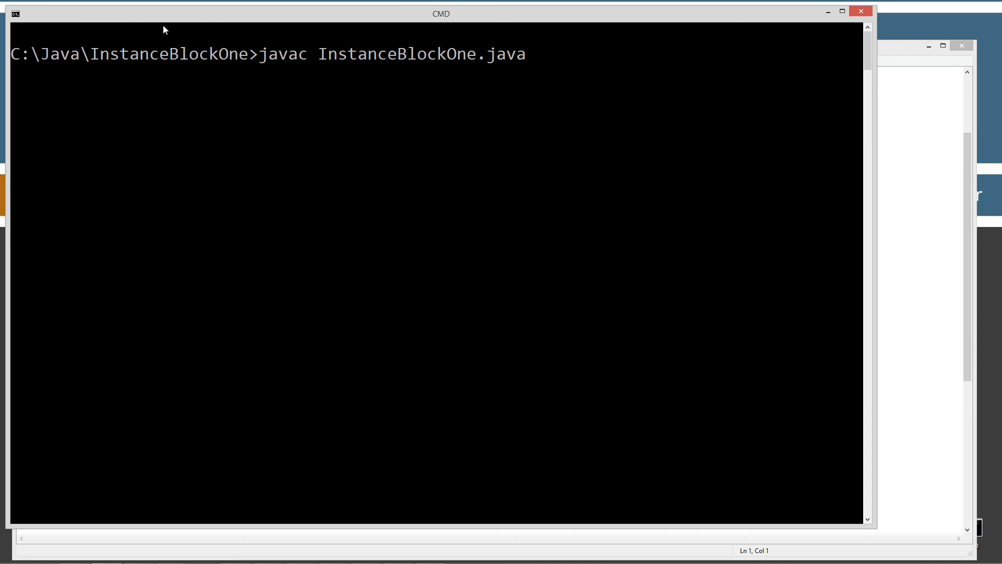
type("java InstanceBlockOne Dan")
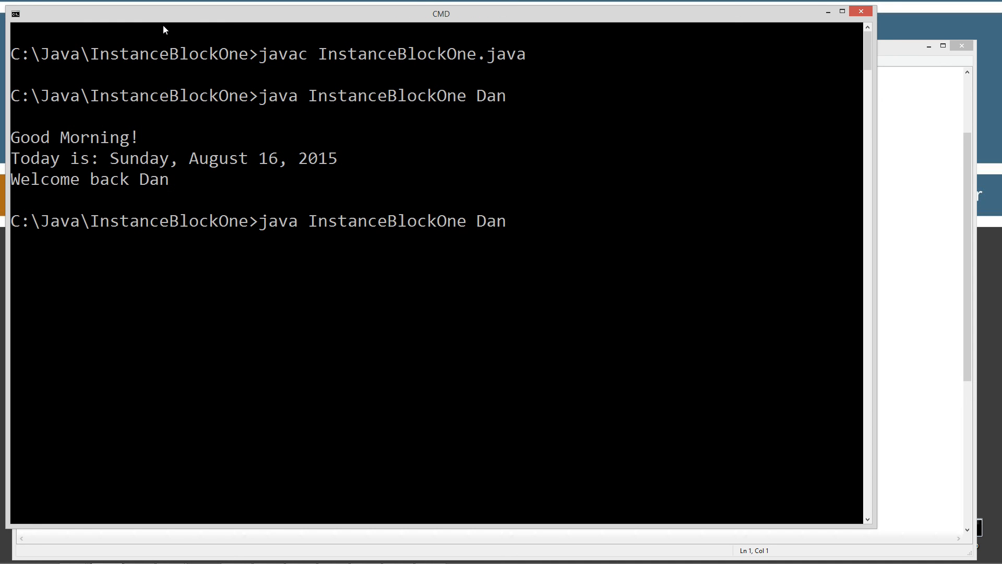
key("Return")
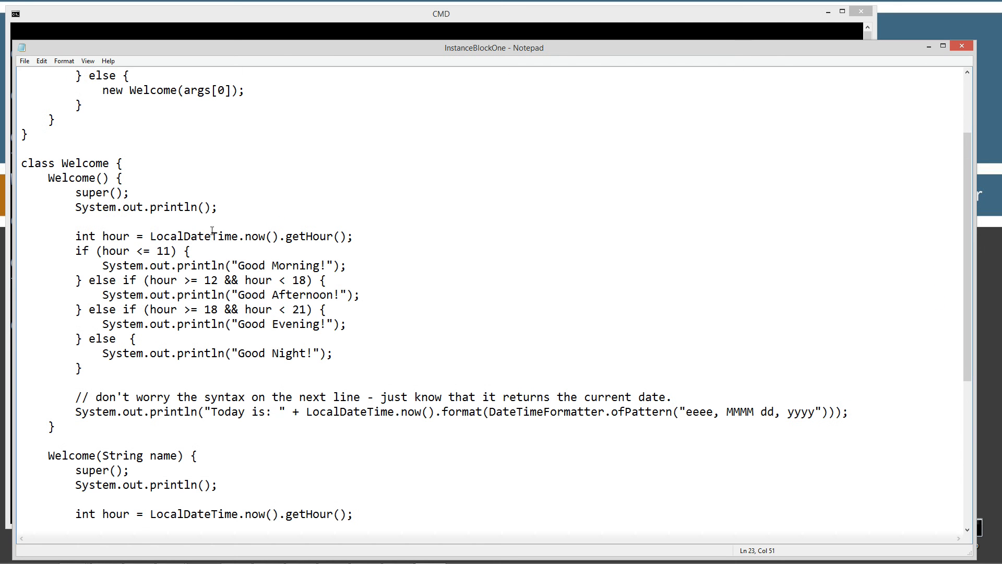
Add a Welcome(String name, int age) constructor duplicating the greeting and date code, then begin saving.
scroll("down", 3)
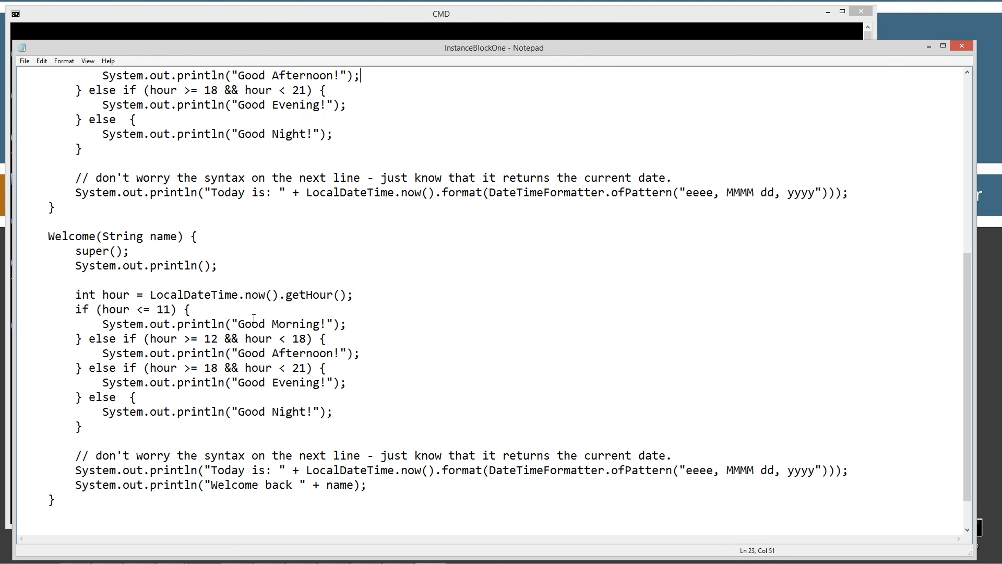
scroll("down", 3)
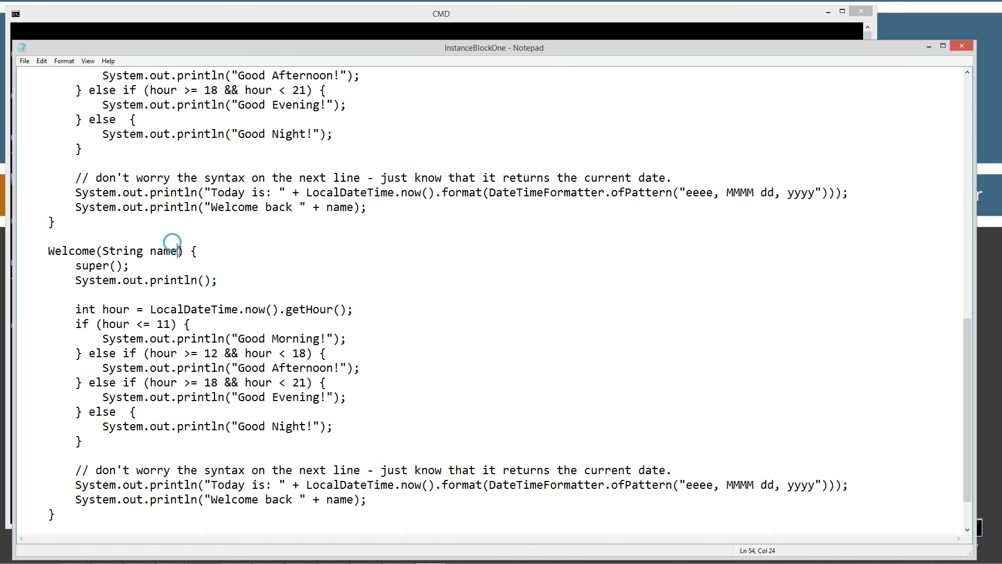
type(",")
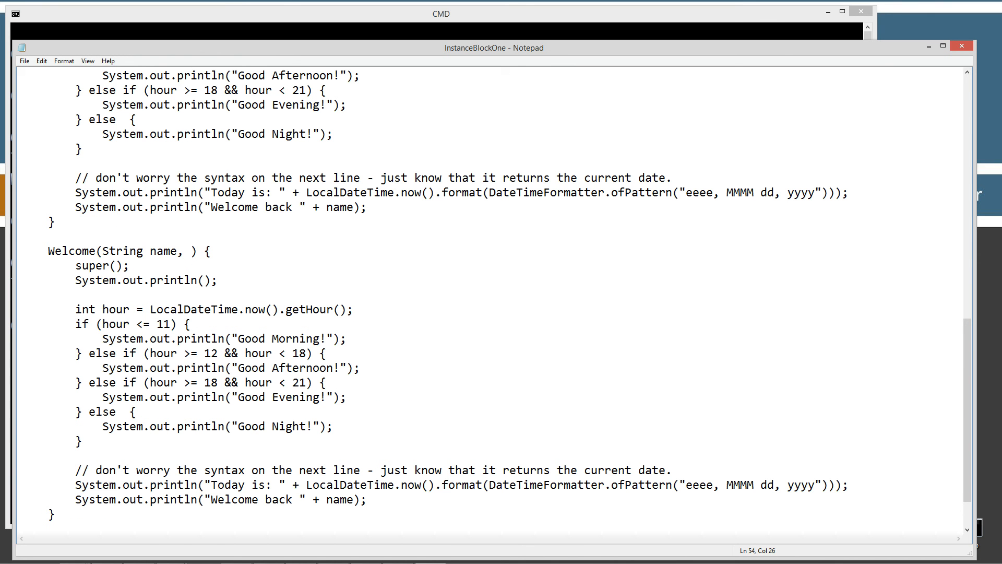
type("int age")
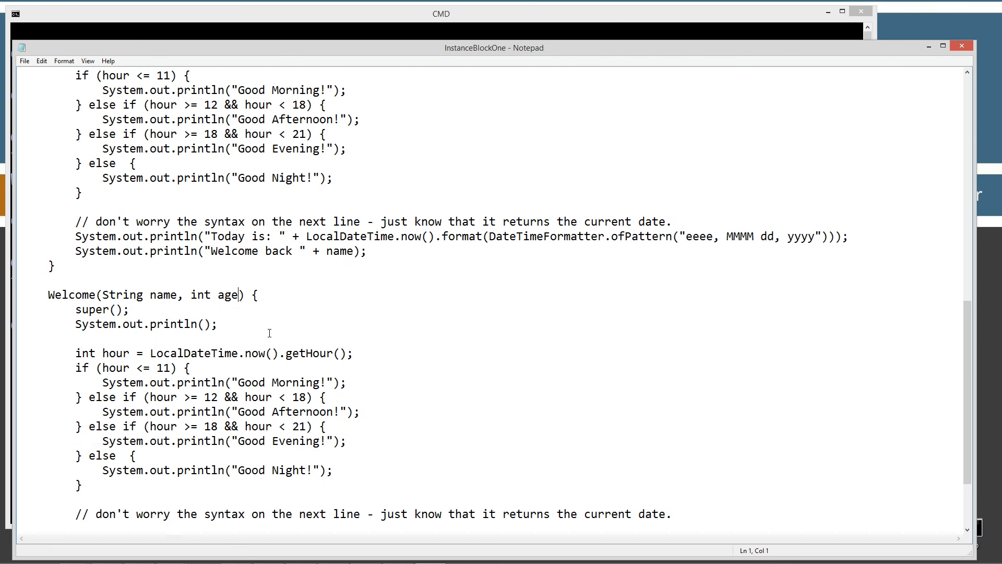
scroll("down", 3)
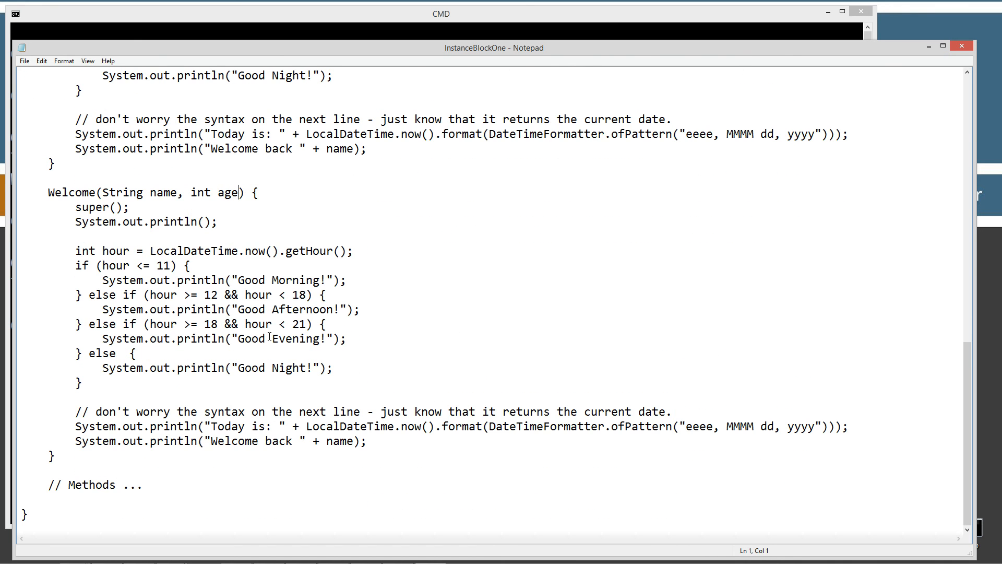
mouse_move(3, 144)
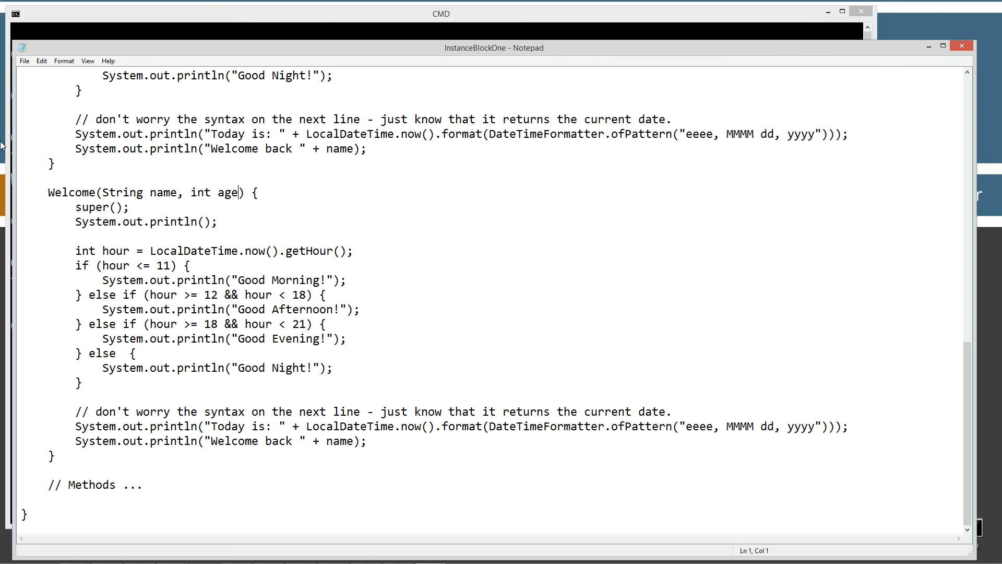
left_click(24, 60)
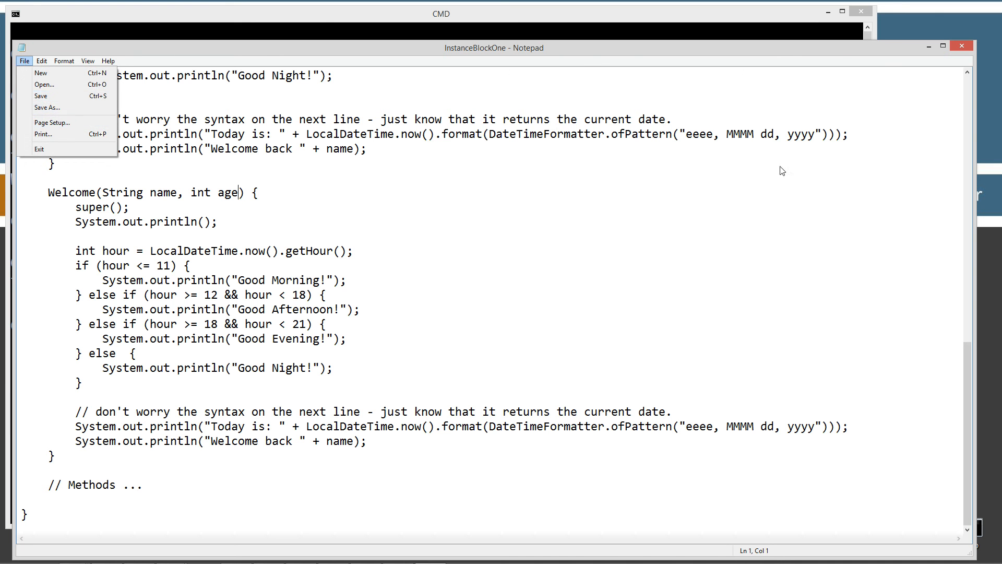